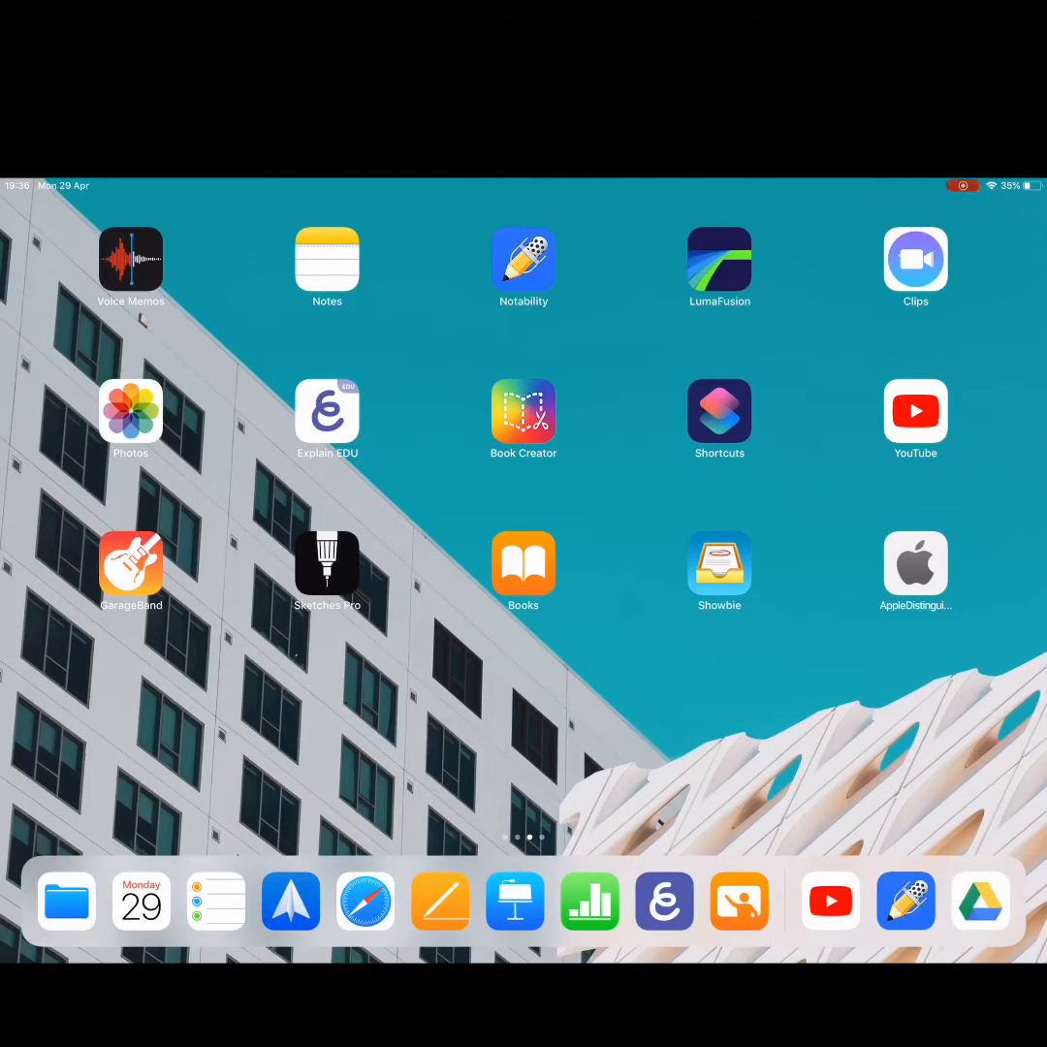
Launch Explain Everything from the dock to its recent projects page
left_click(327, 411)
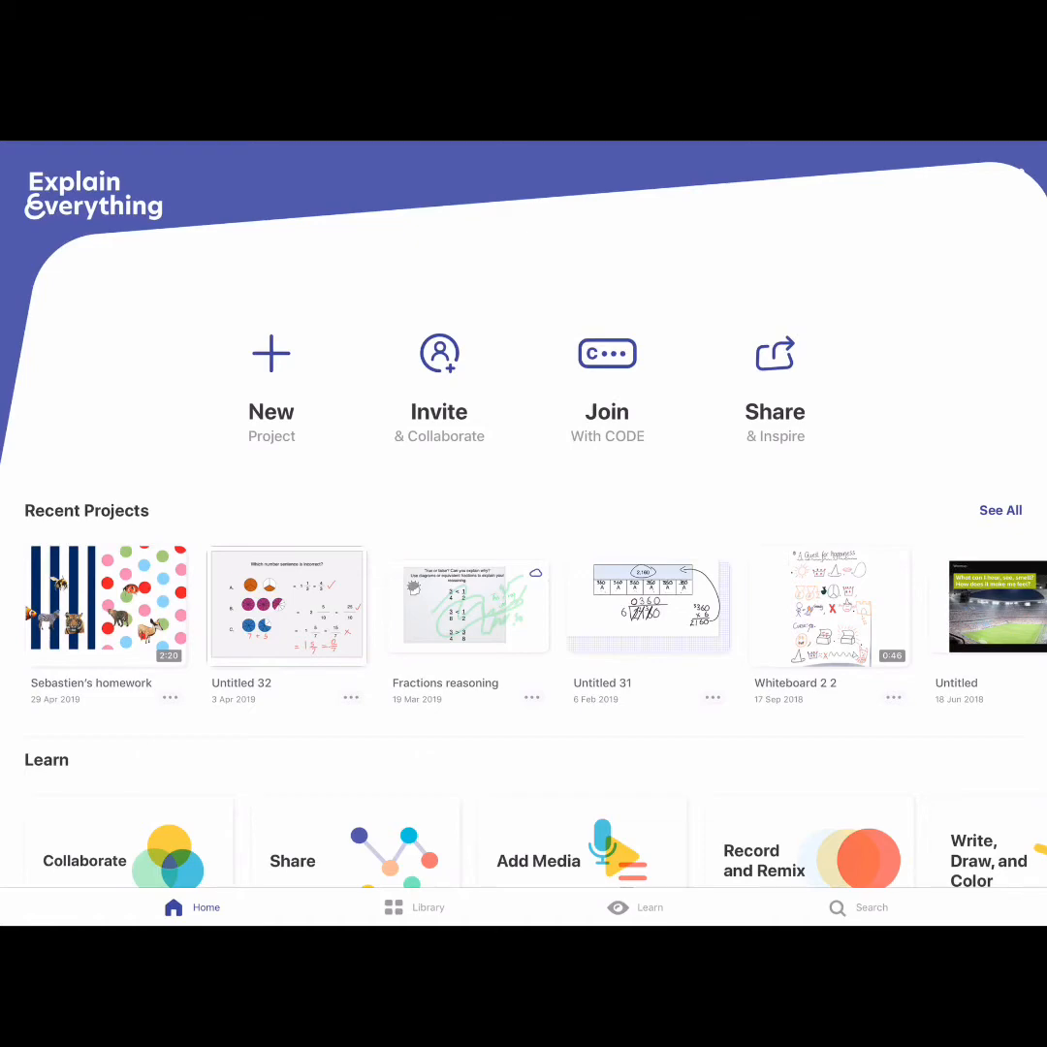
Create Whiteboard 9 as a new Blank Canvas project
left_click(271, 379)
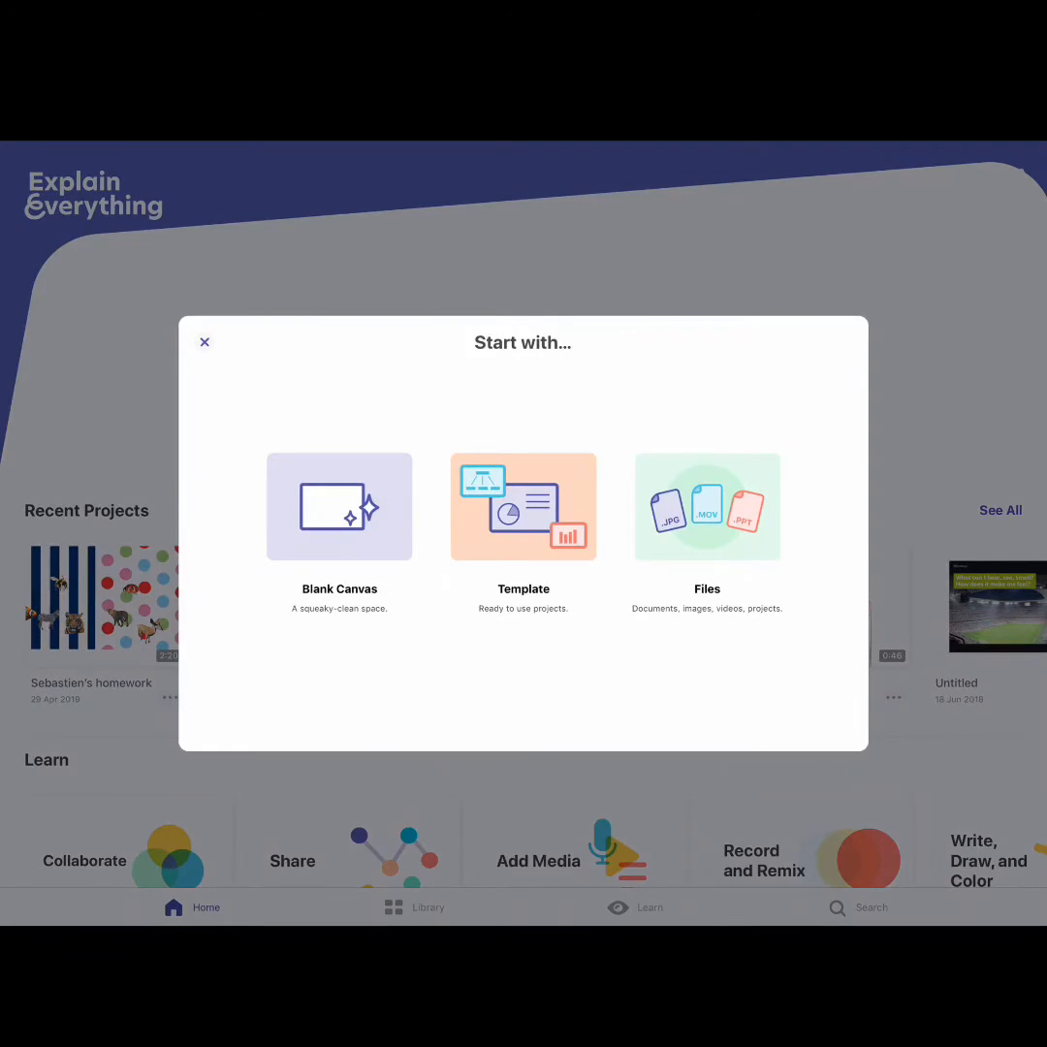
left_click(204, 341)
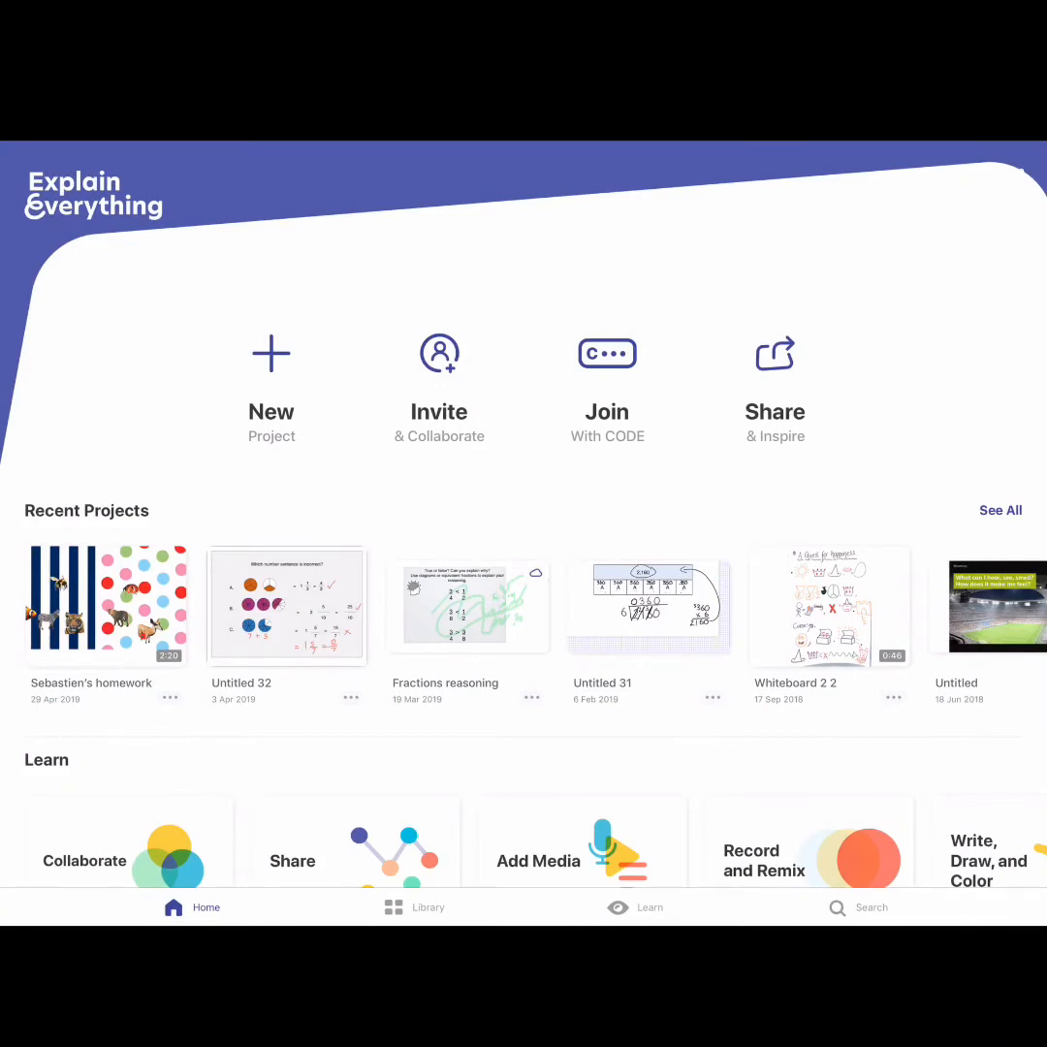
left_click(270, 369)
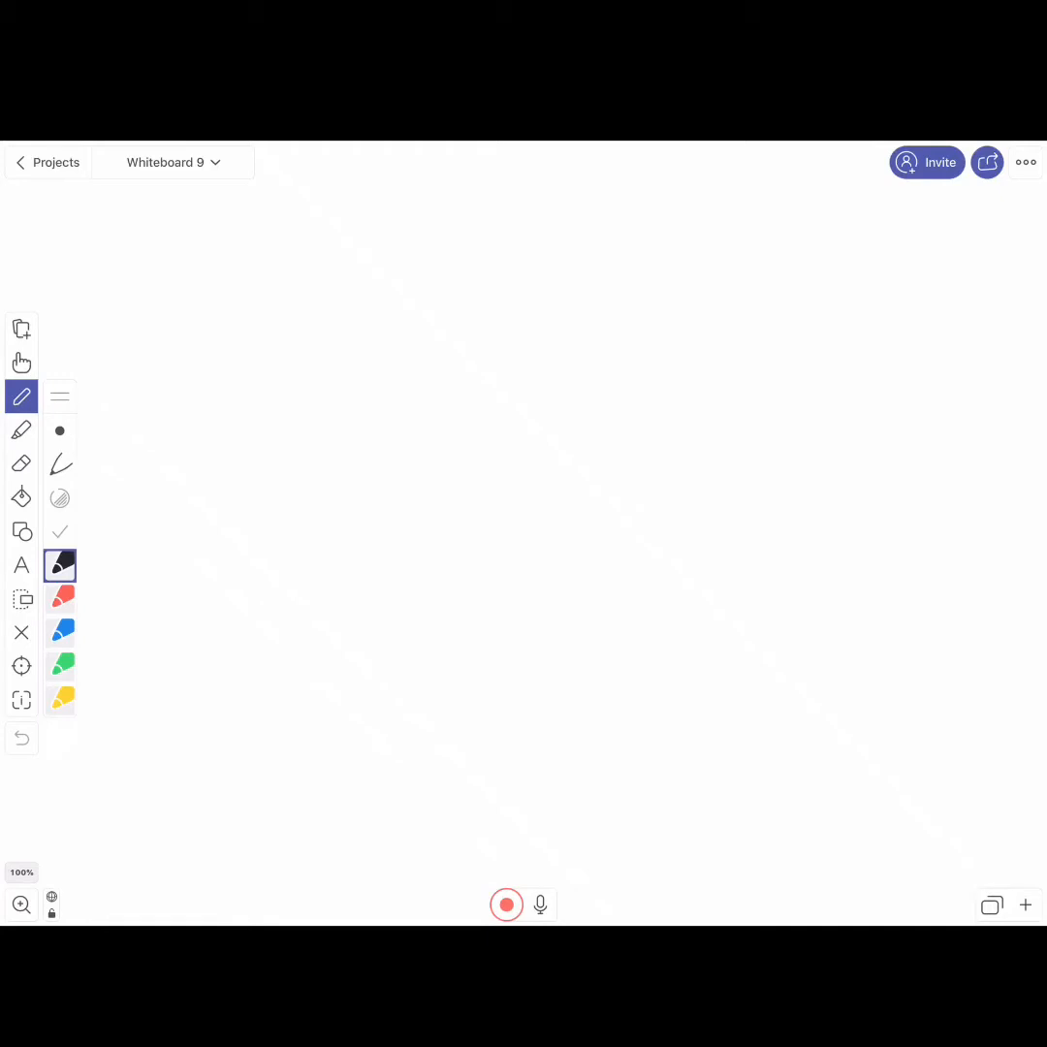
left_click(22, 362)
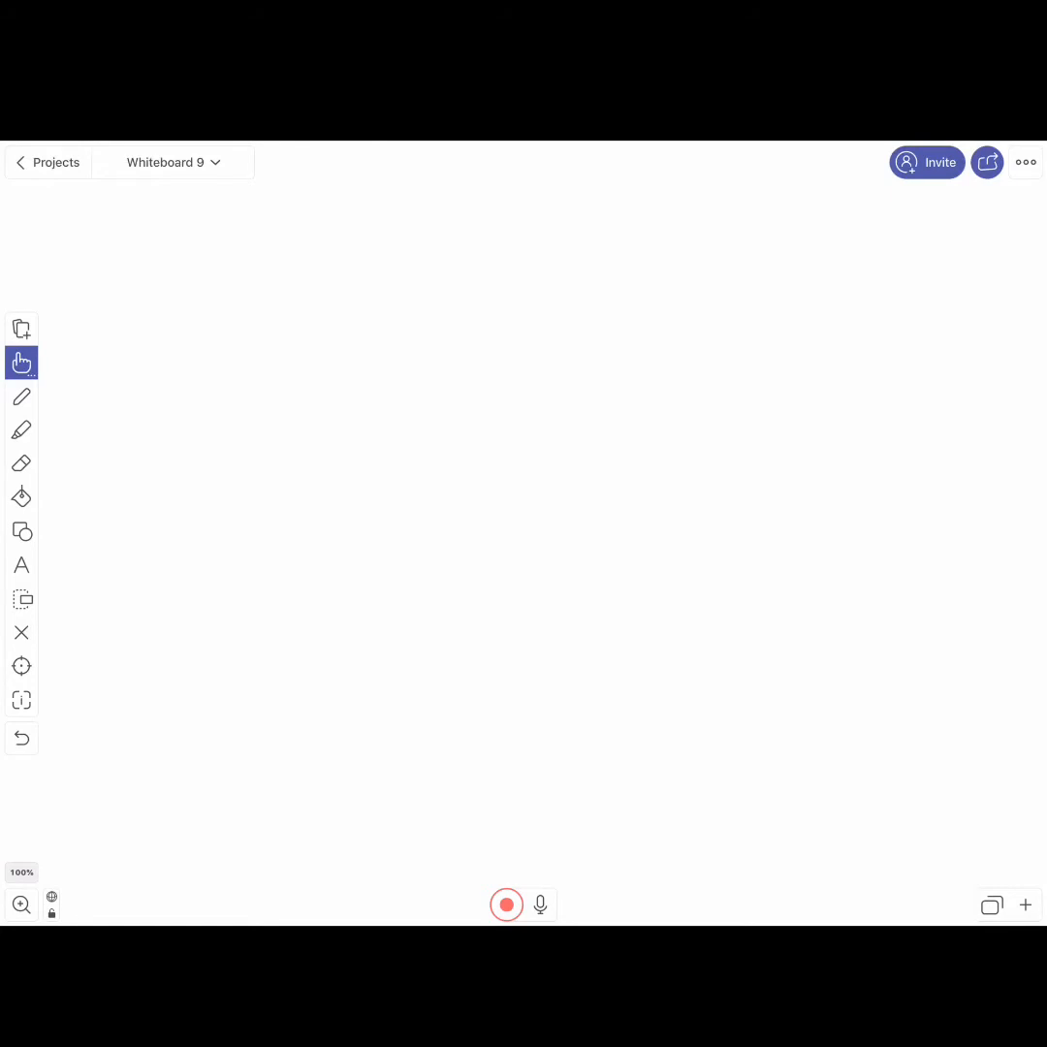
left_click(21, 397)
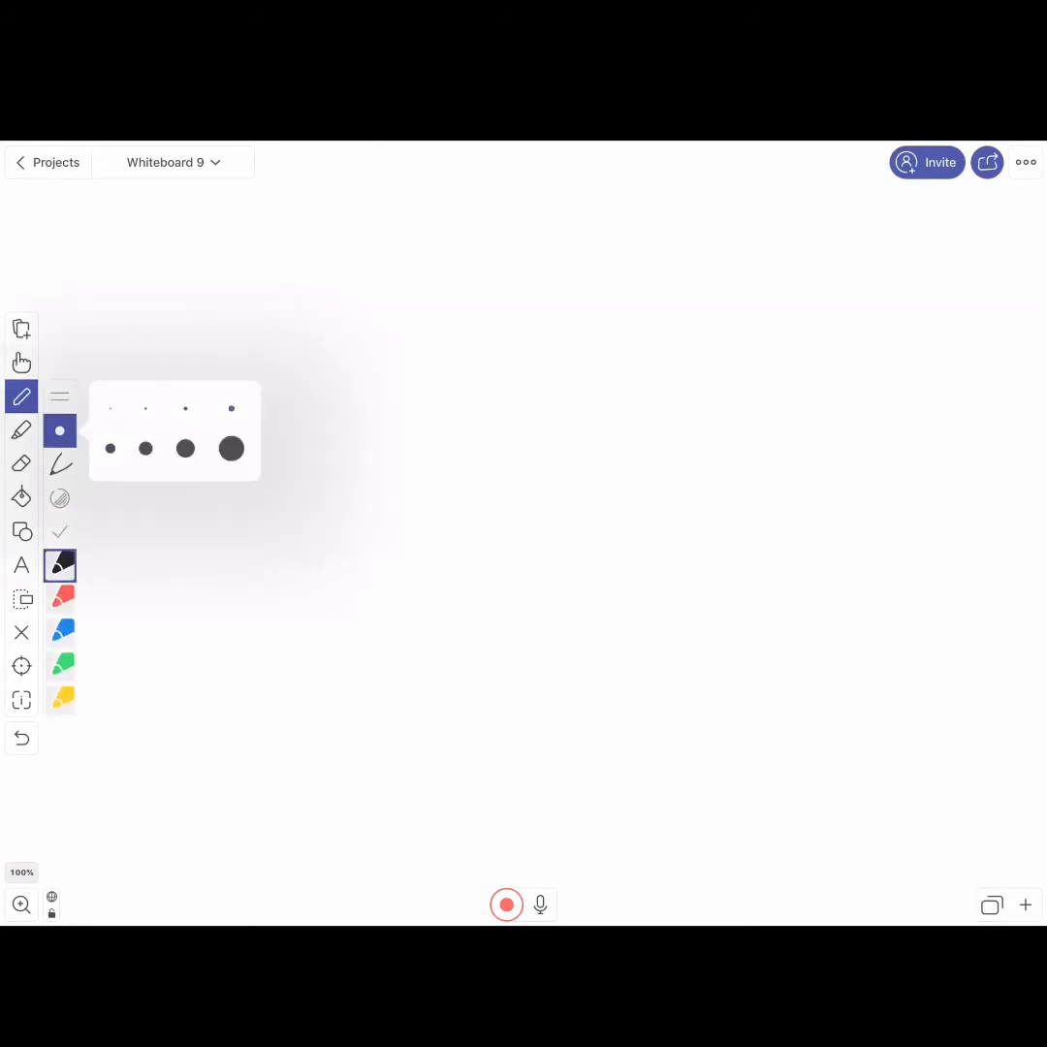
left_click_drag(334, 364, 446, 475)
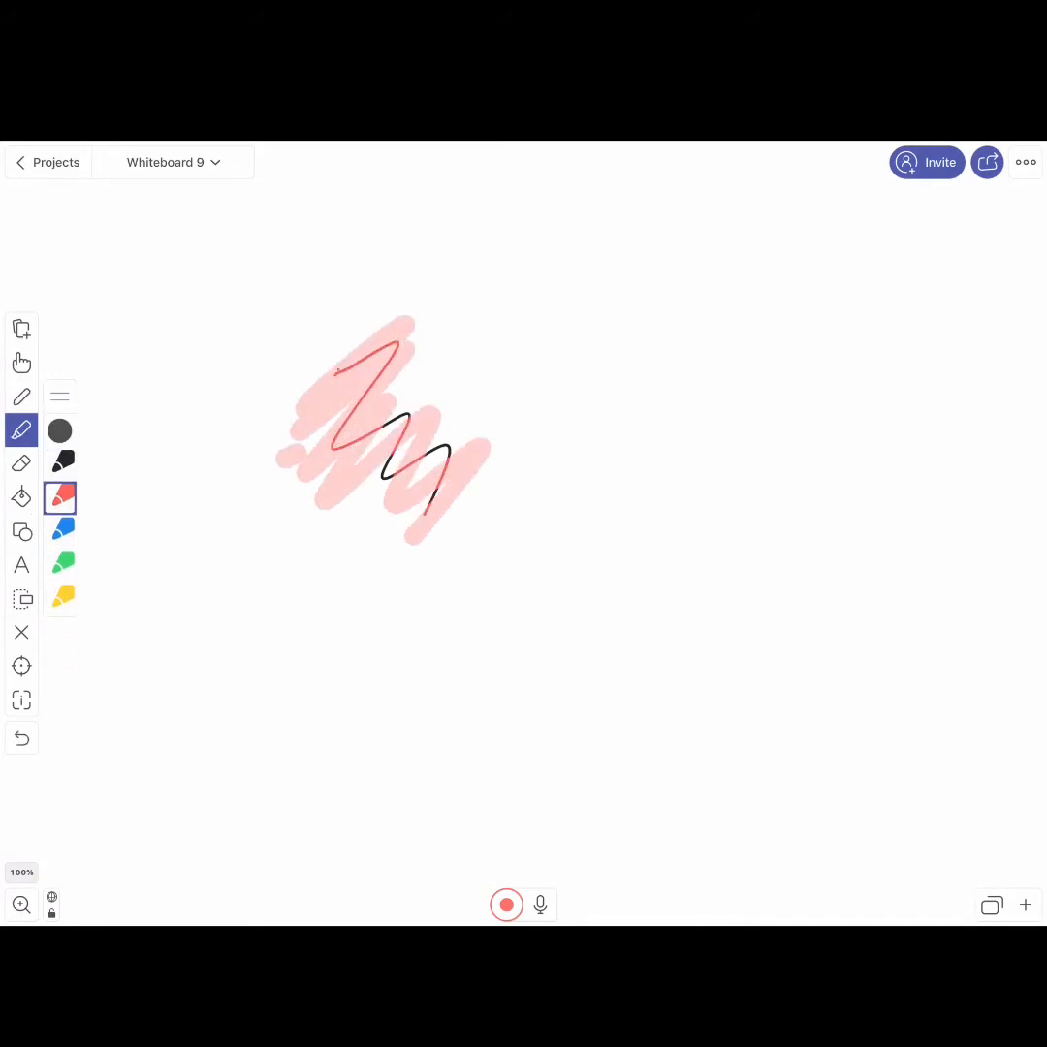
left_click(60, 497)
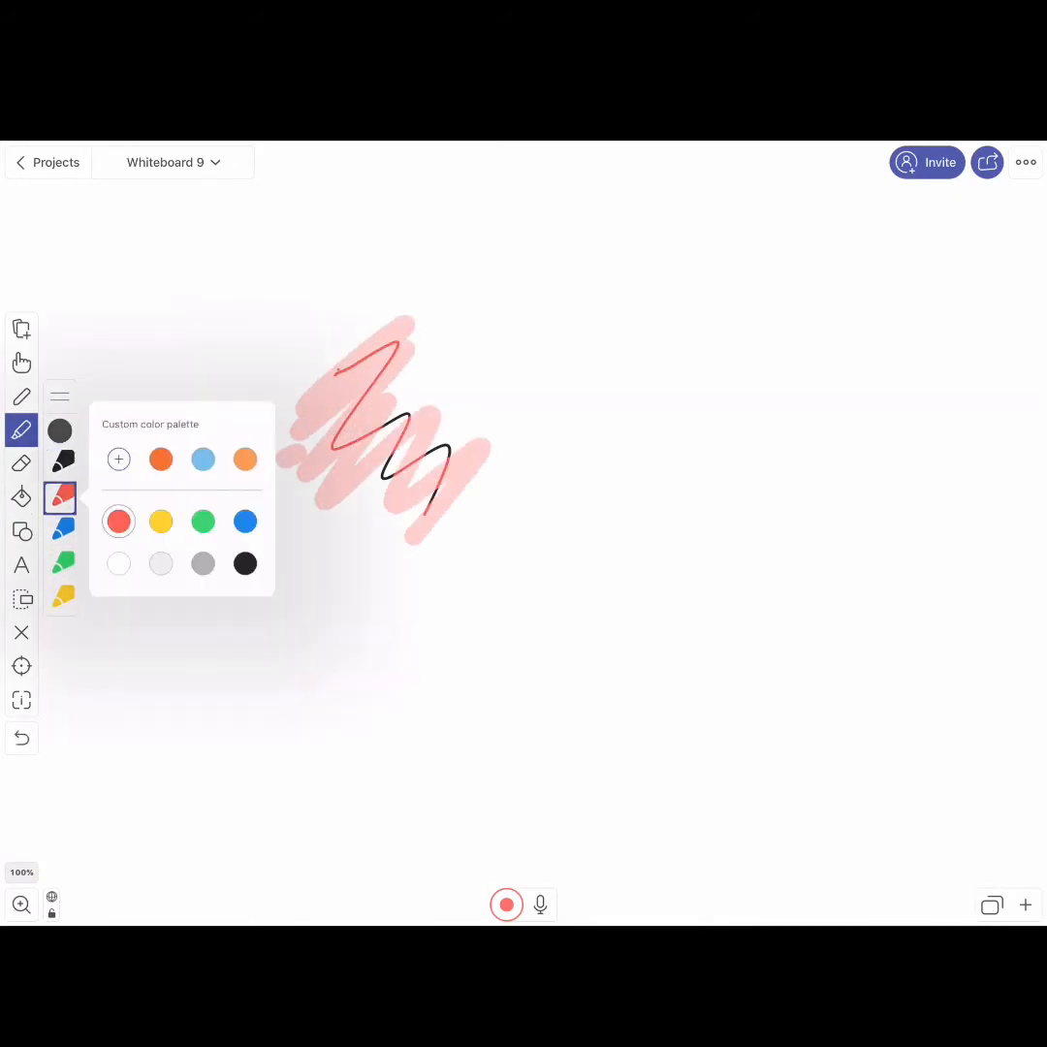
left_click(119, 458)
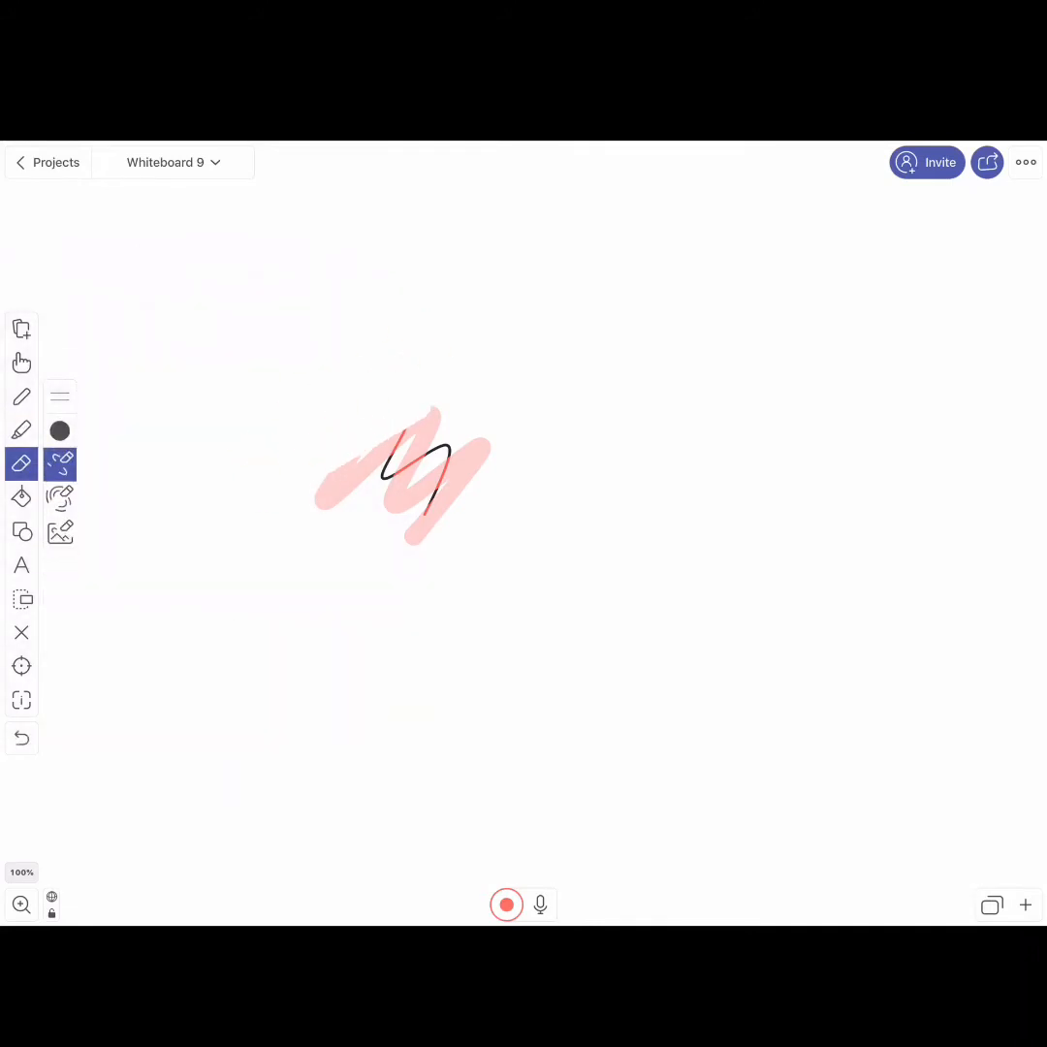
left_click(60, 531)
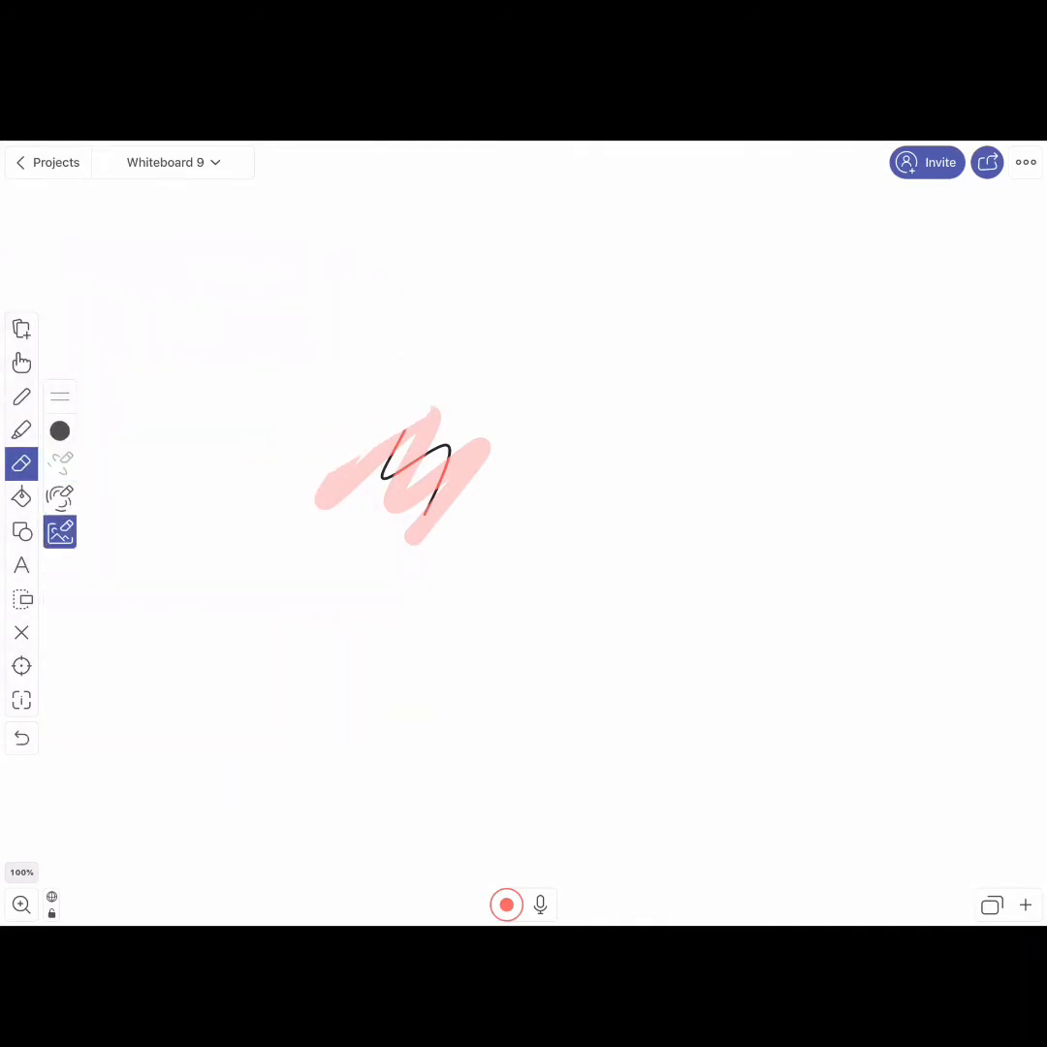
left_click(61, 498)
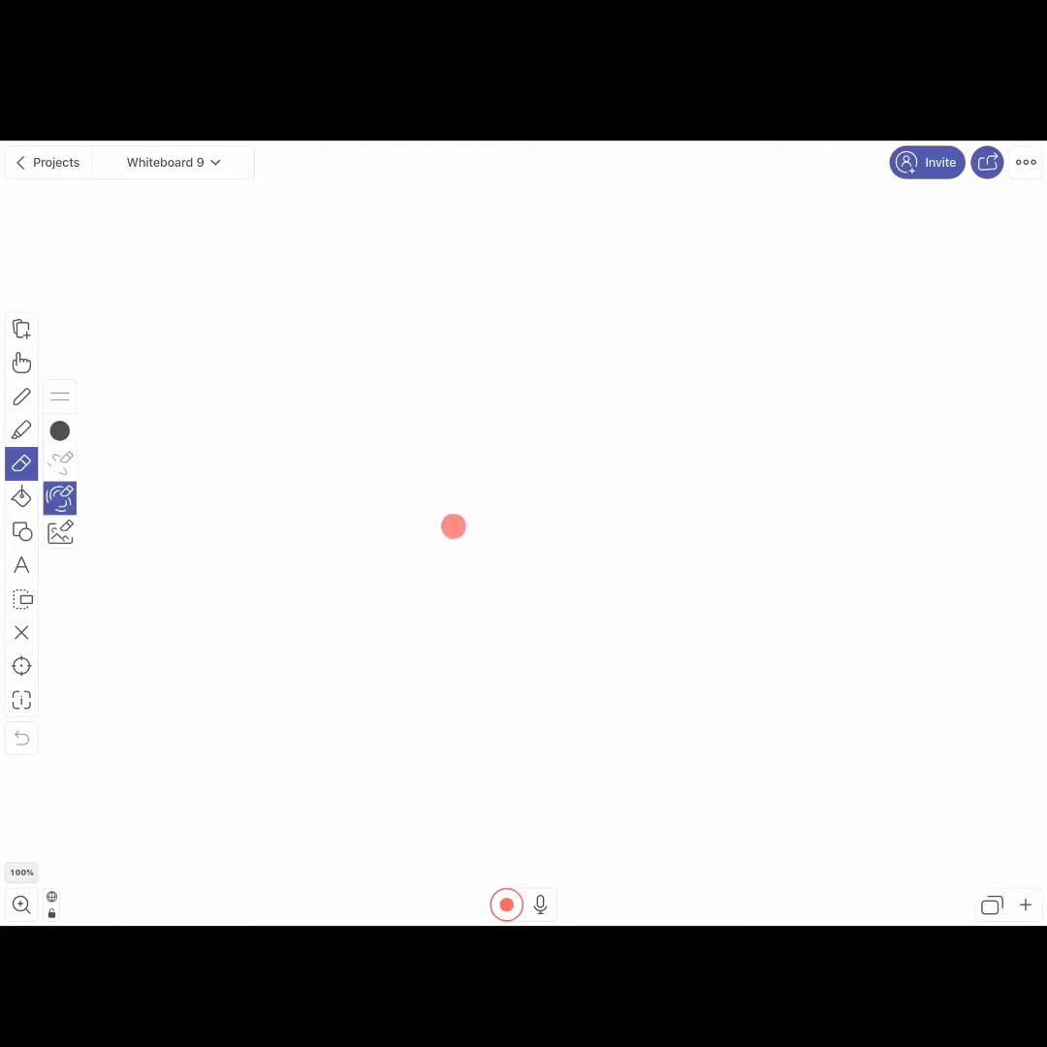
left_click(21, 498)
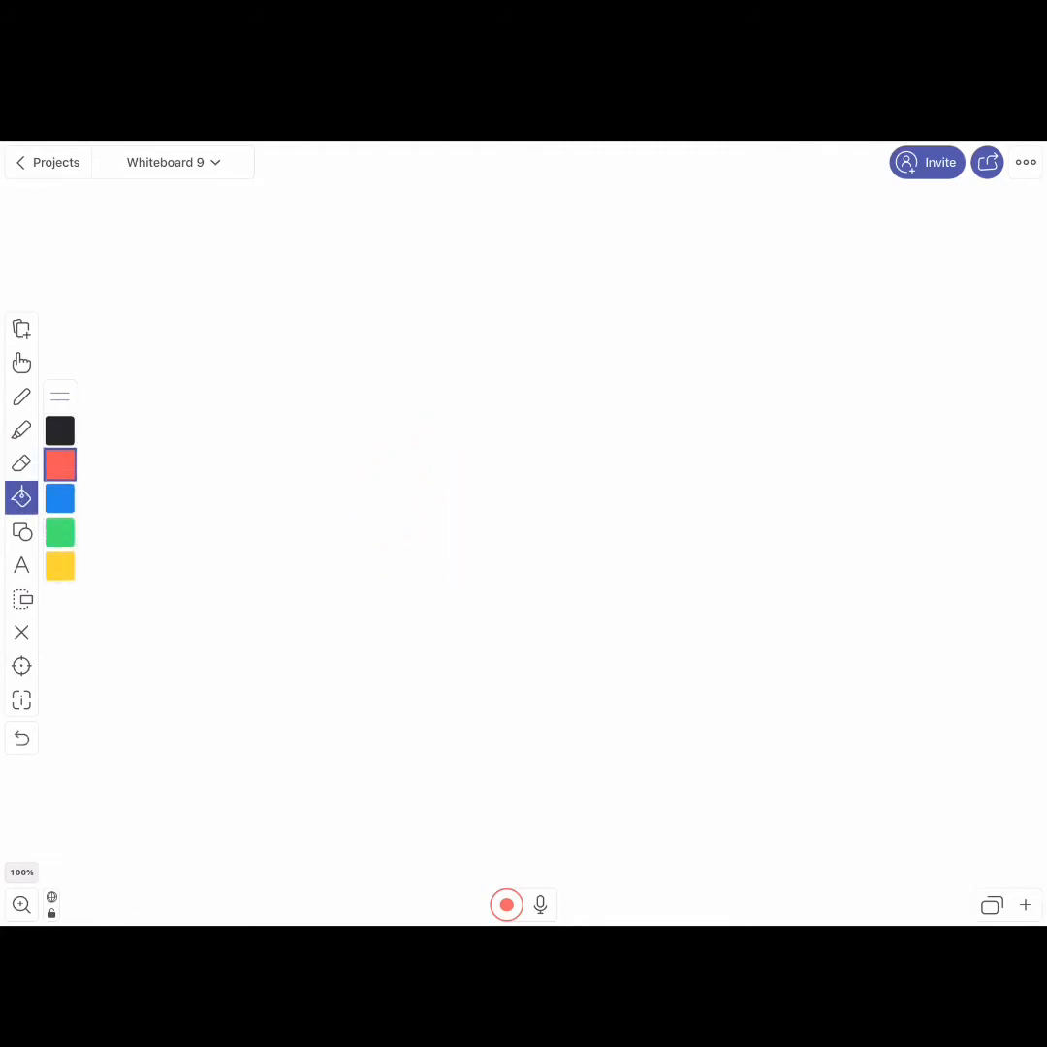
left_click(21, 531)
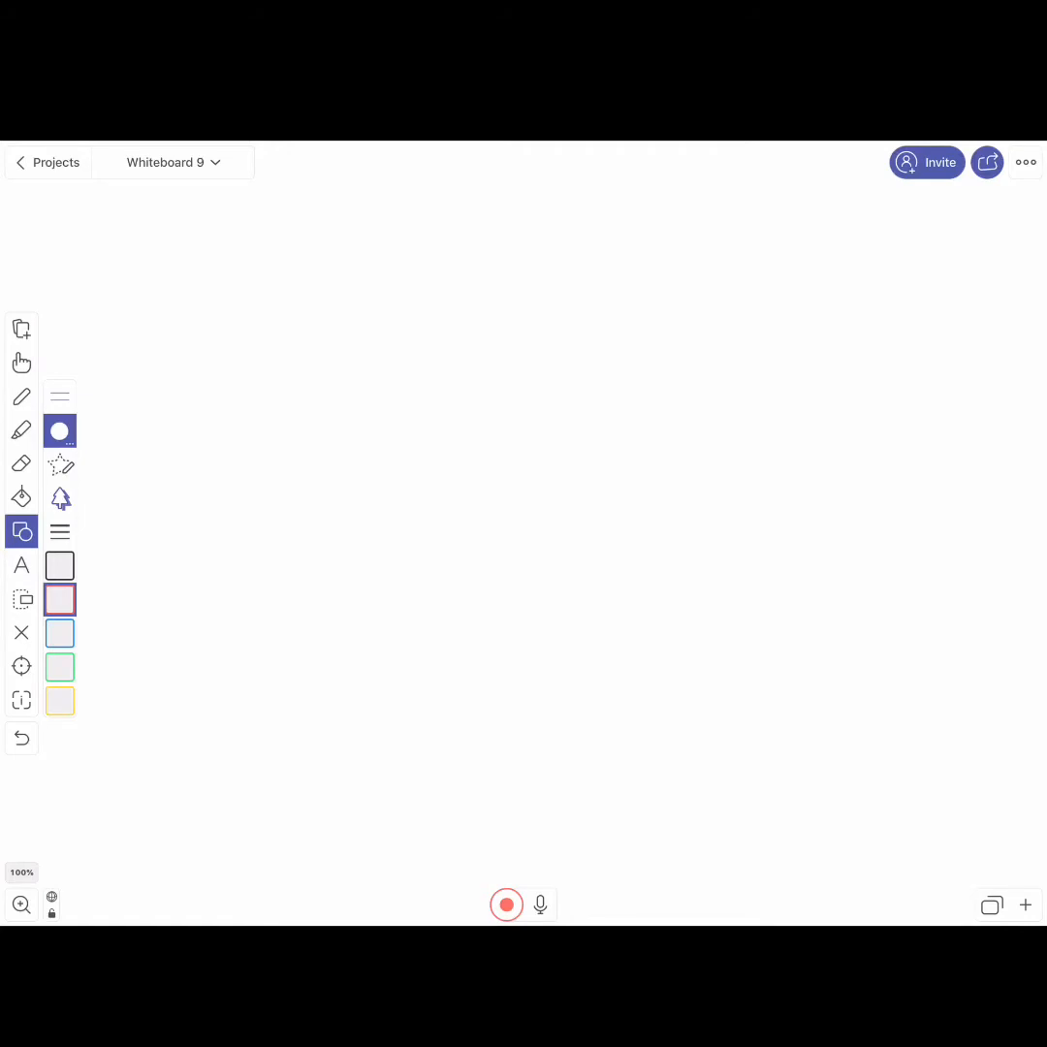
left_click(21, 598)
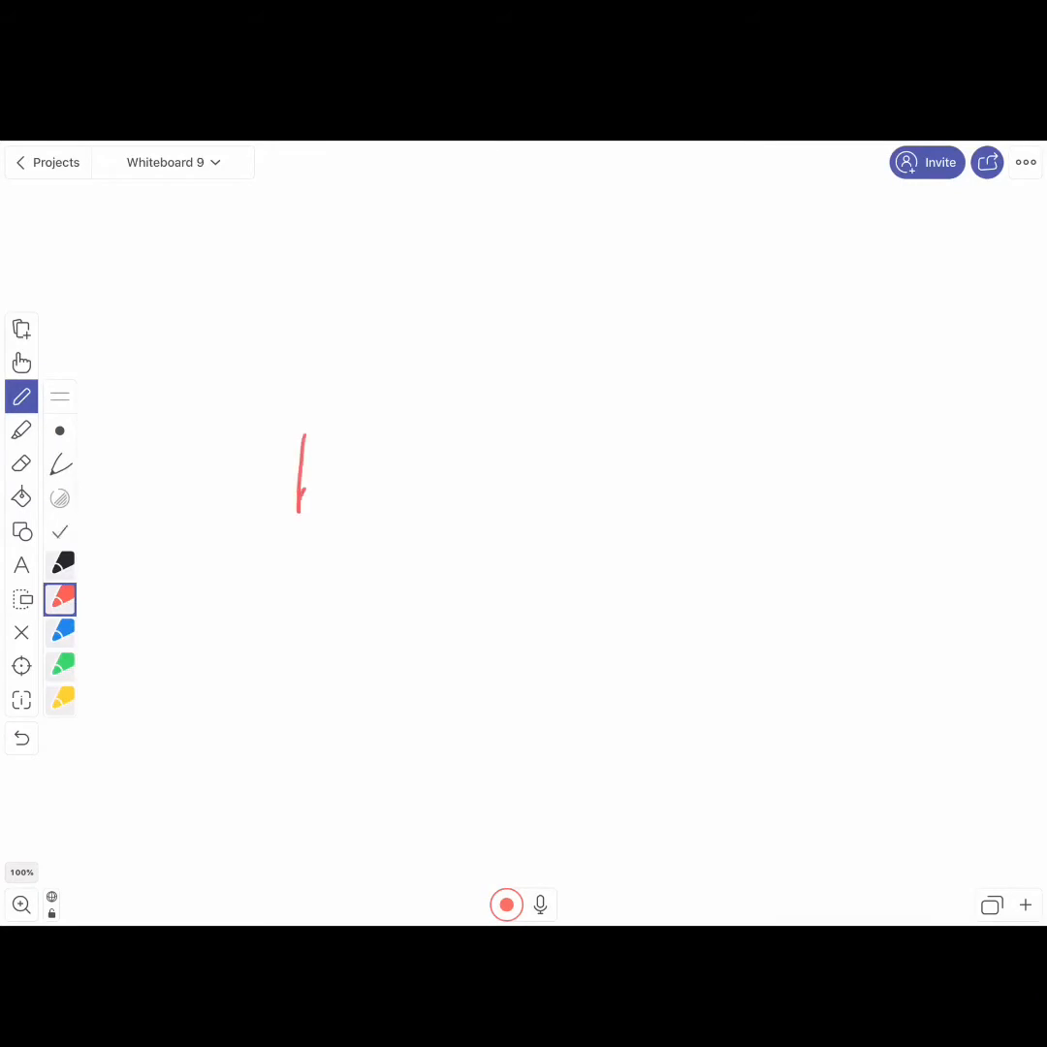
left_click_drag(329, 446, 417, 504)
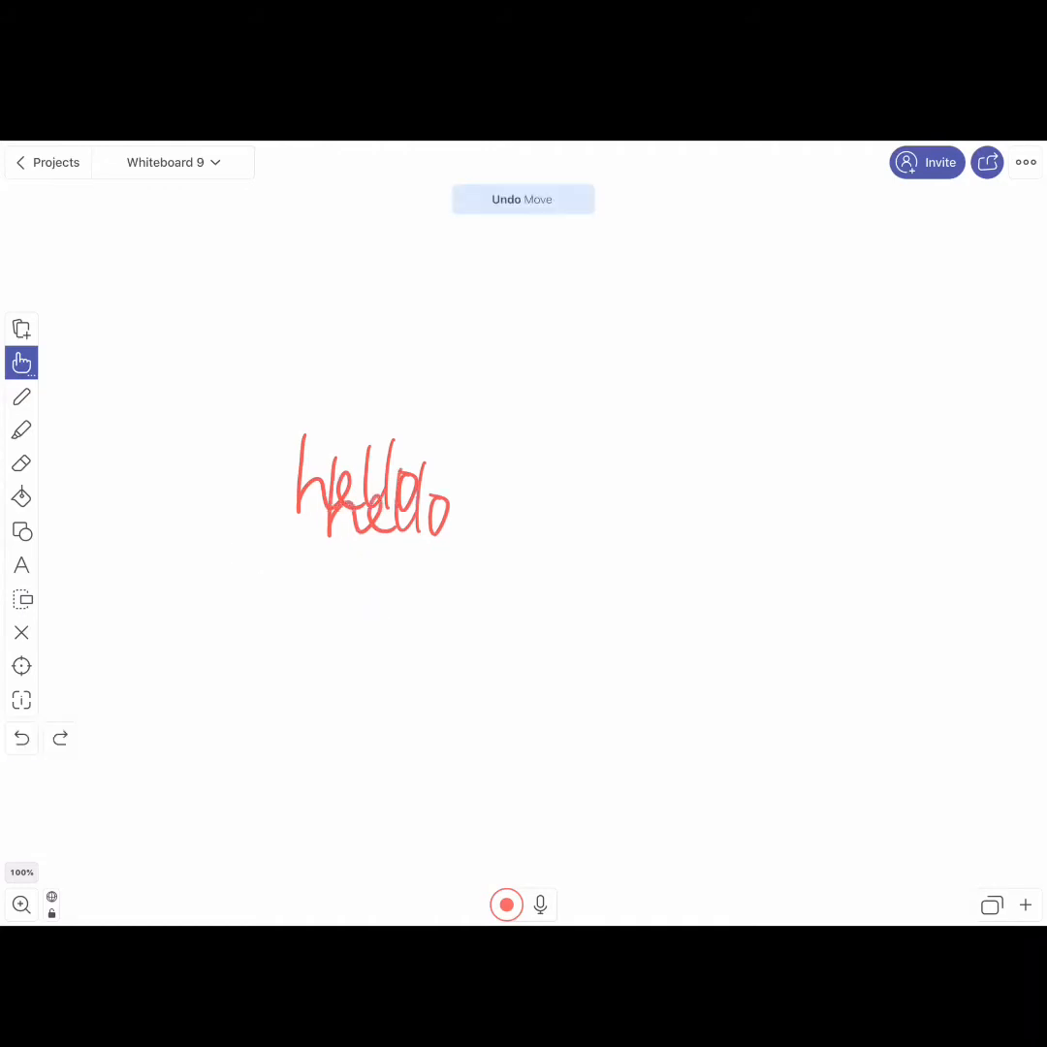
left_click(522, 198)
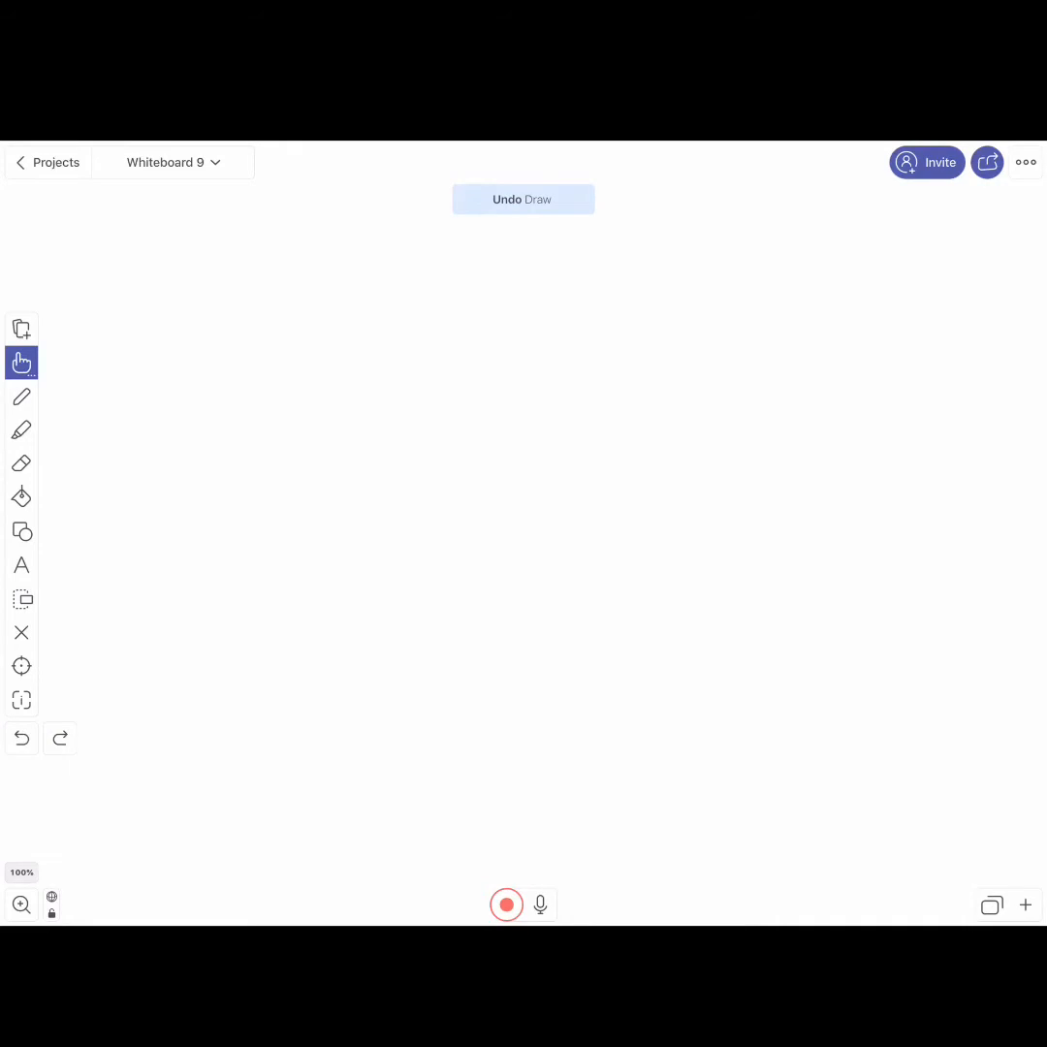
left_click(21, 632)
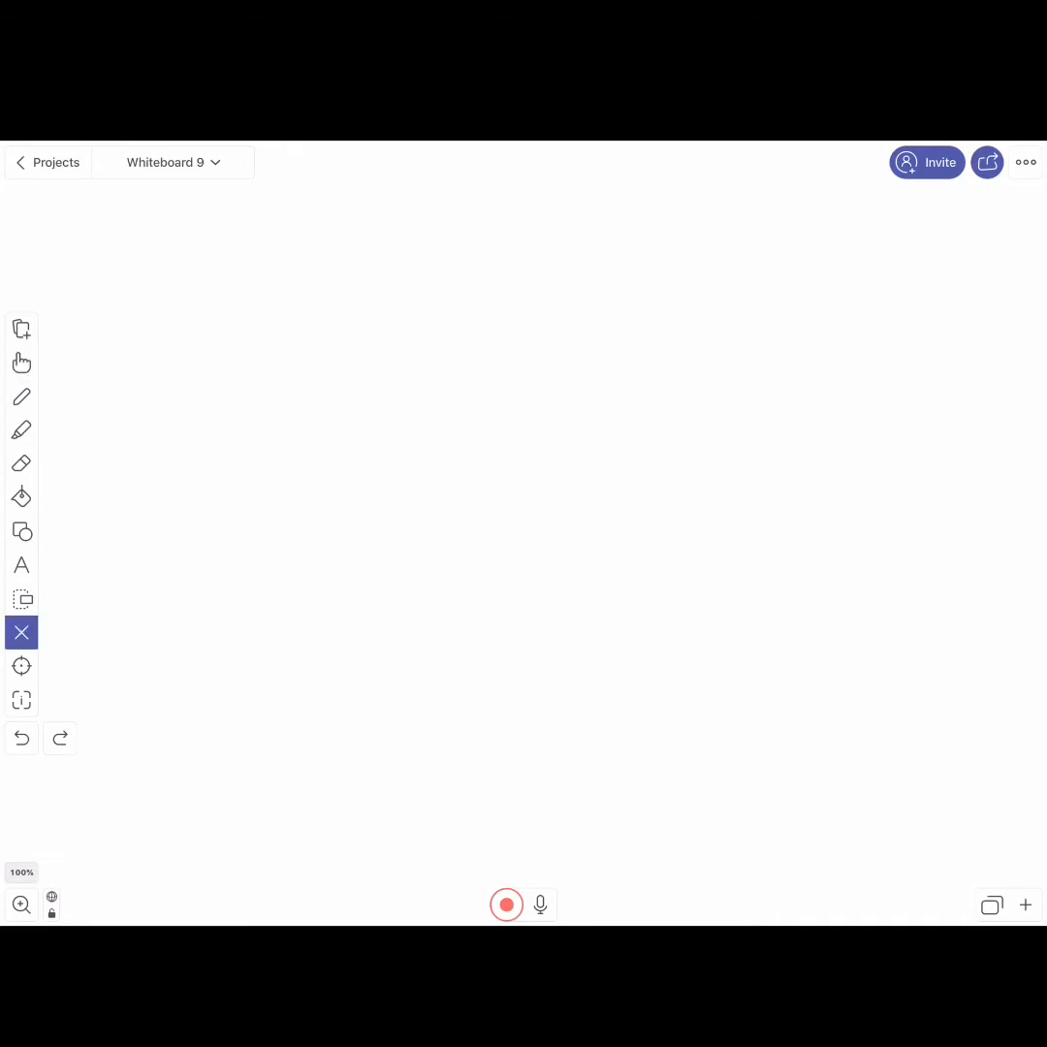
Try the laser pointer, then bring up the Inspector's Edit tab on the empty canvas
left_click(21, 666)
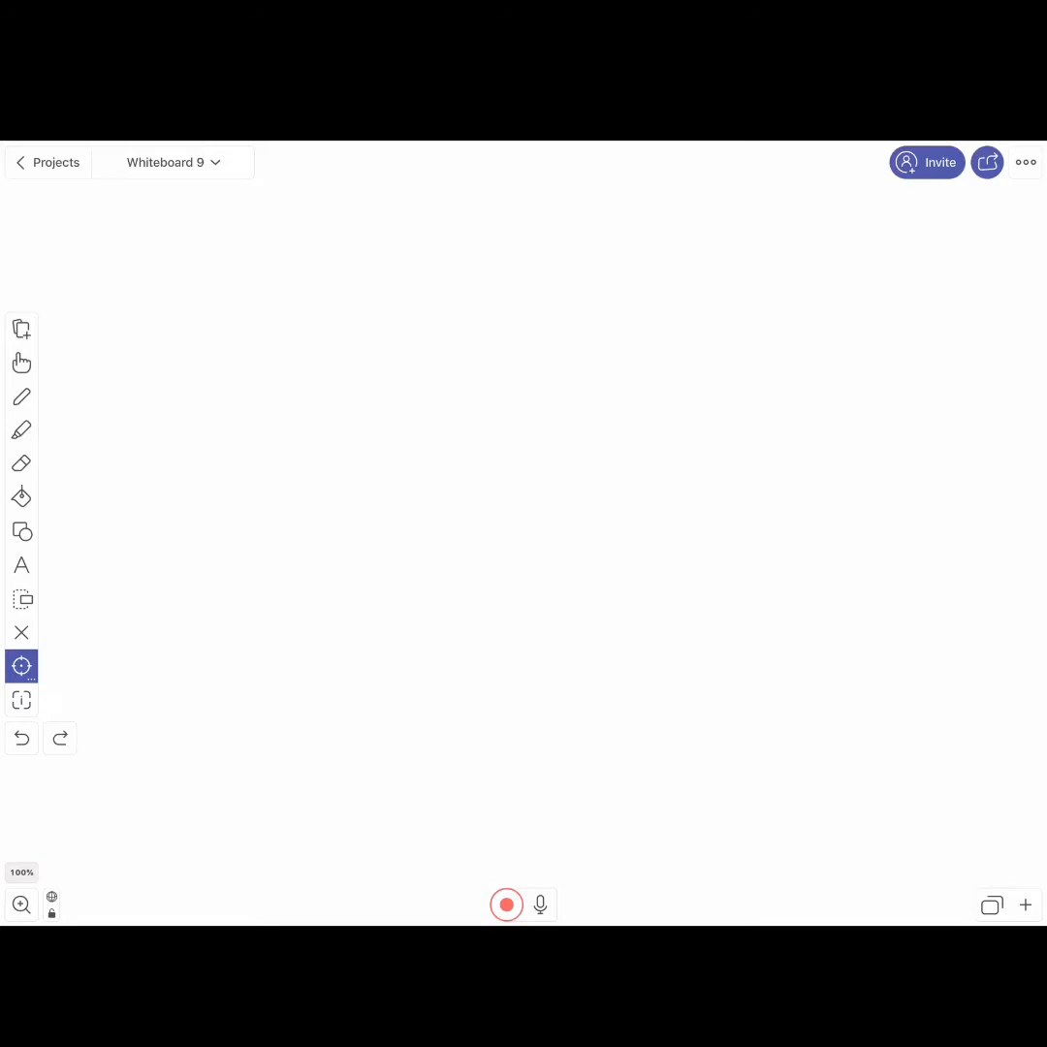
left_click(22, 666)
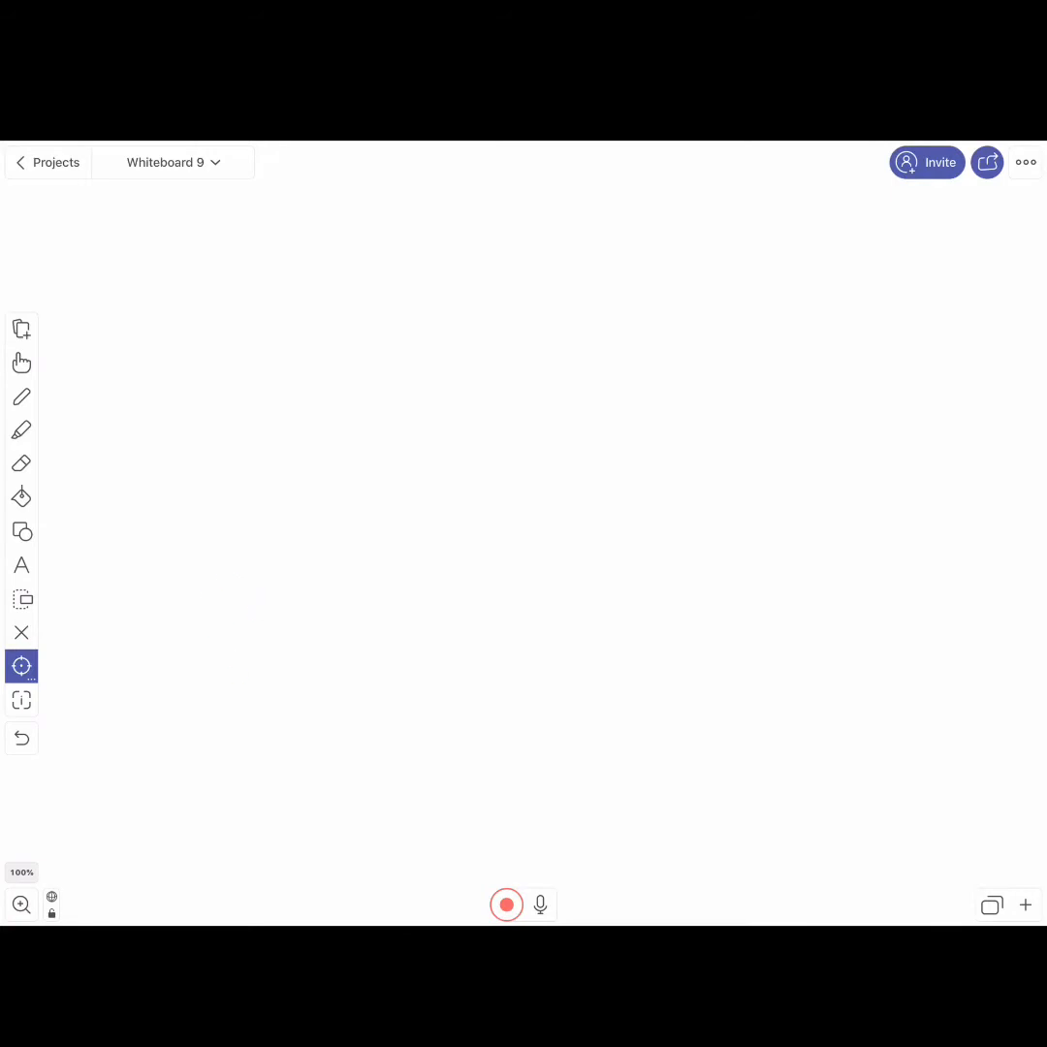
left_click(21, 700)
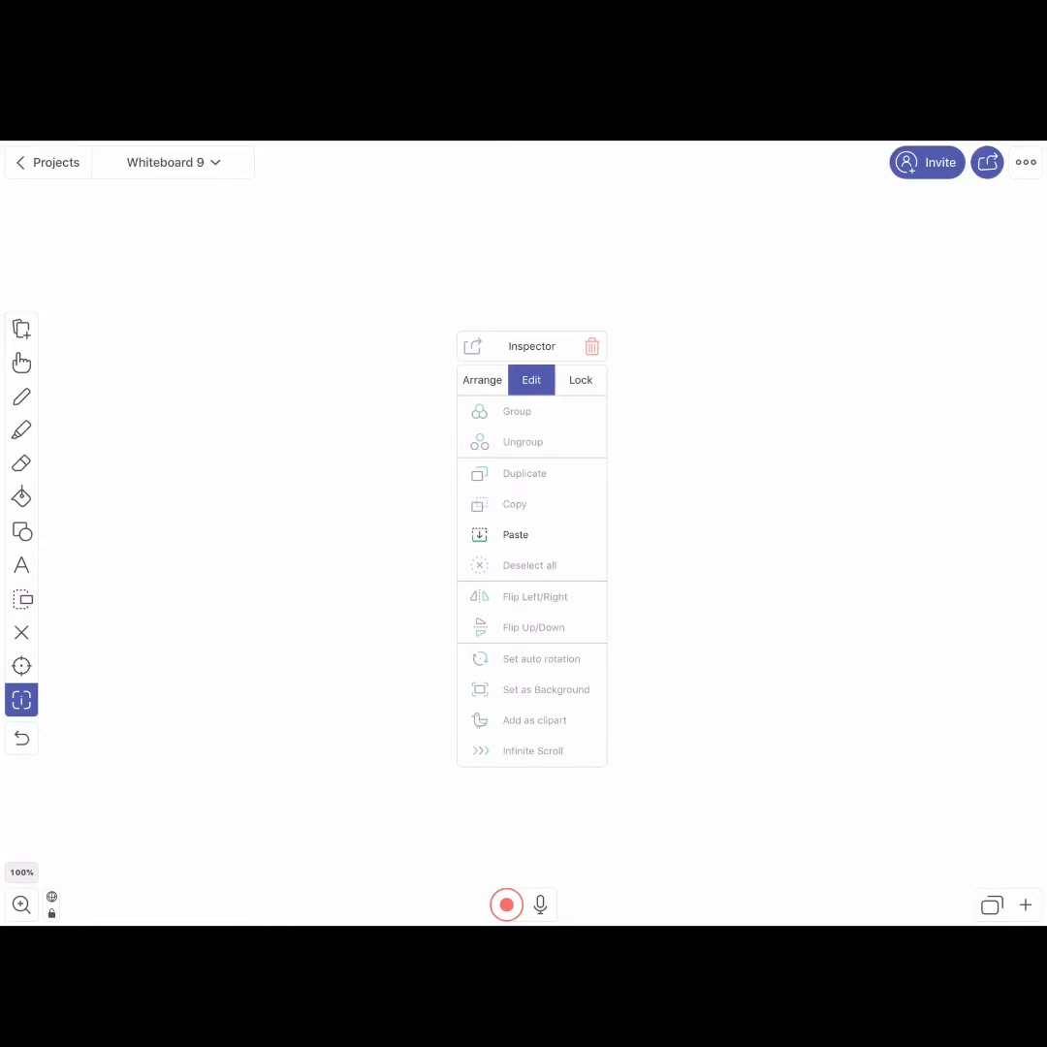
Dismiss the Inspector with the Hand tool and exit to the iPad Home Screen
left_click(22, 362)
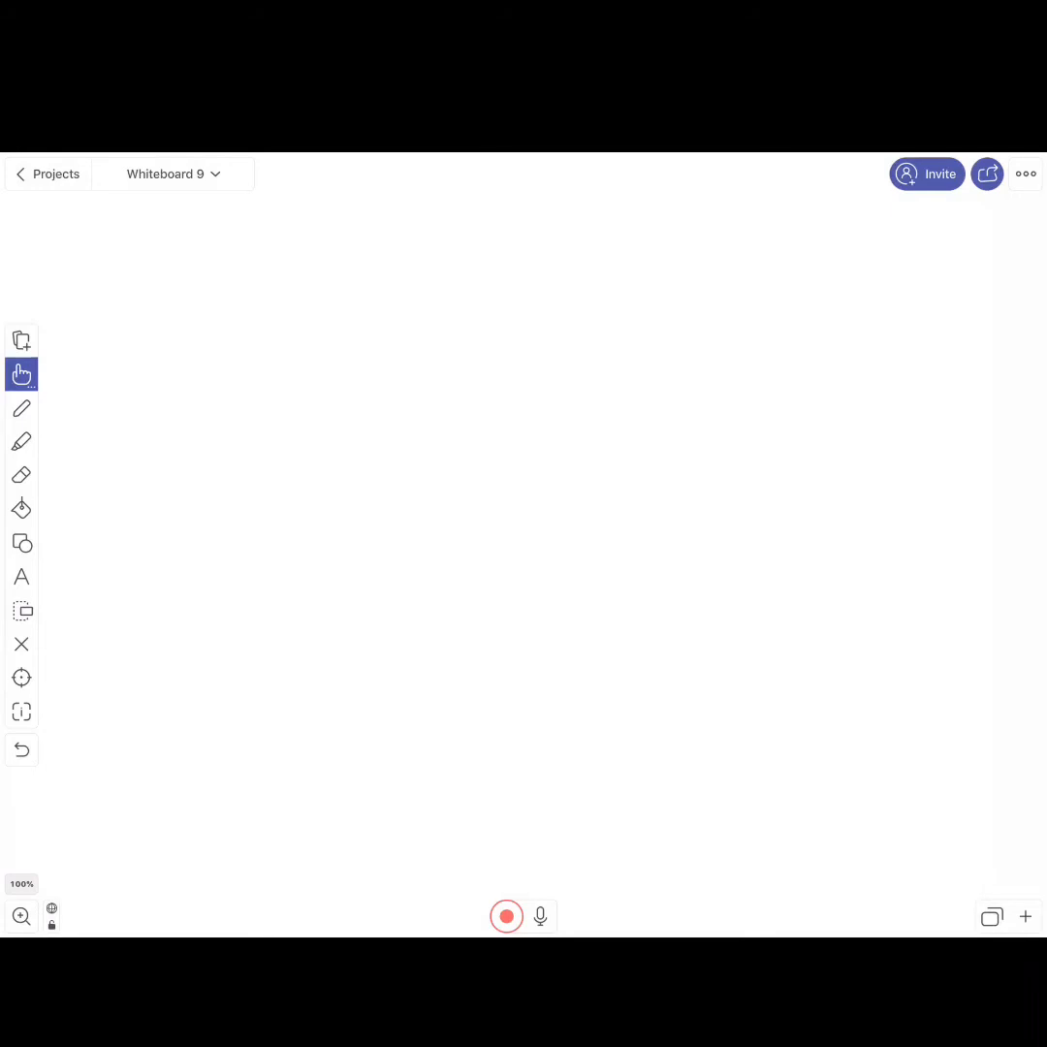
left_click(21, 339)
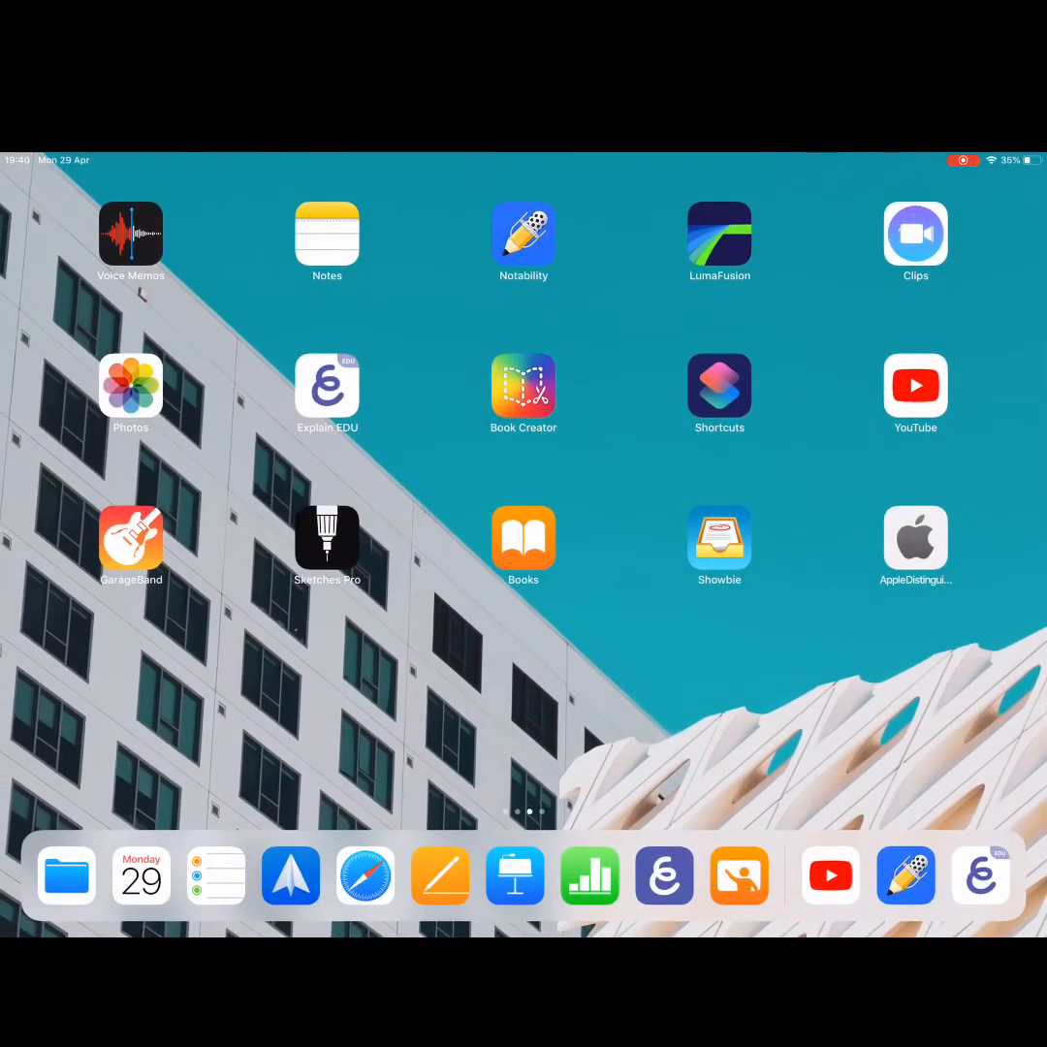
Launch Safari and run a web search for 'gruffalo'
left_click(366, 875)
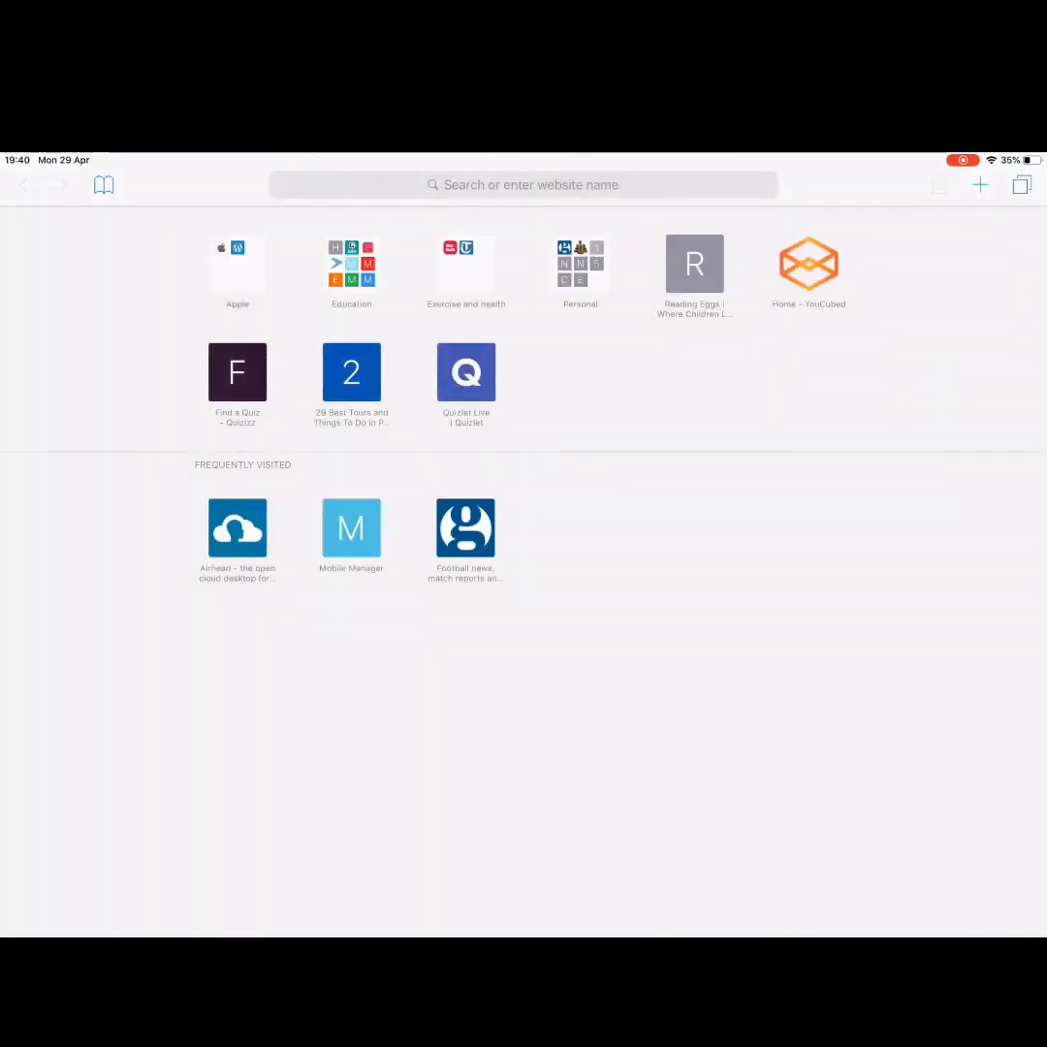
left_click(523, 184)
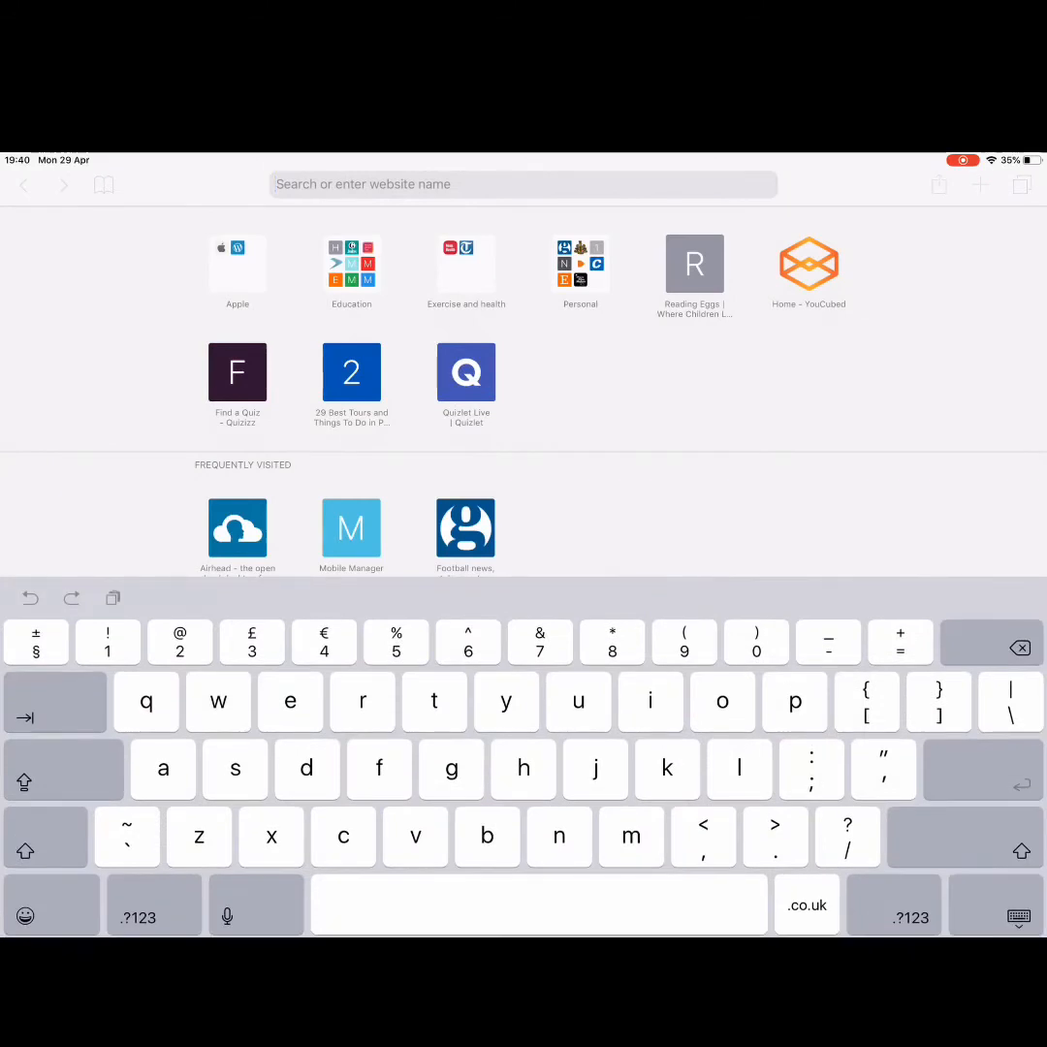
type("gruffalo woods")
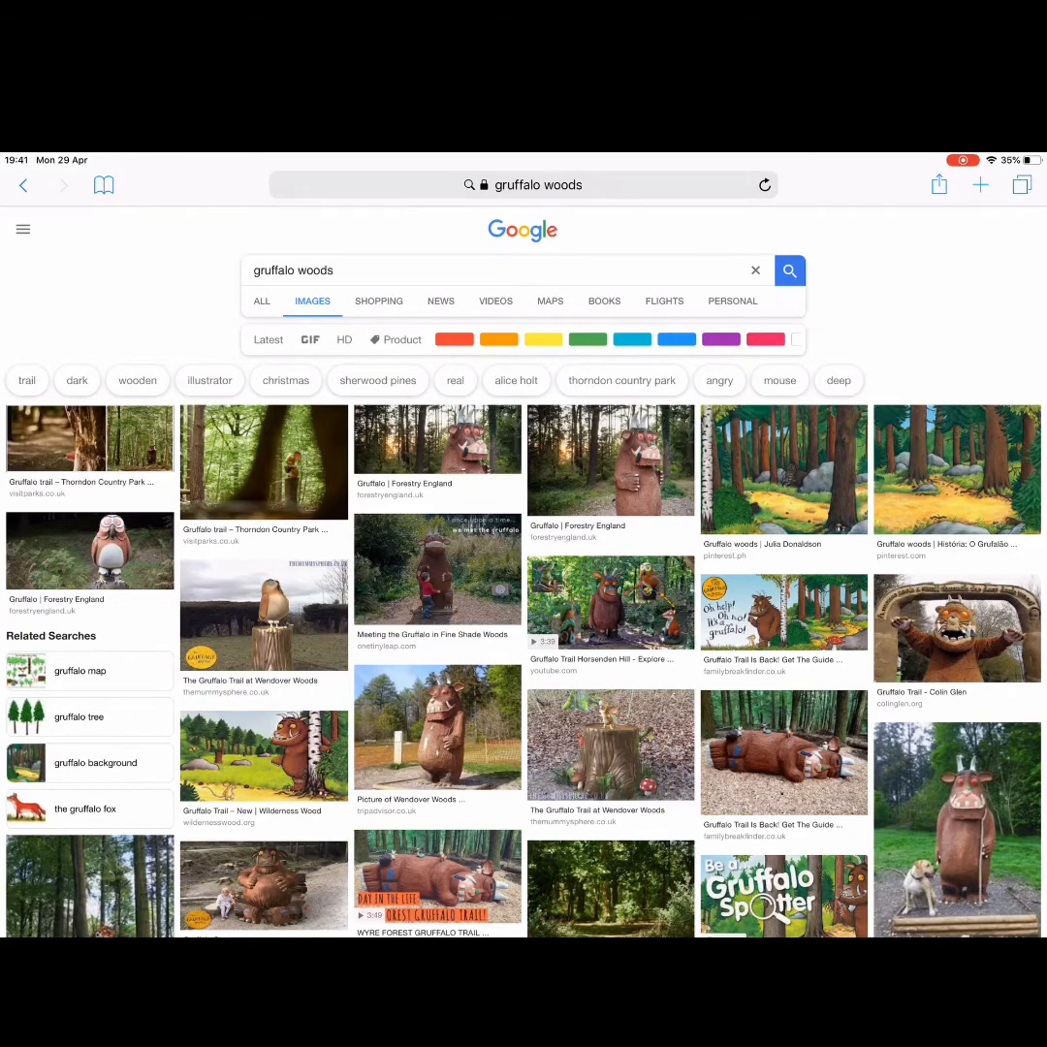
left_click(784, 470)
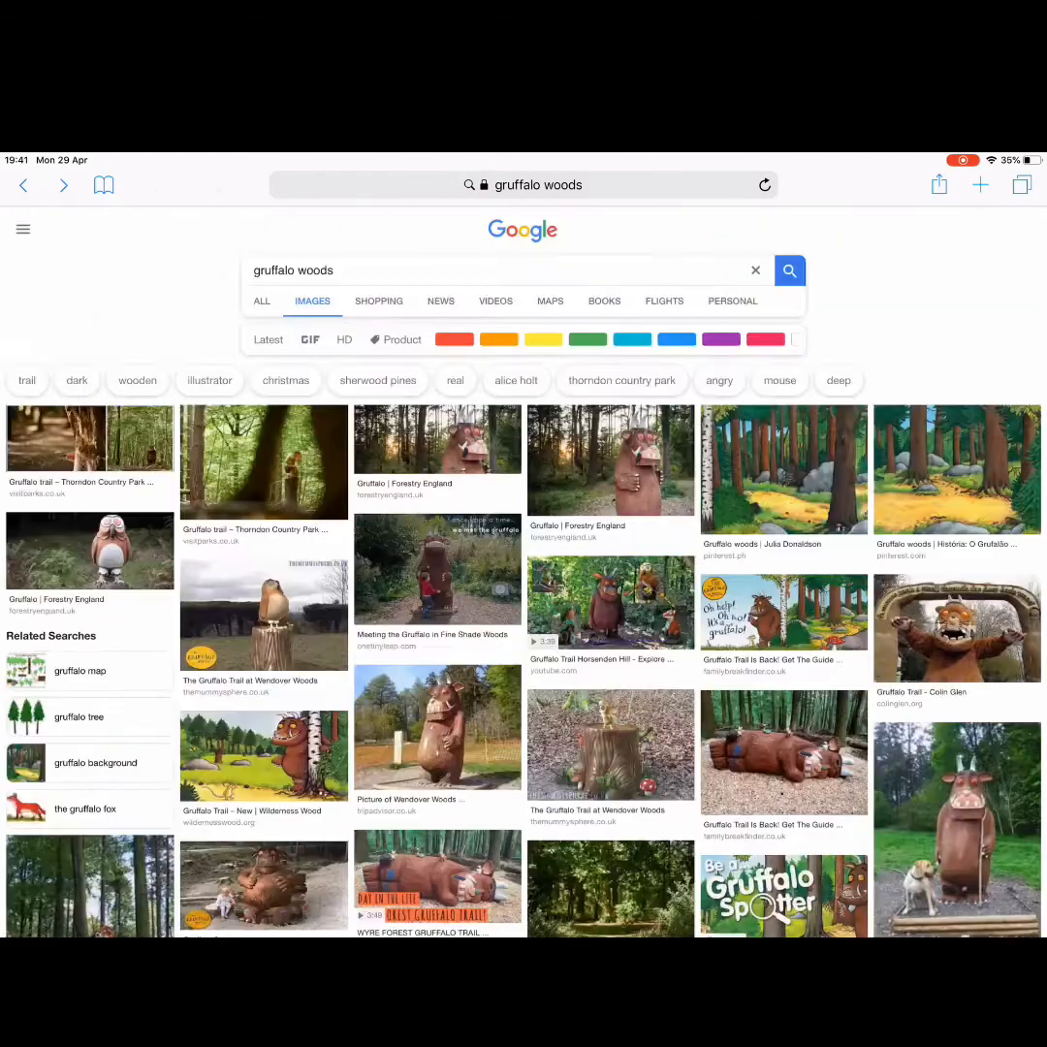
Search 'gruffalo mouse', show image results and add 'png' to the query
left_click(524, 185)
type("g")
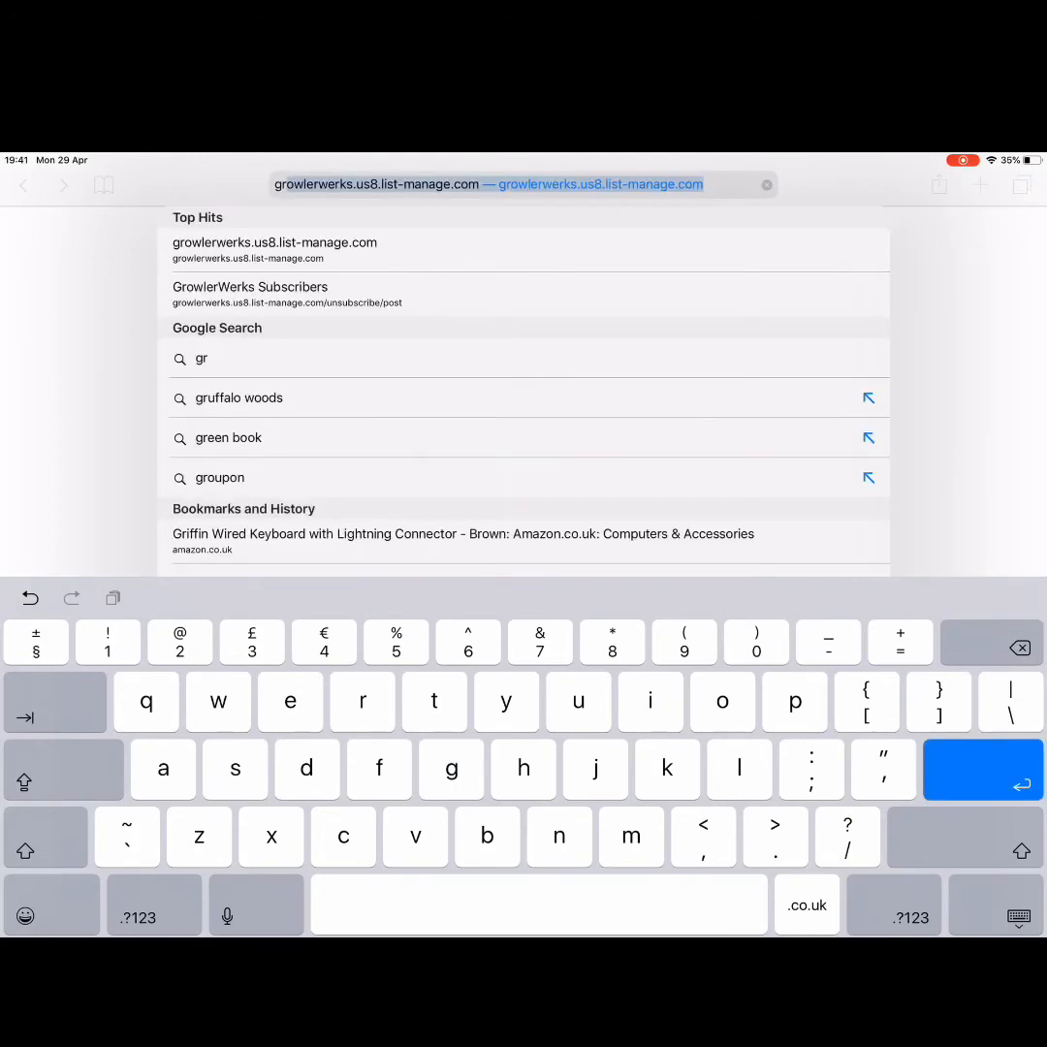
type("ruffalo mouse")
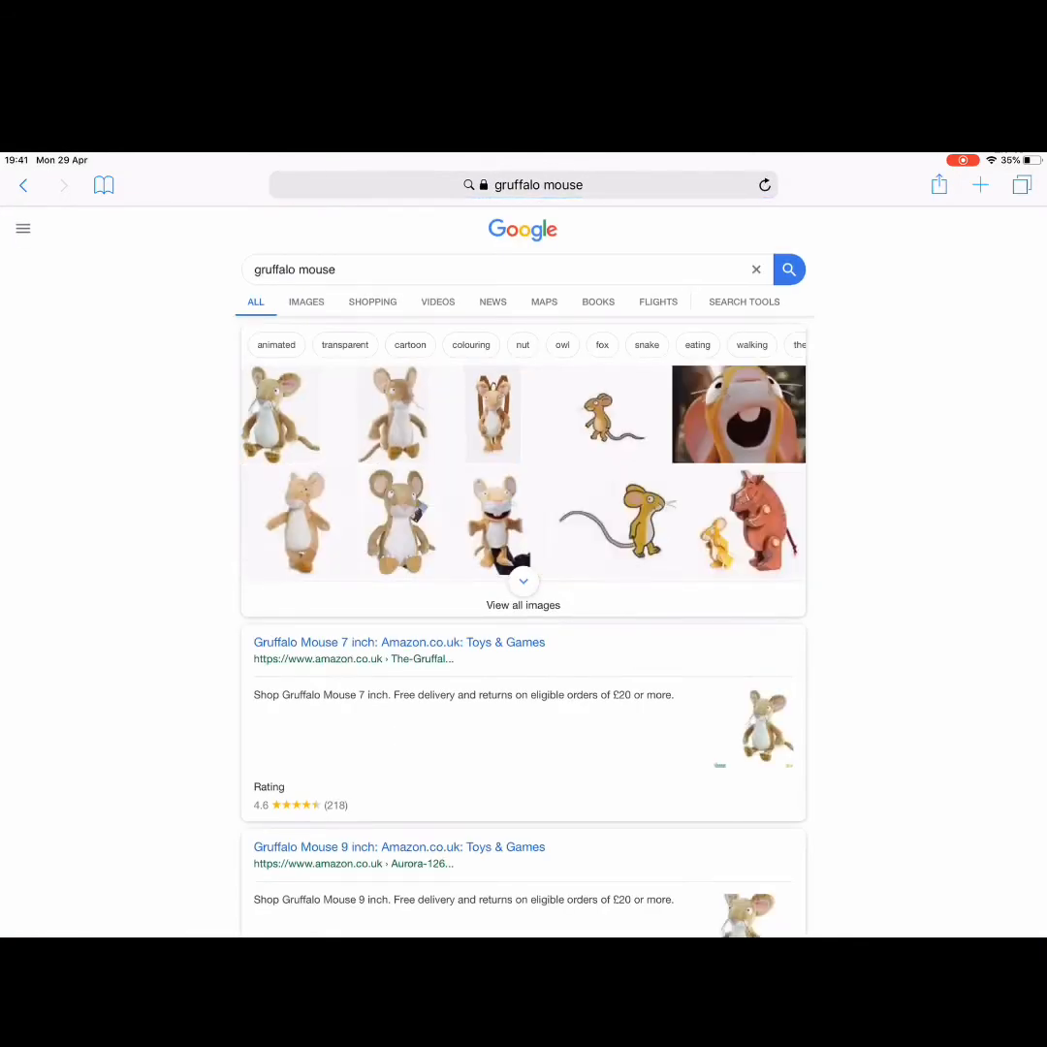
left_click(312, 302)
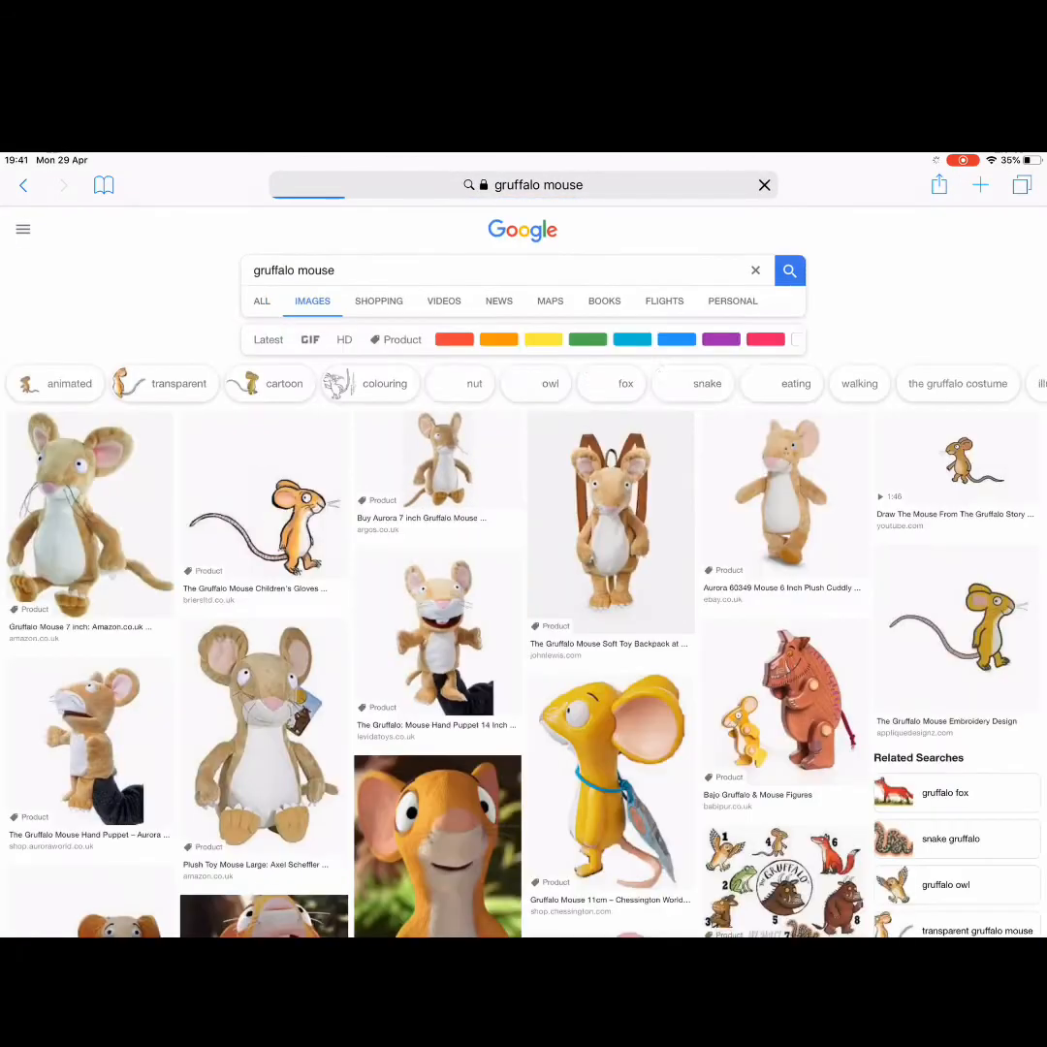
scroll("down", 3)
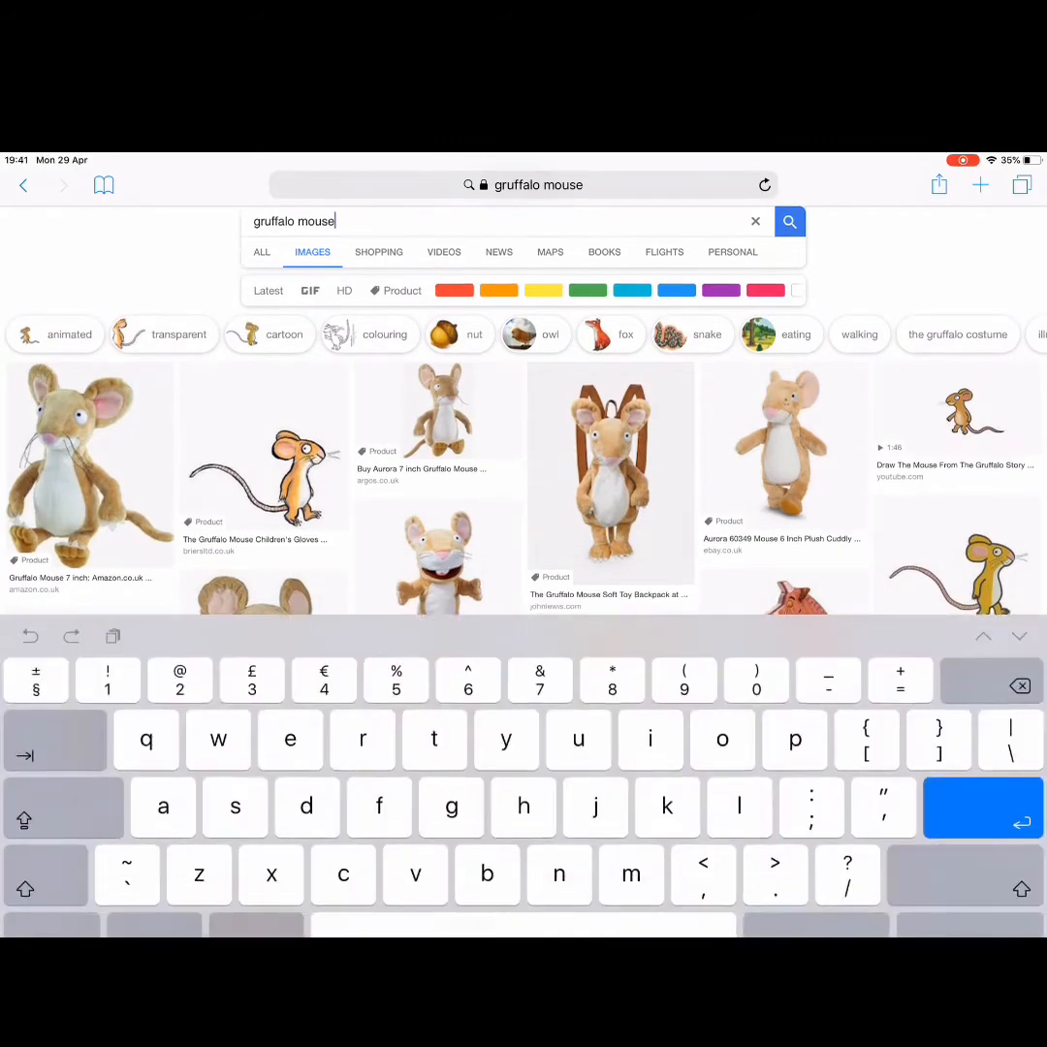
type("png")
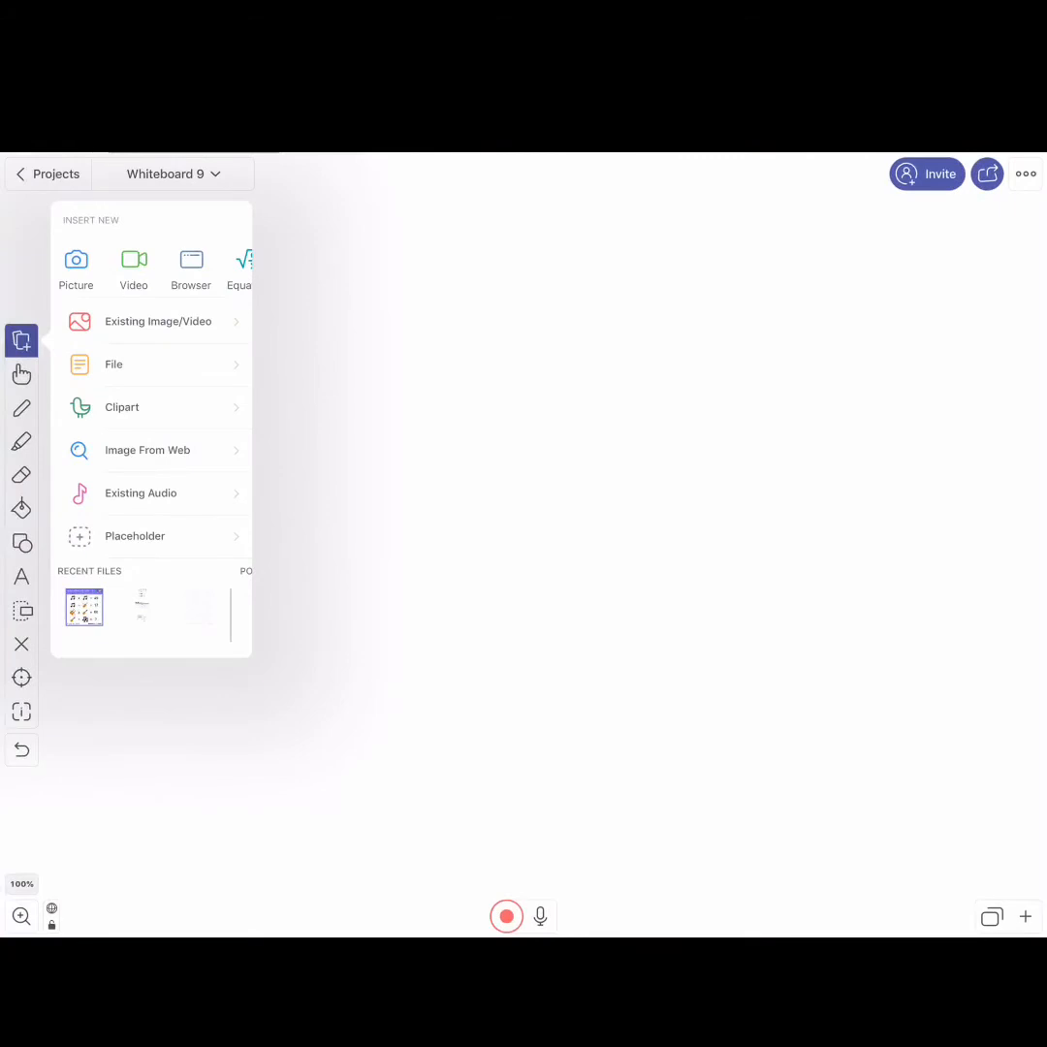
Insert the Gruffalo woods photo from Photos and rotate it back upright in the Image Editor
left_click(22, 375)
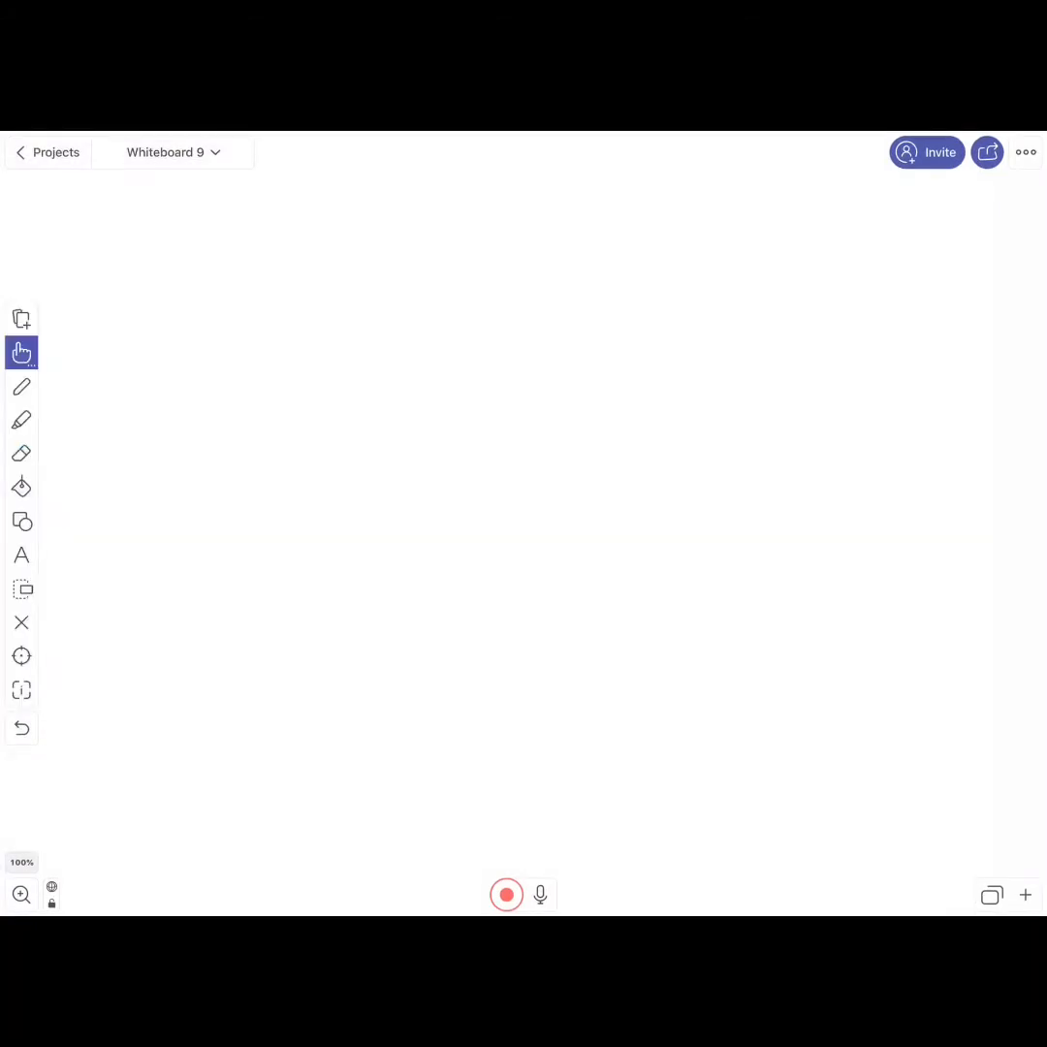
left_click(21, 318)
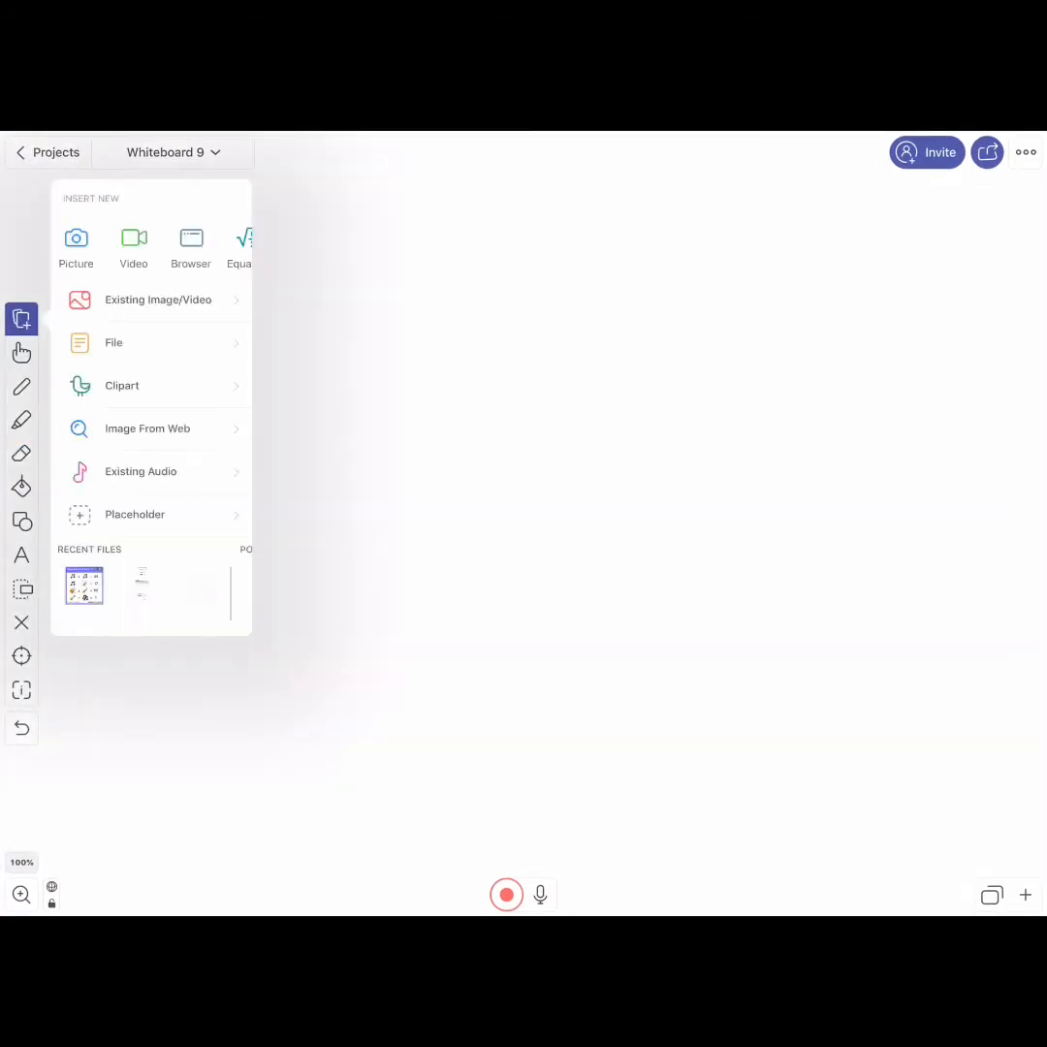
left_click(158, 300)
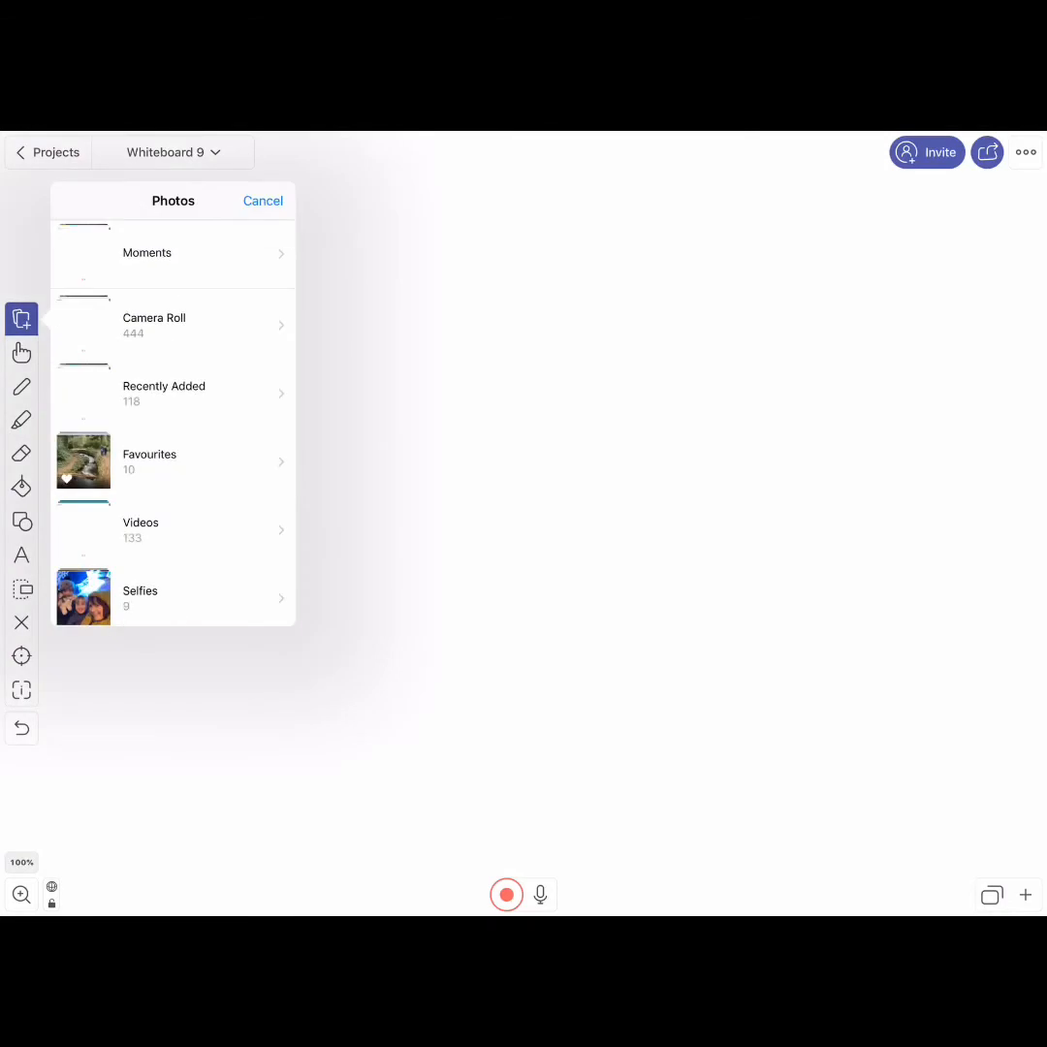
left_click(154, 325)
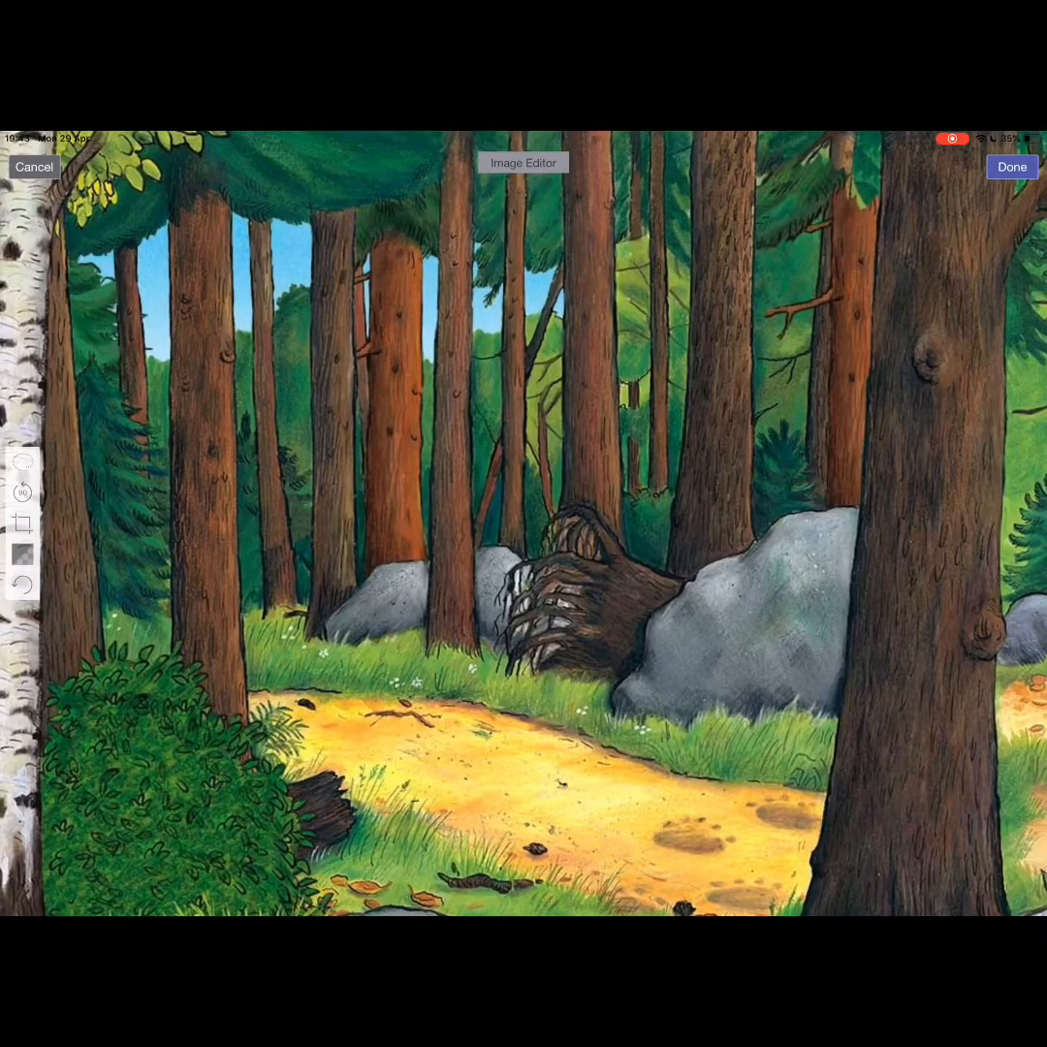
left_click(21, 492)
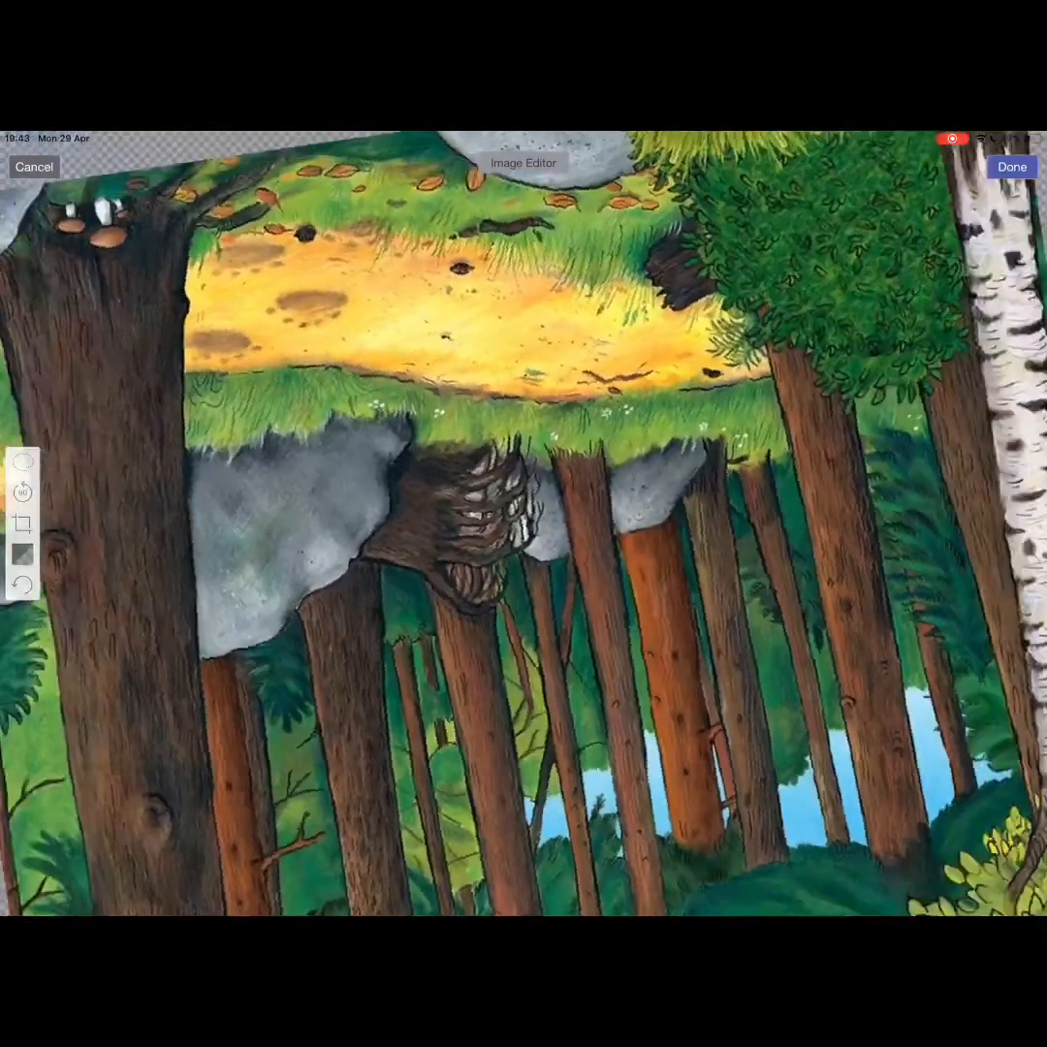
left_click(20, 491)
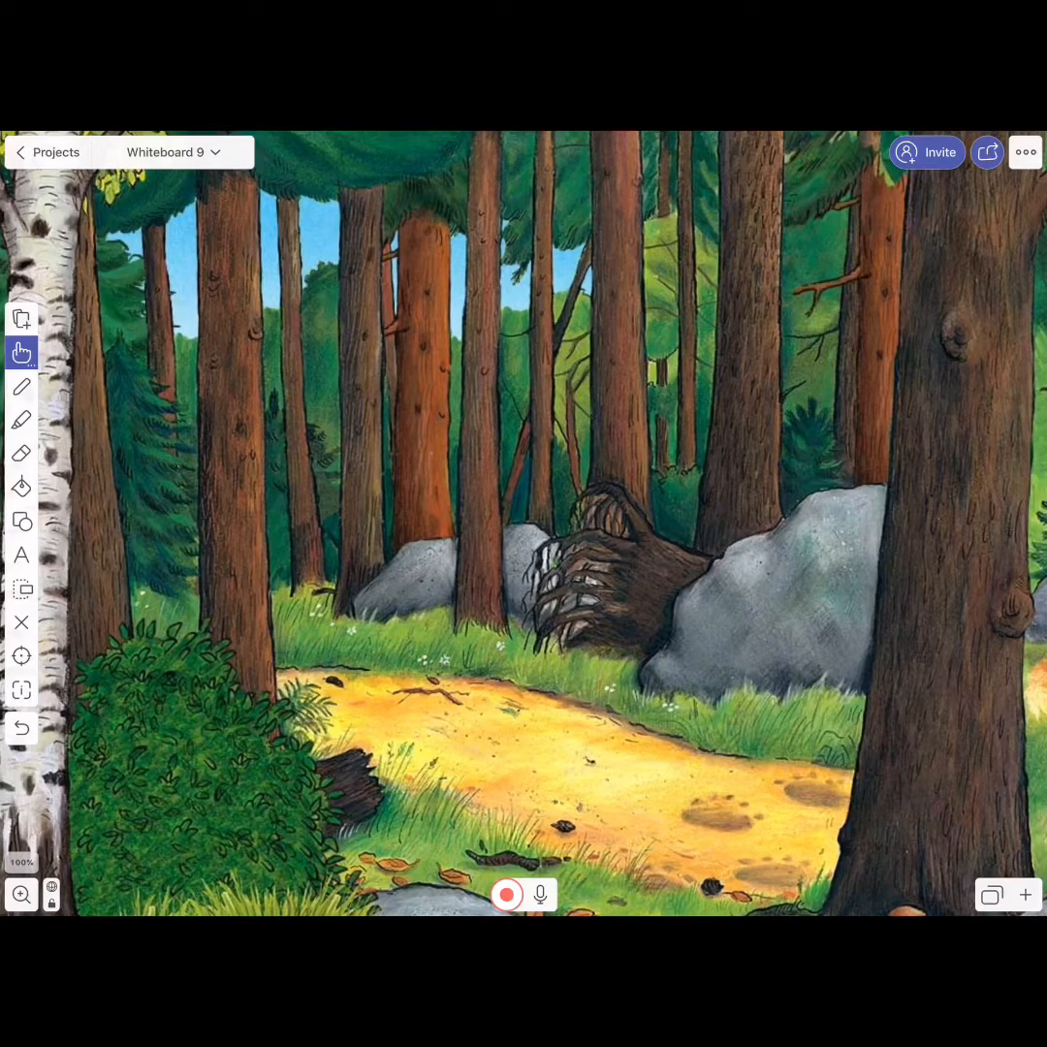
Lock the woods picture in place and send it to the back via the Inspector
left_click(21, 690)
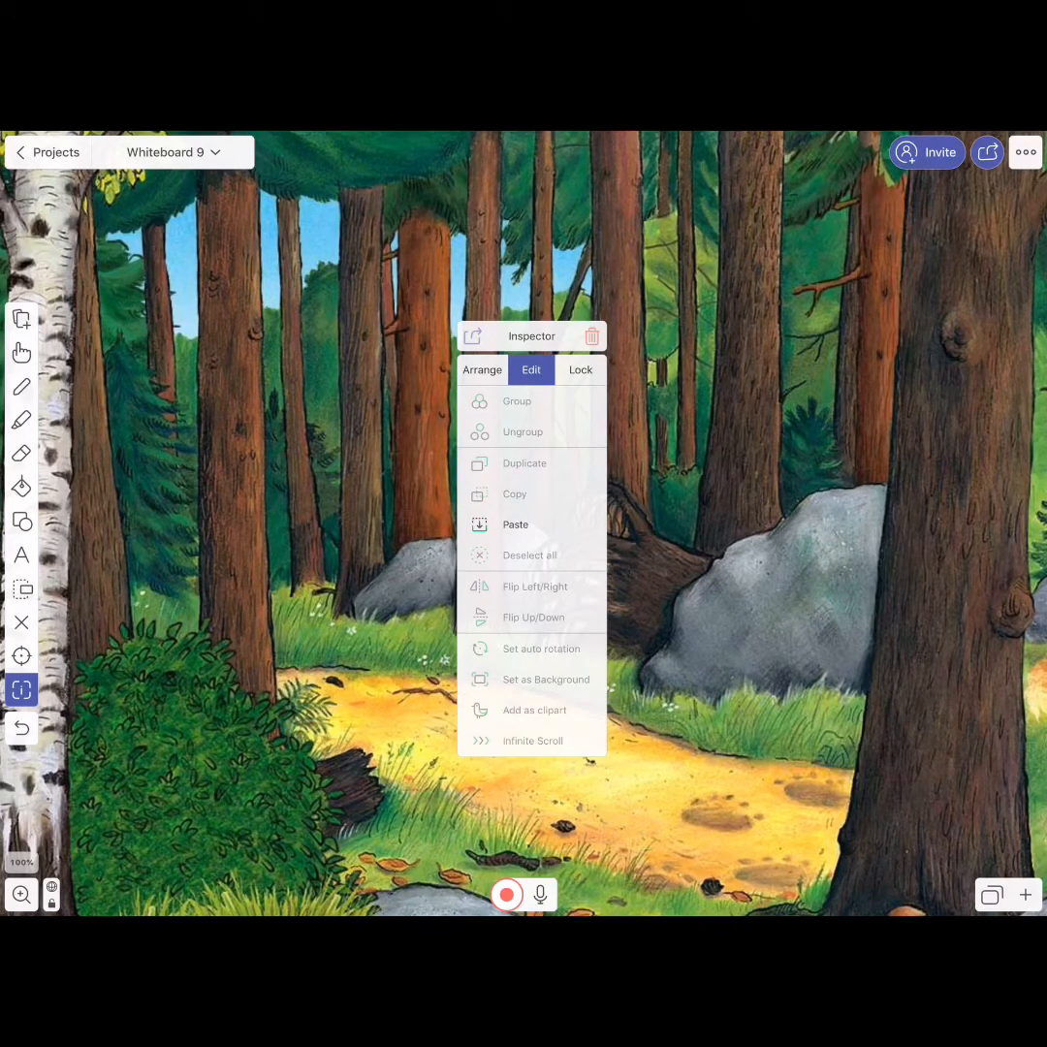
left_click(580, 370)
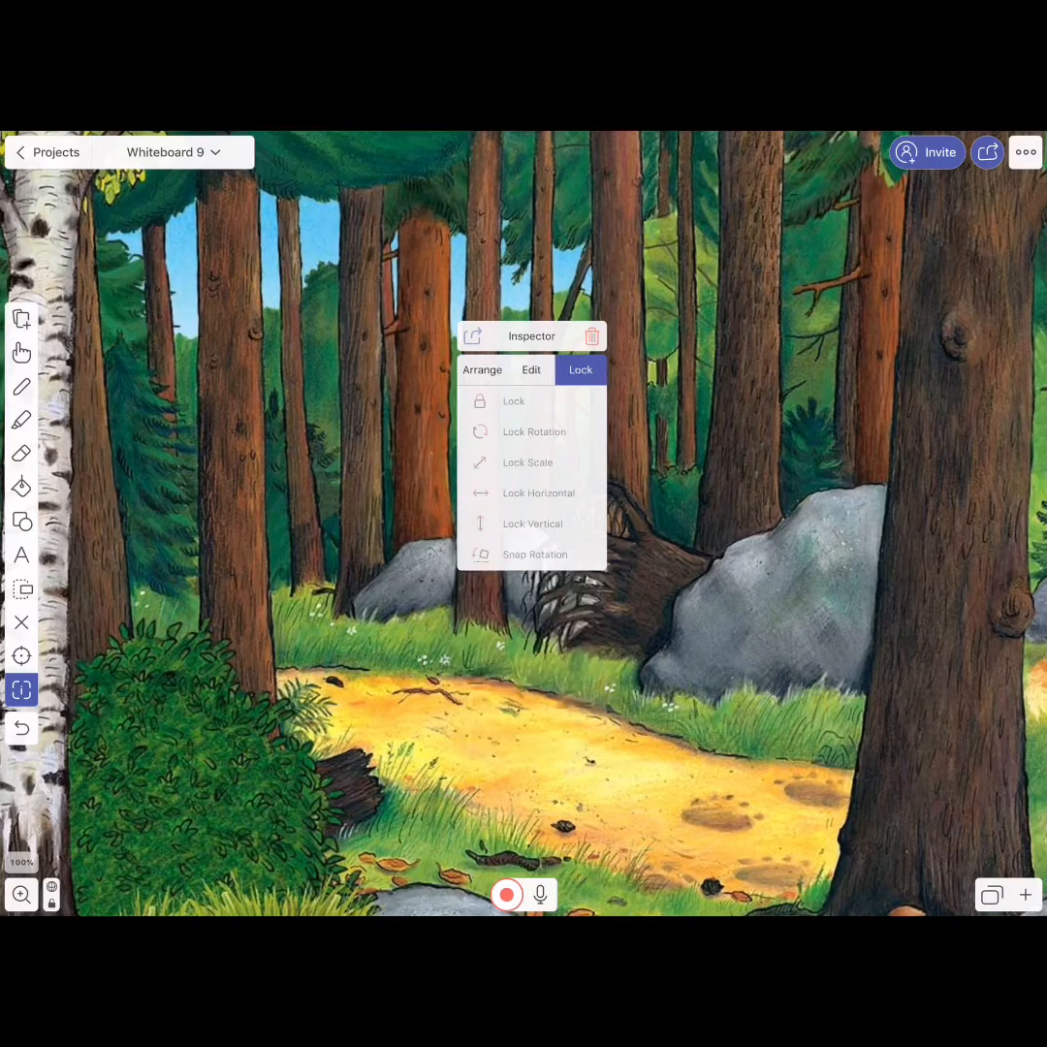
left_click(483, 369)
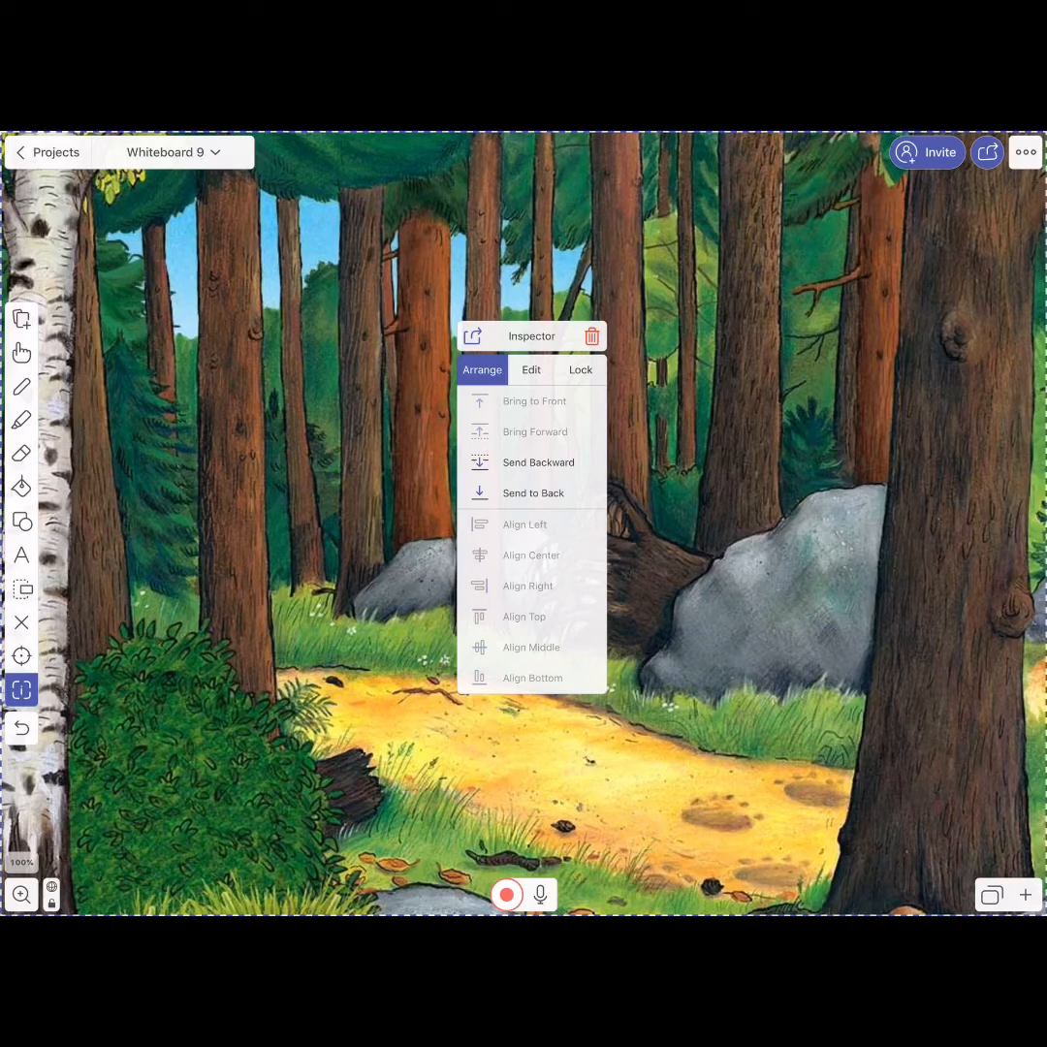
left_click(532, 370)
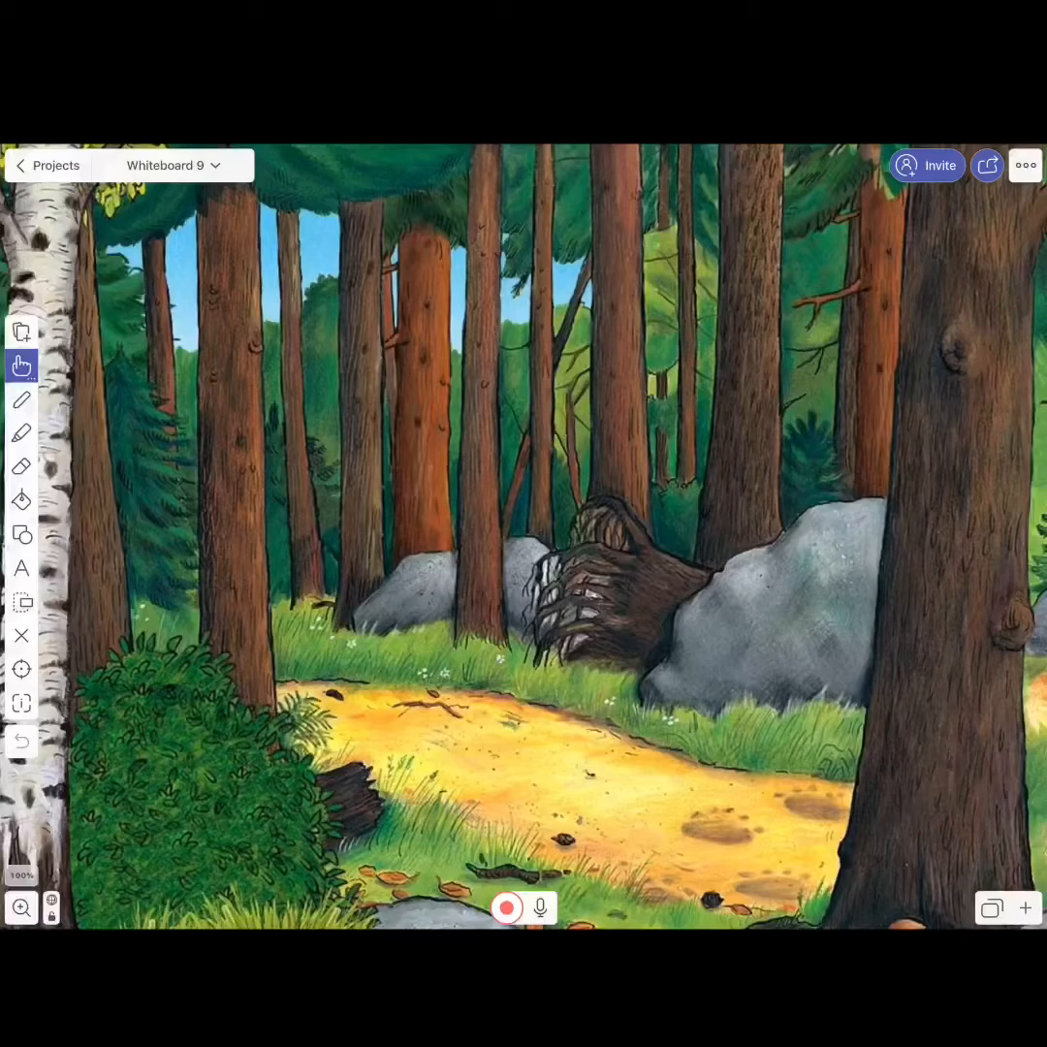
Insert the mouse photo and lasso-cut it from its white background onto the scene
left_click(21, 332)
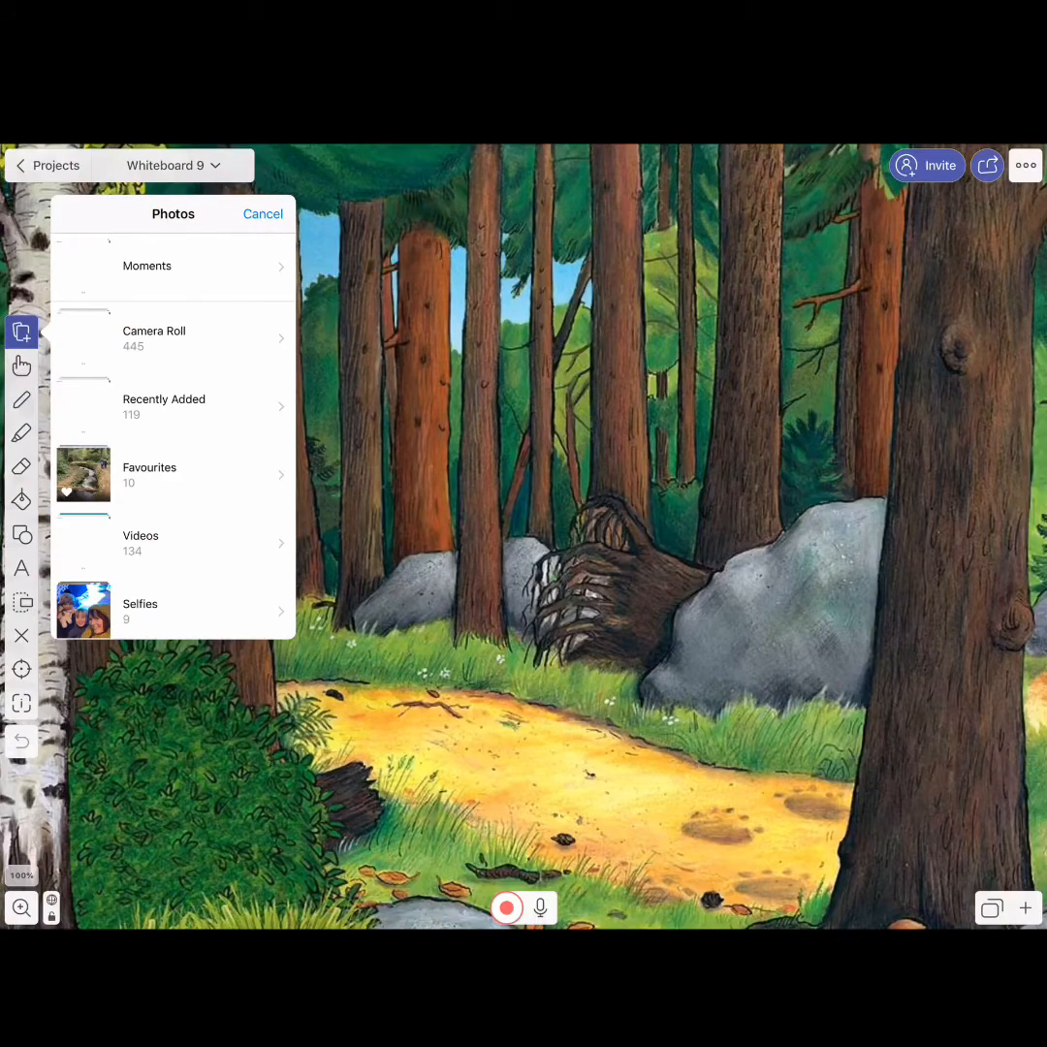
left_click(146, 265)
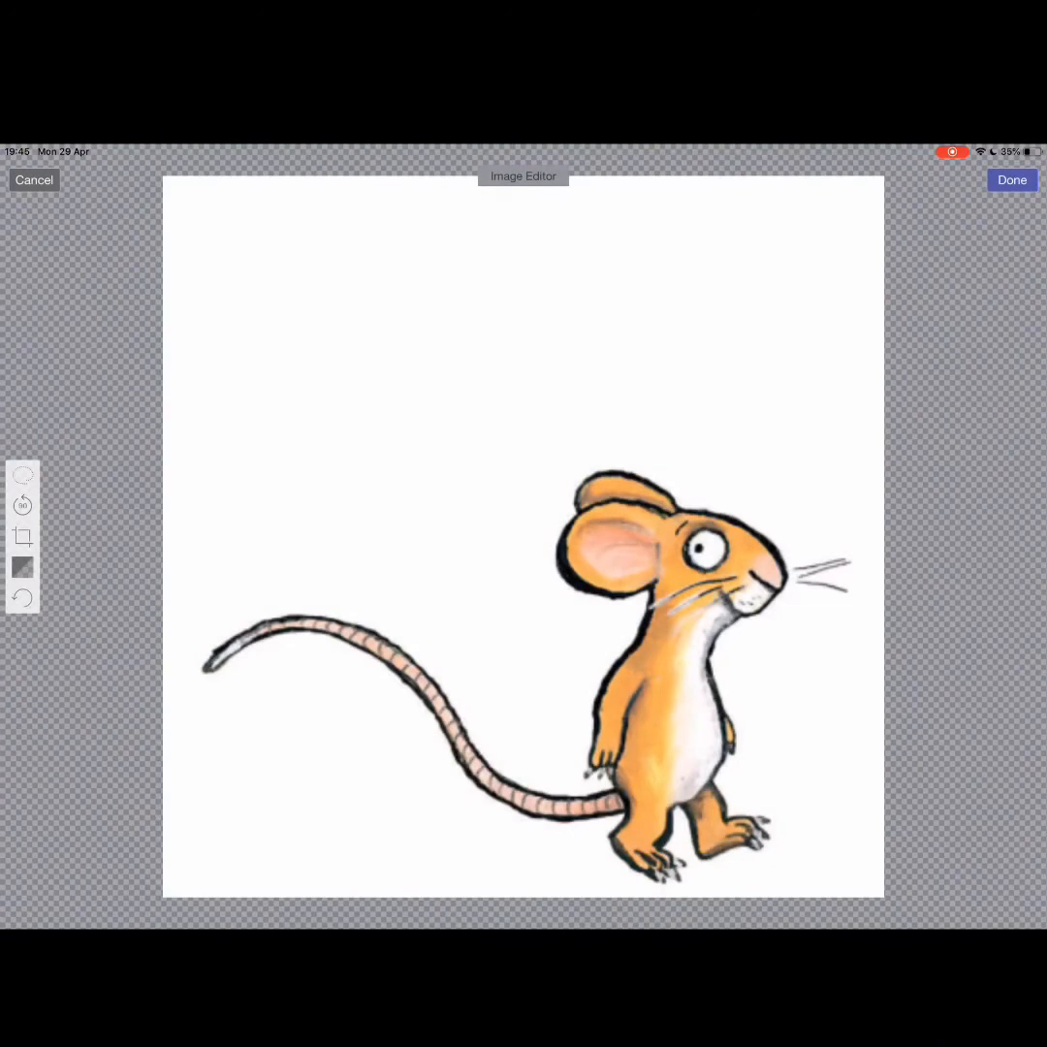
left_click(23, 474)
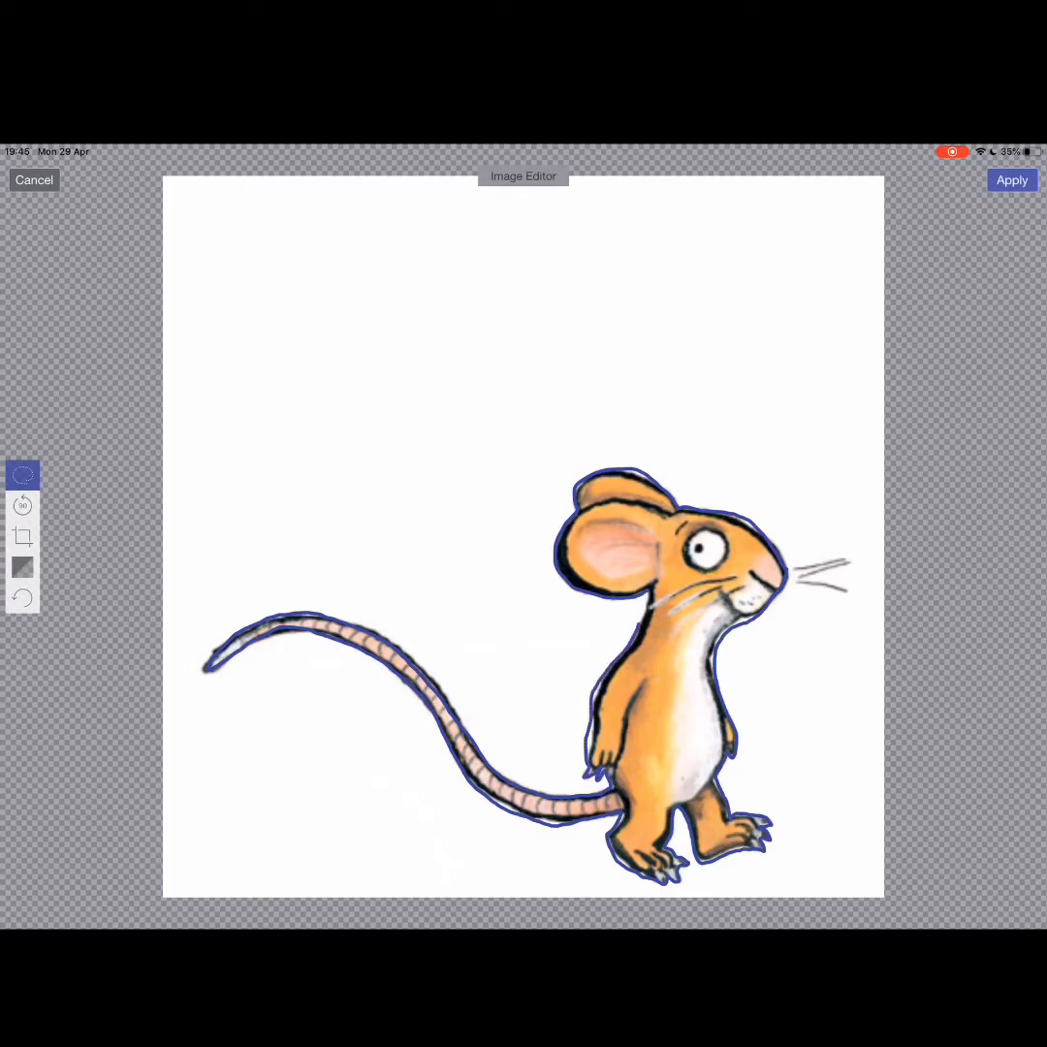
left_click(1012, 181)
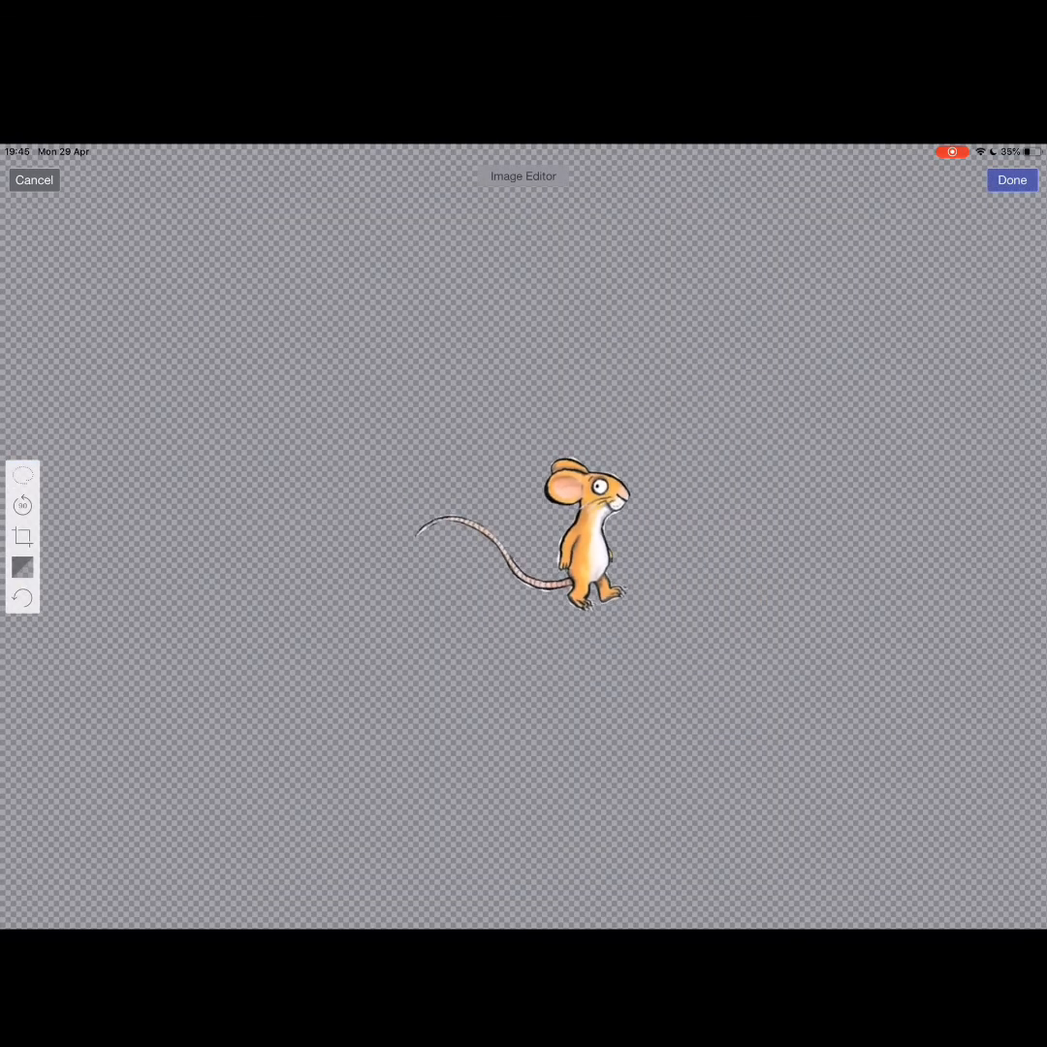
left_click(1012, 180)
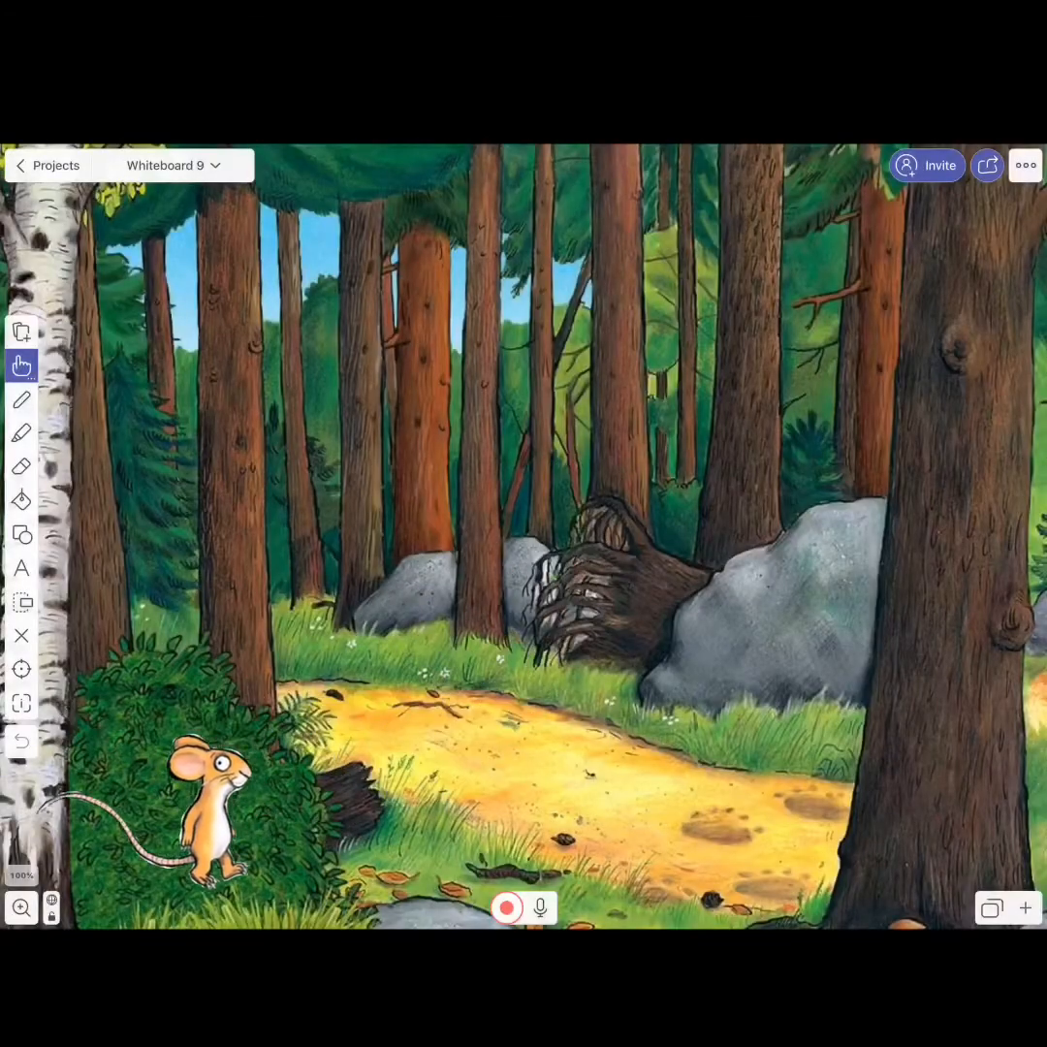
Drag the cut-out mouse slightly higher on the bush at lower left
left_click_drag(199, 810, 191, 766)
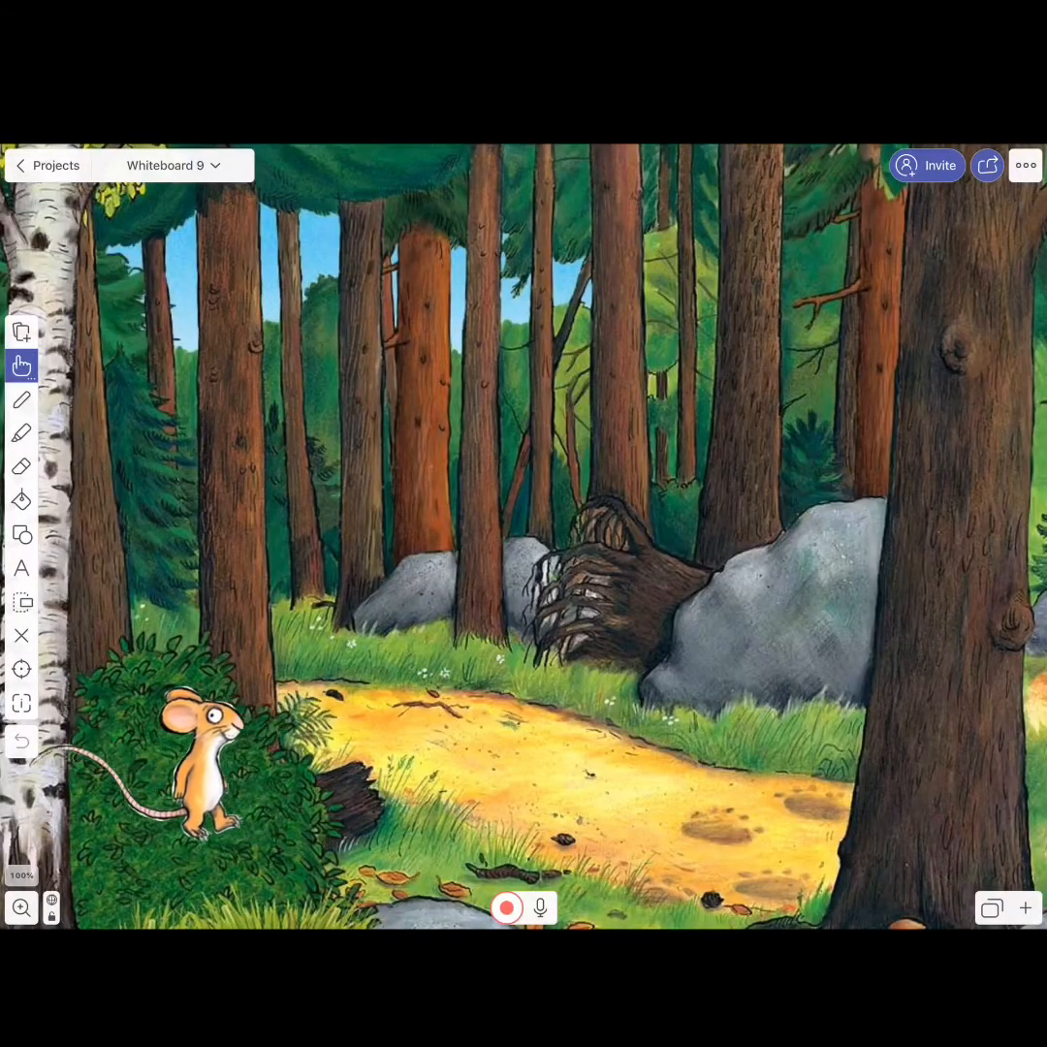
left_click_drag(199, 766, 215, 752)
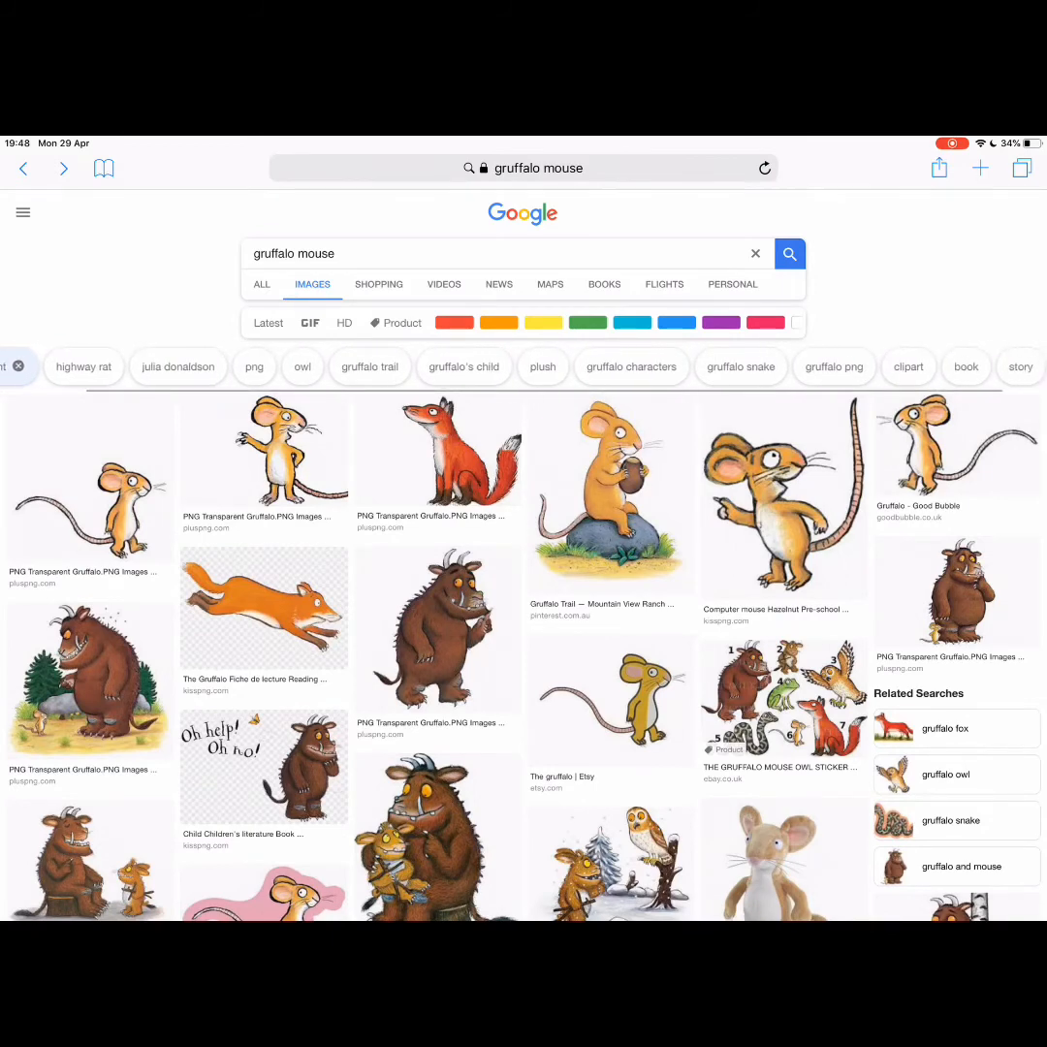
Open the Good Bubble transparent mouse image in Safari and switch back to Explain Everything
left_click(38, 367)
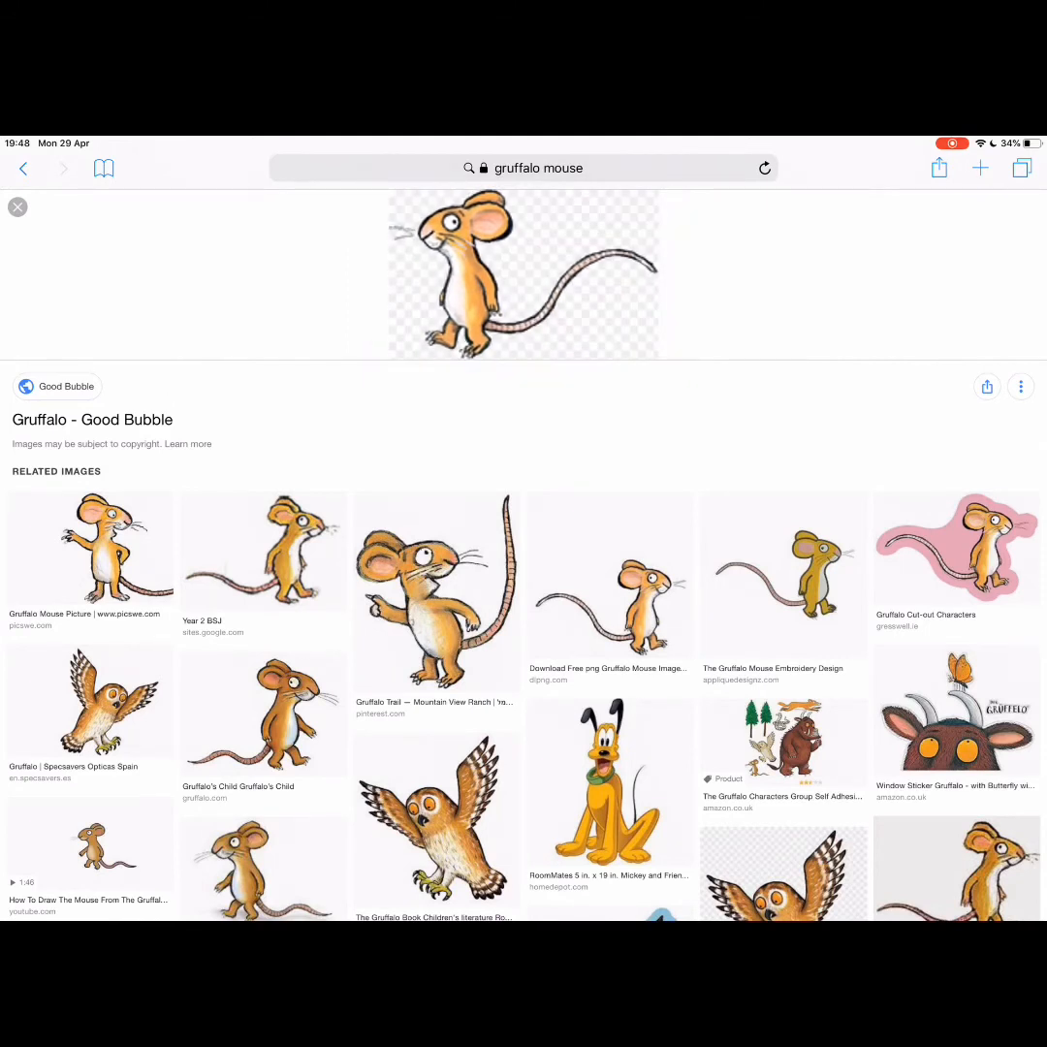
left_click(522, 274)
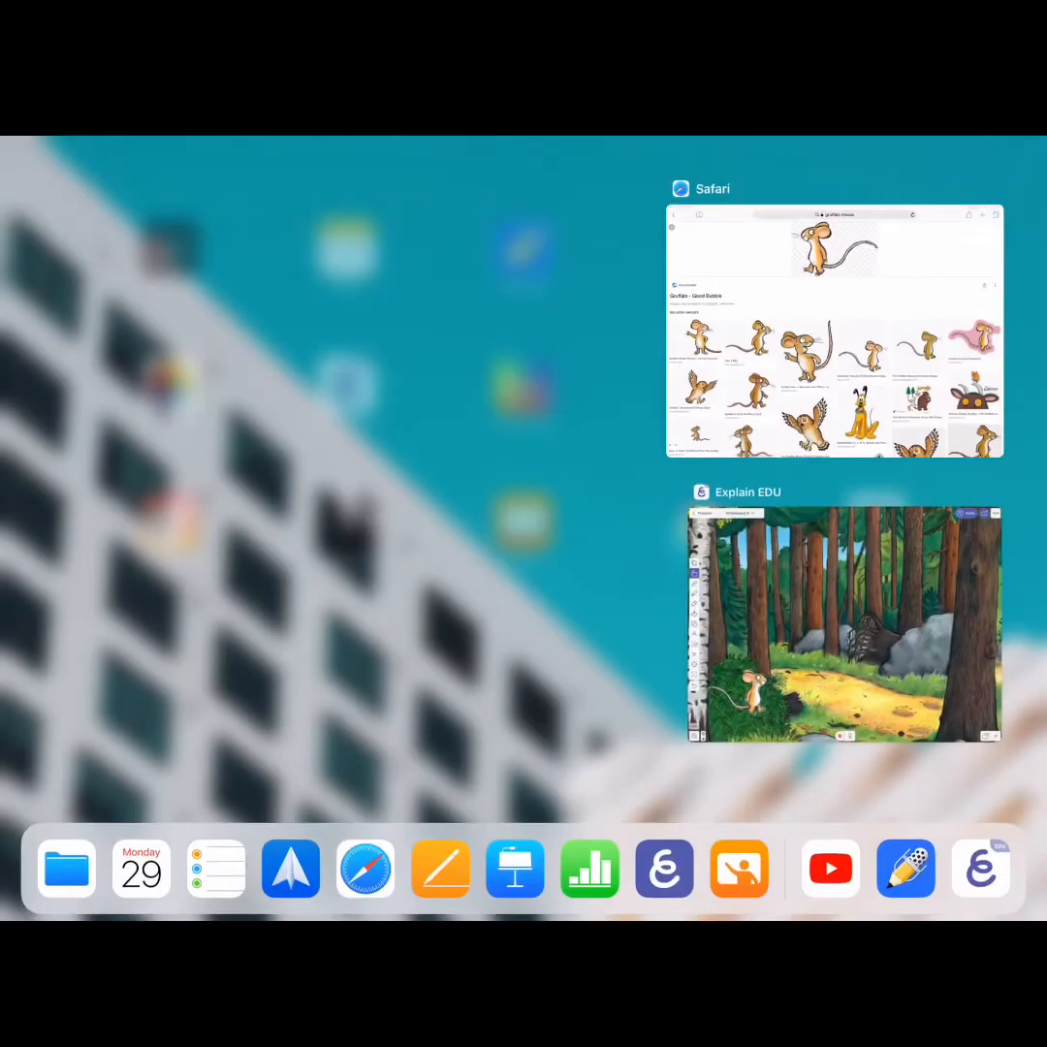
left_click(842, 626)
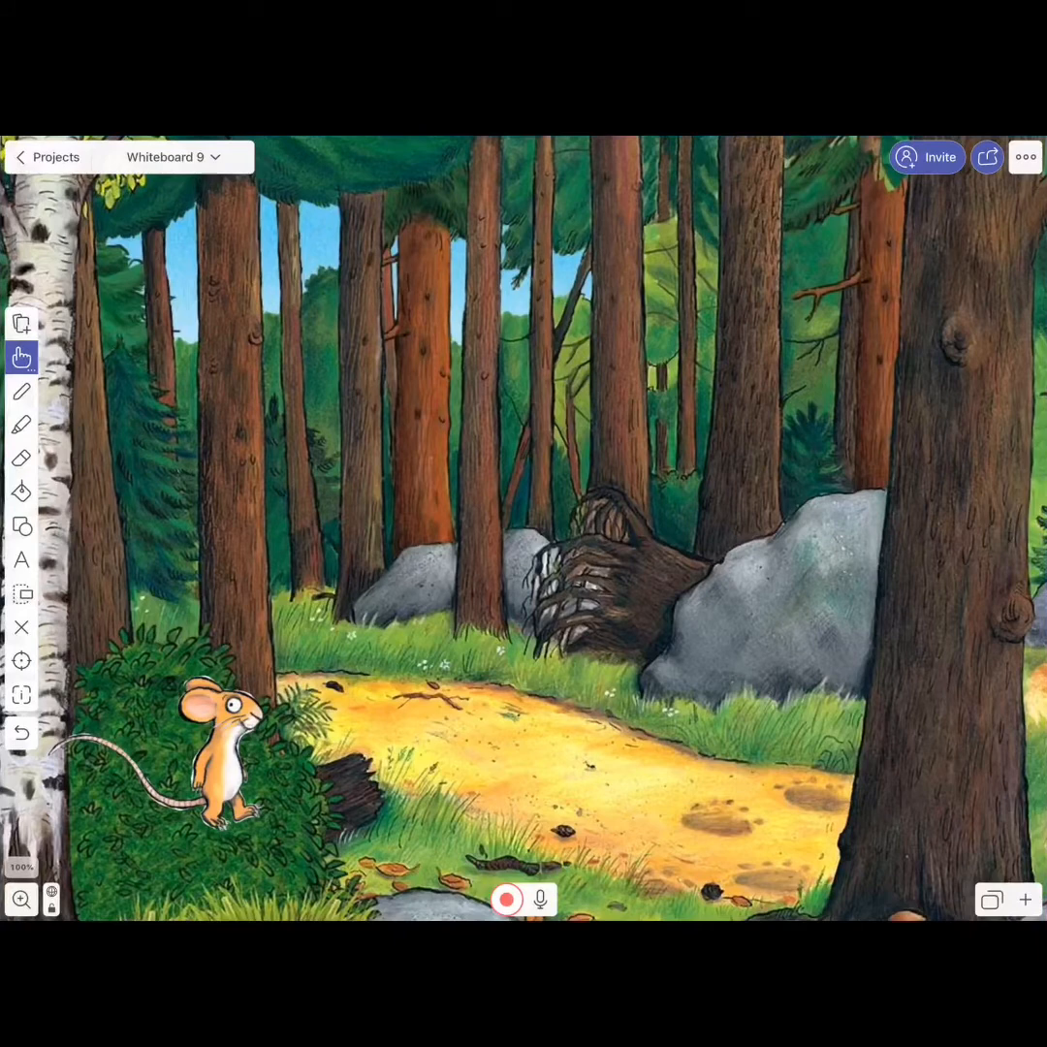
left_click(21, 323)
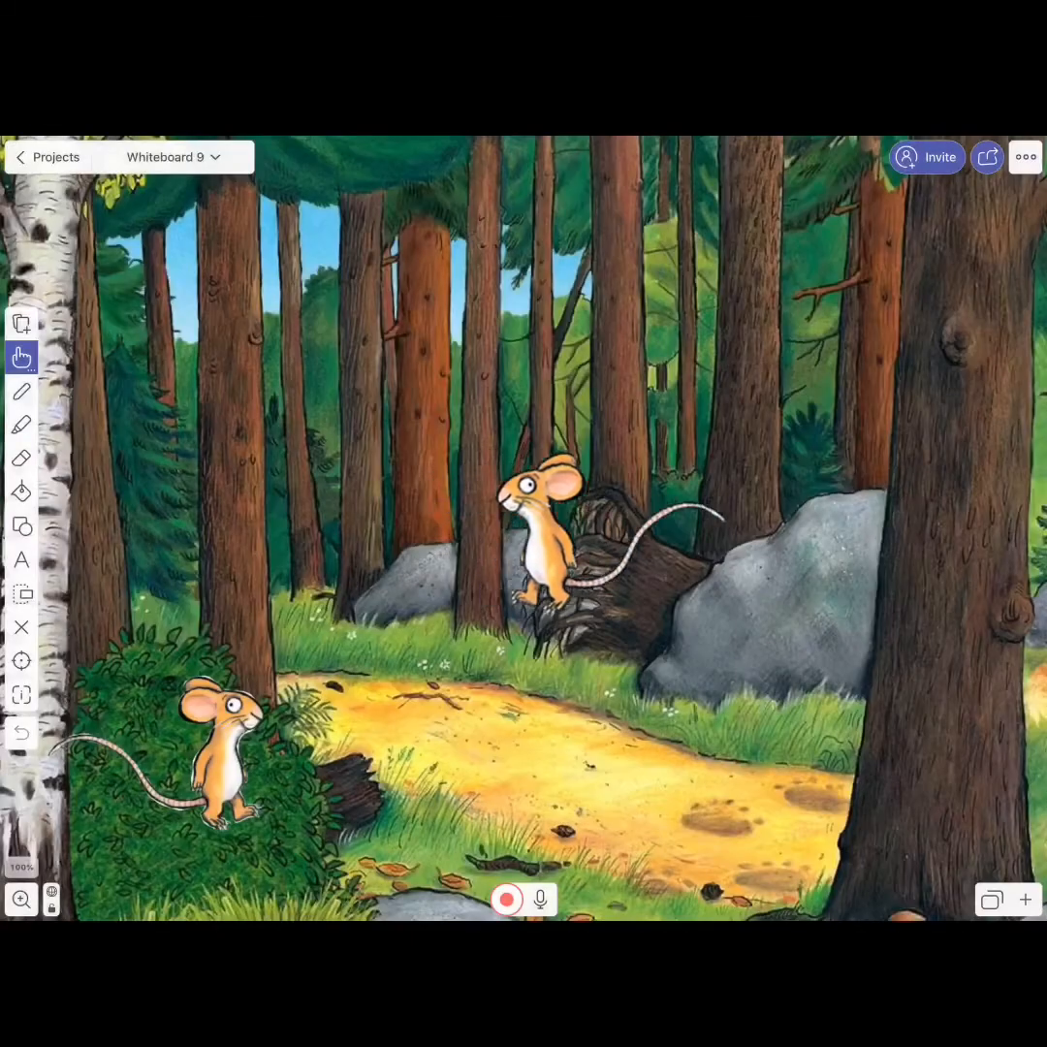
Drag the mouse across the path to stand beside the big right-hand tree
left_click_drag(543, 543, 679, 756)
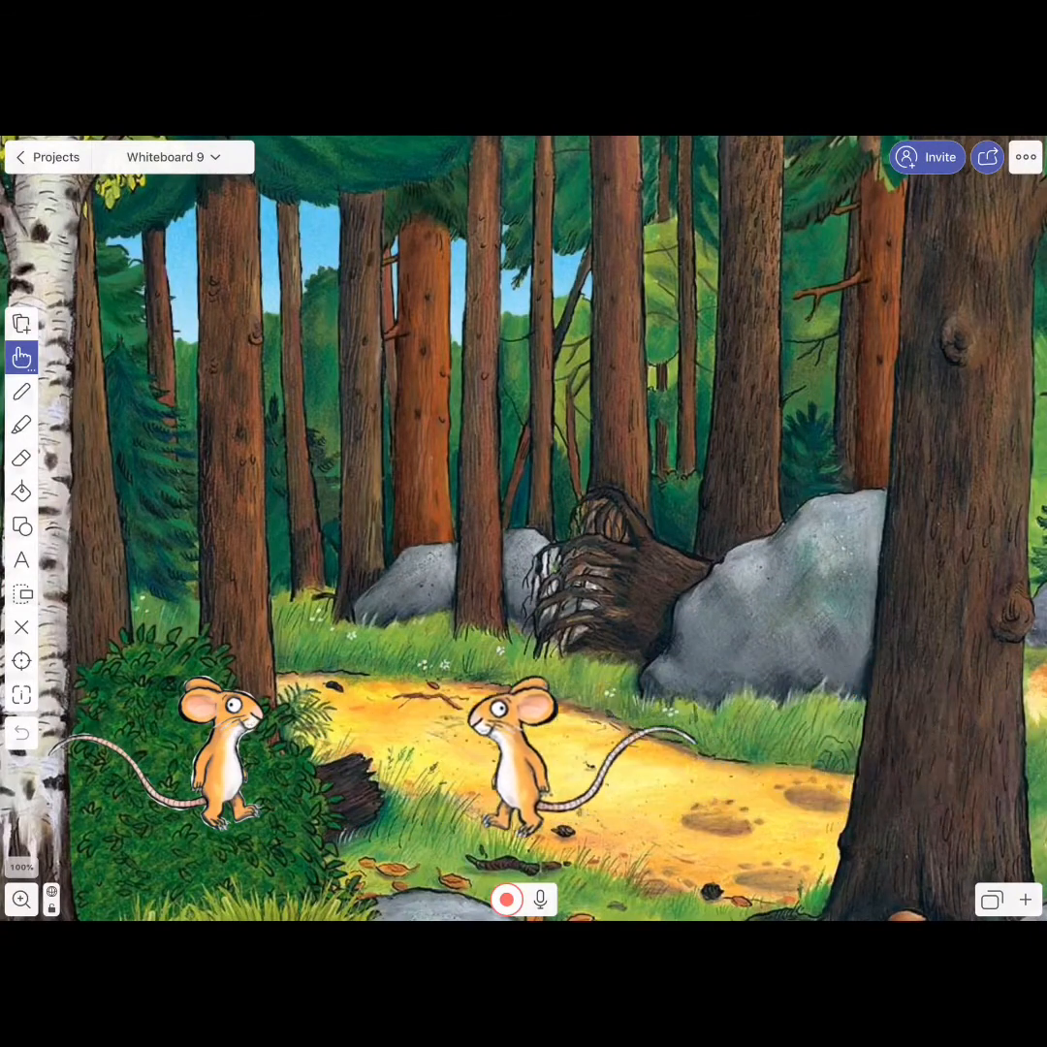
left_click_drag(524, 766, 785, 766)
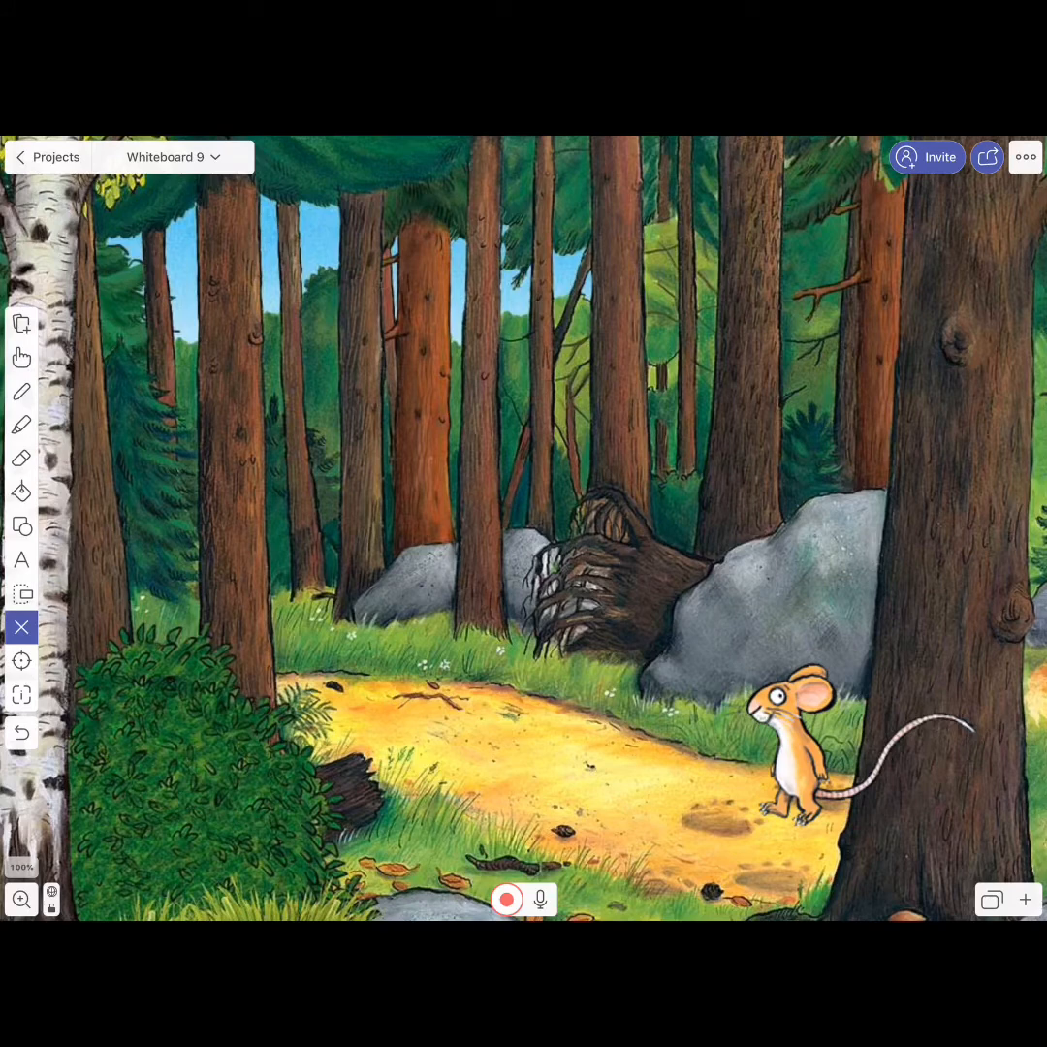
Flip the mouse left/right in the Inspector's Edit options so it faces right
left_click(22, 695)
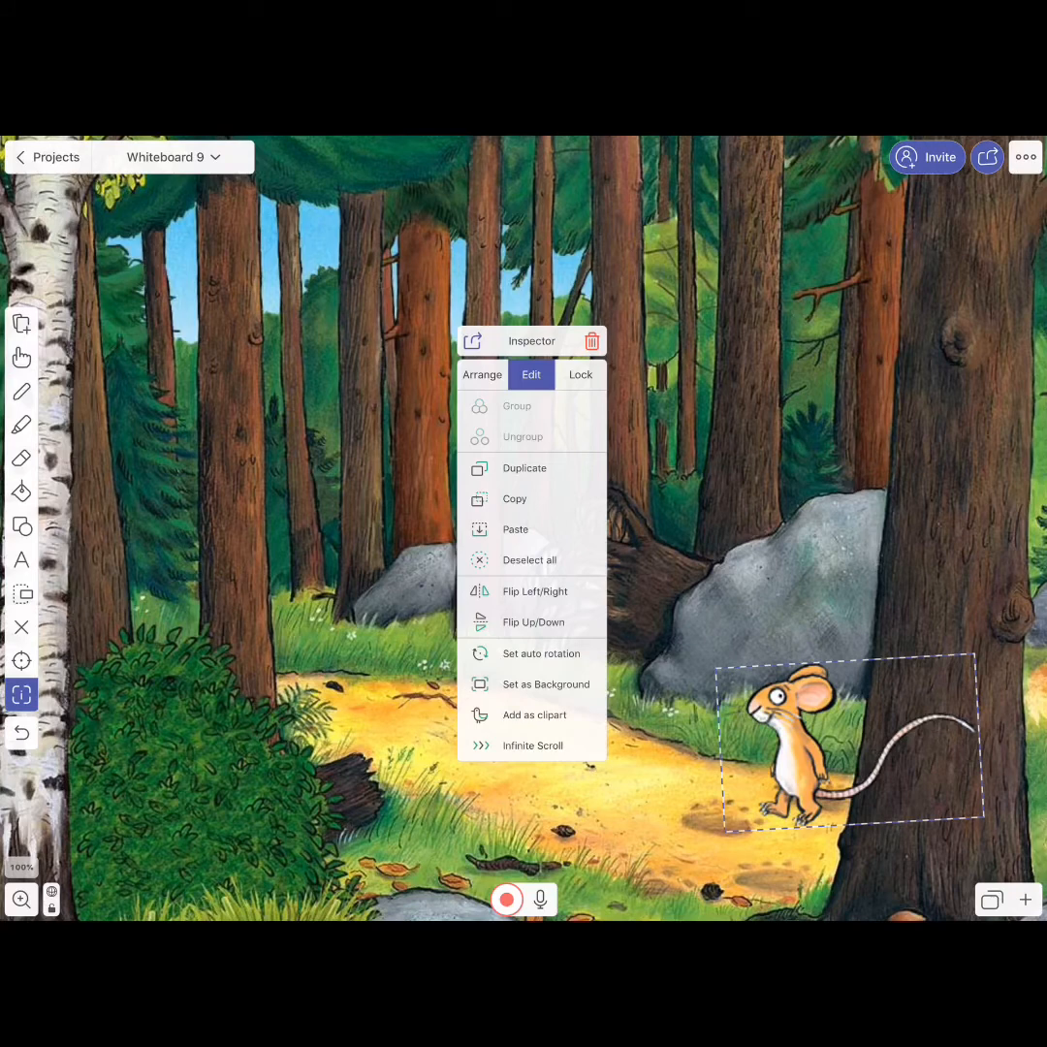
left_click(534, 591)
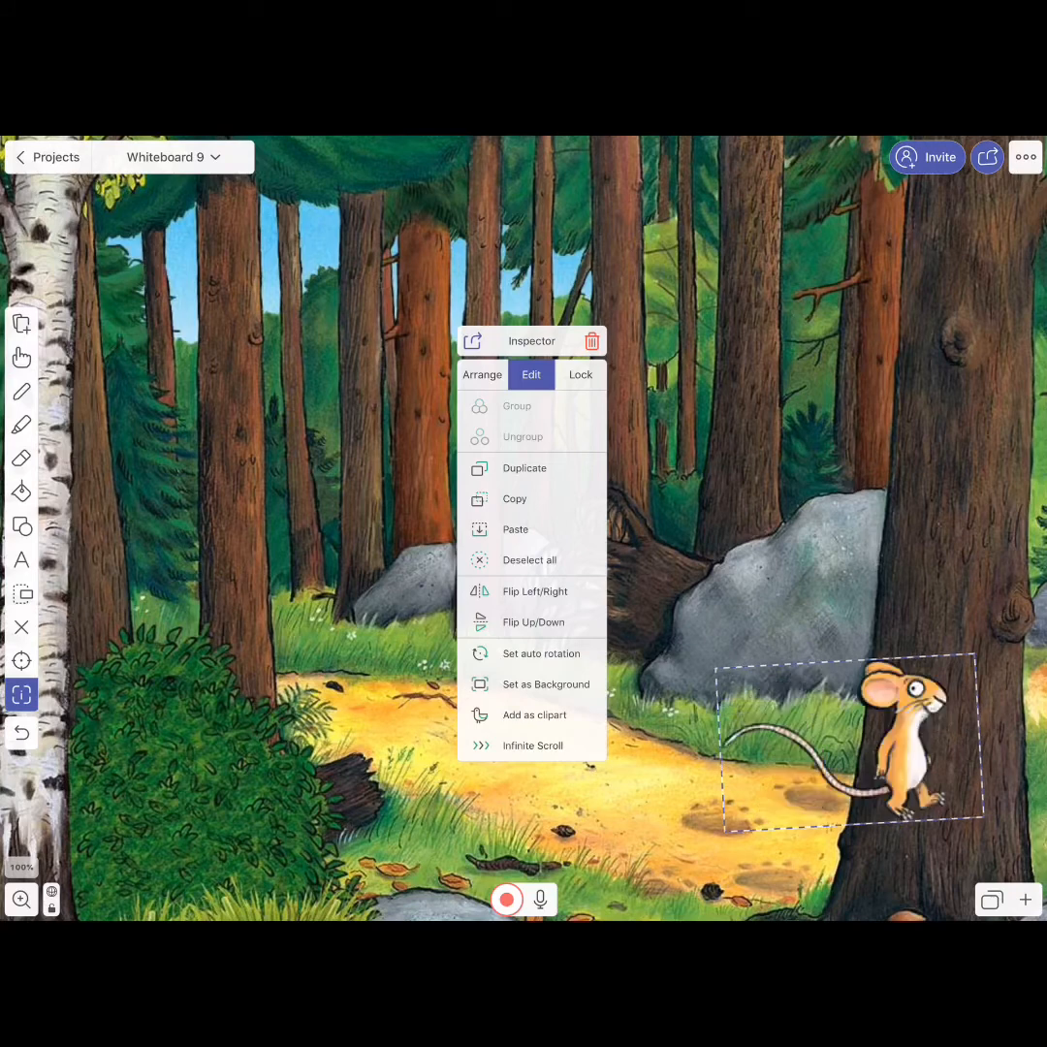
left_click(534, 592)
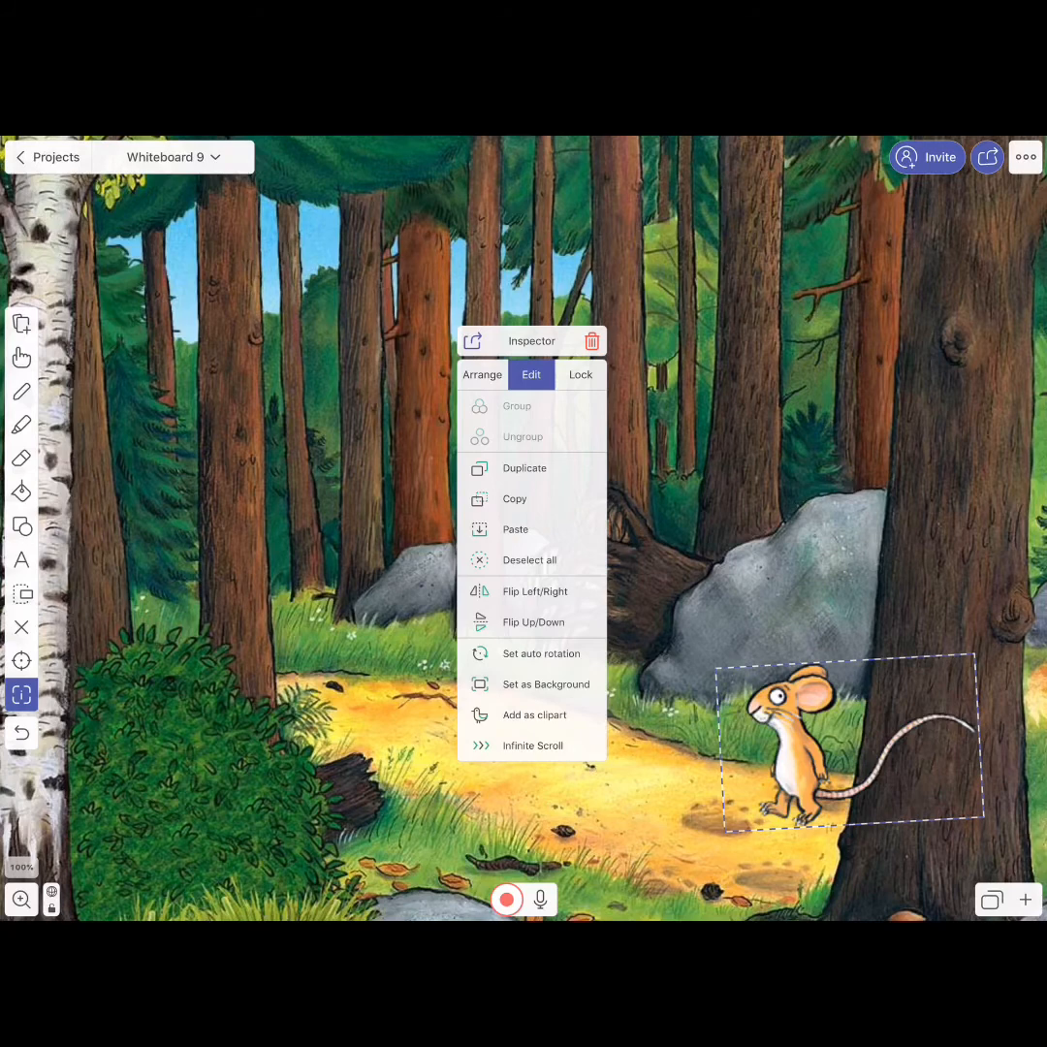
left_click(534, 592)
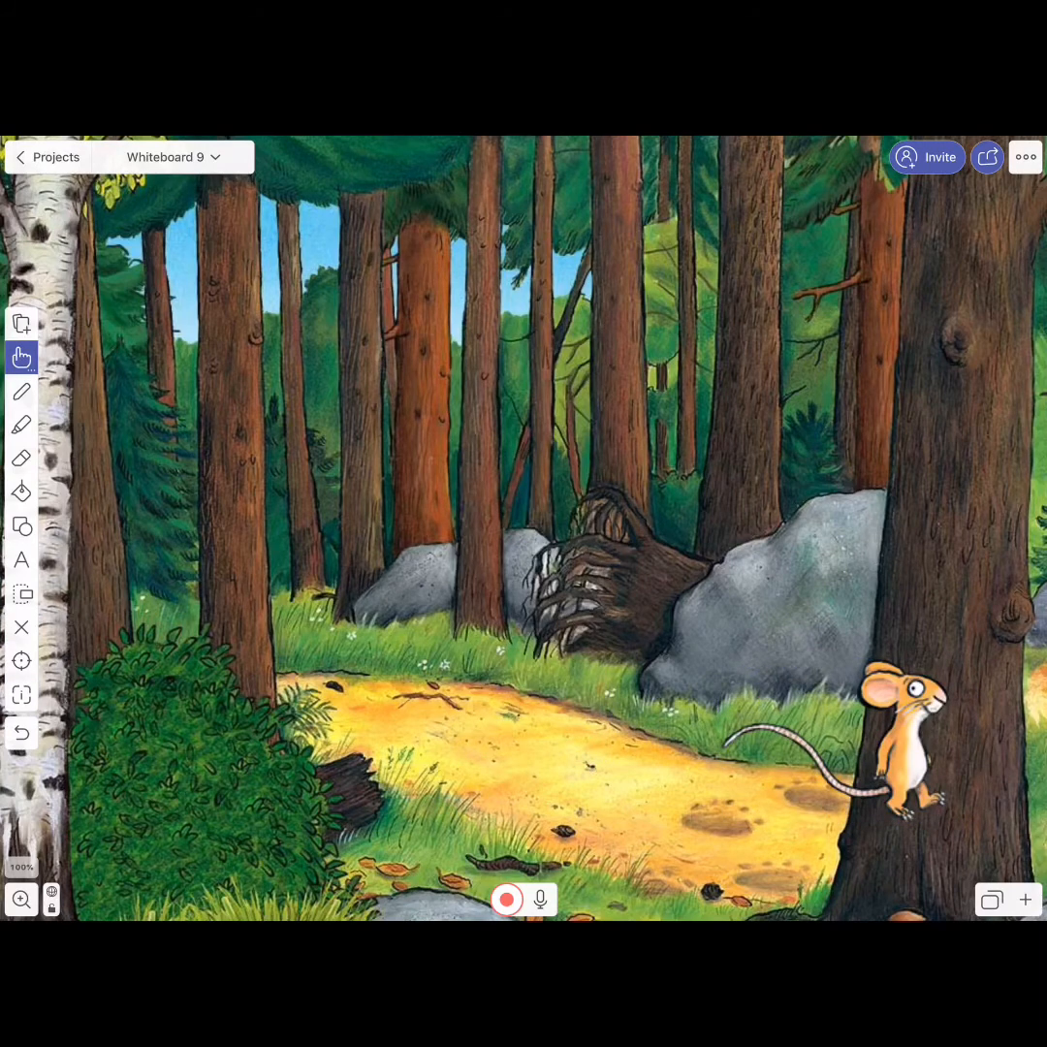
Move the mouse along the path and place it on top of the left bush
left_click_drag(897, 761, 358, 766)
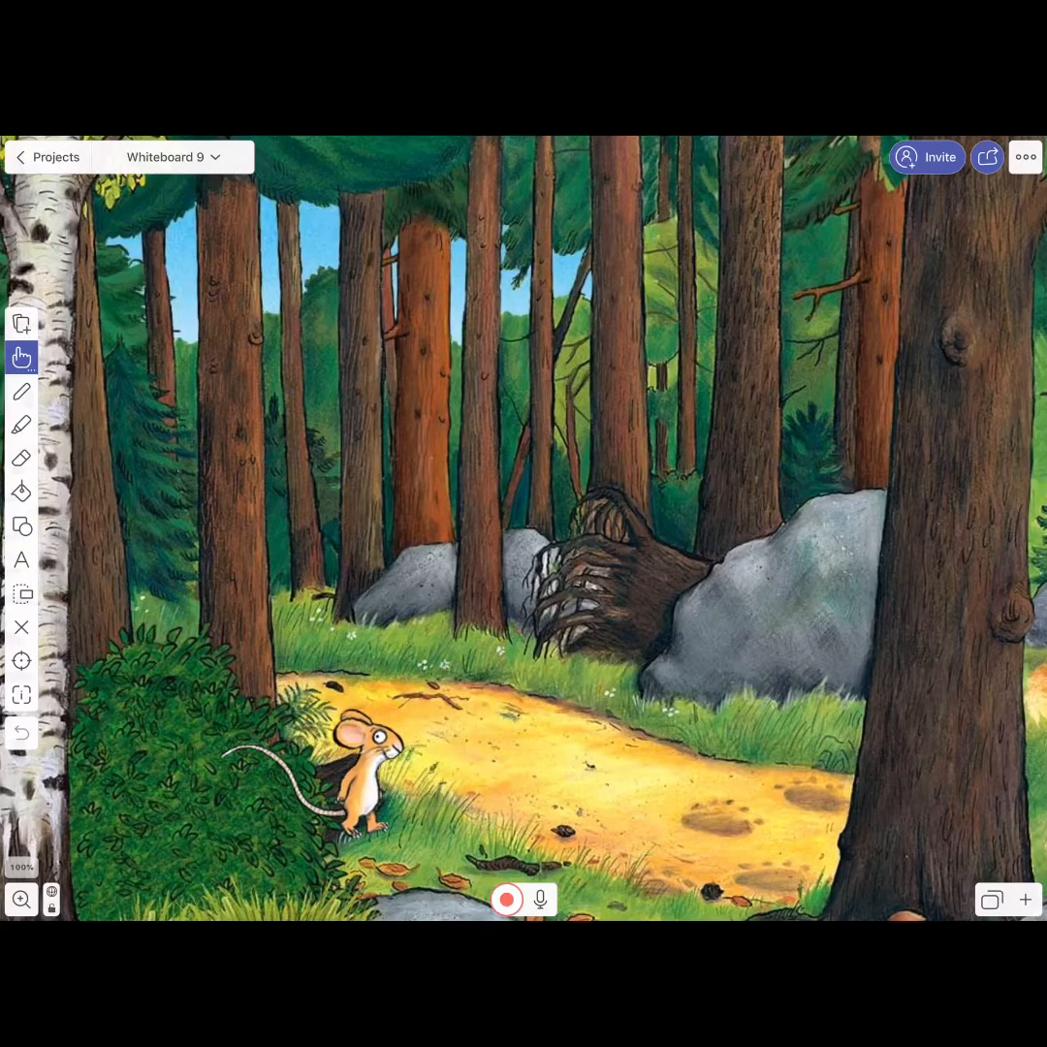
left_click_drag(364, 775, 199, 752)
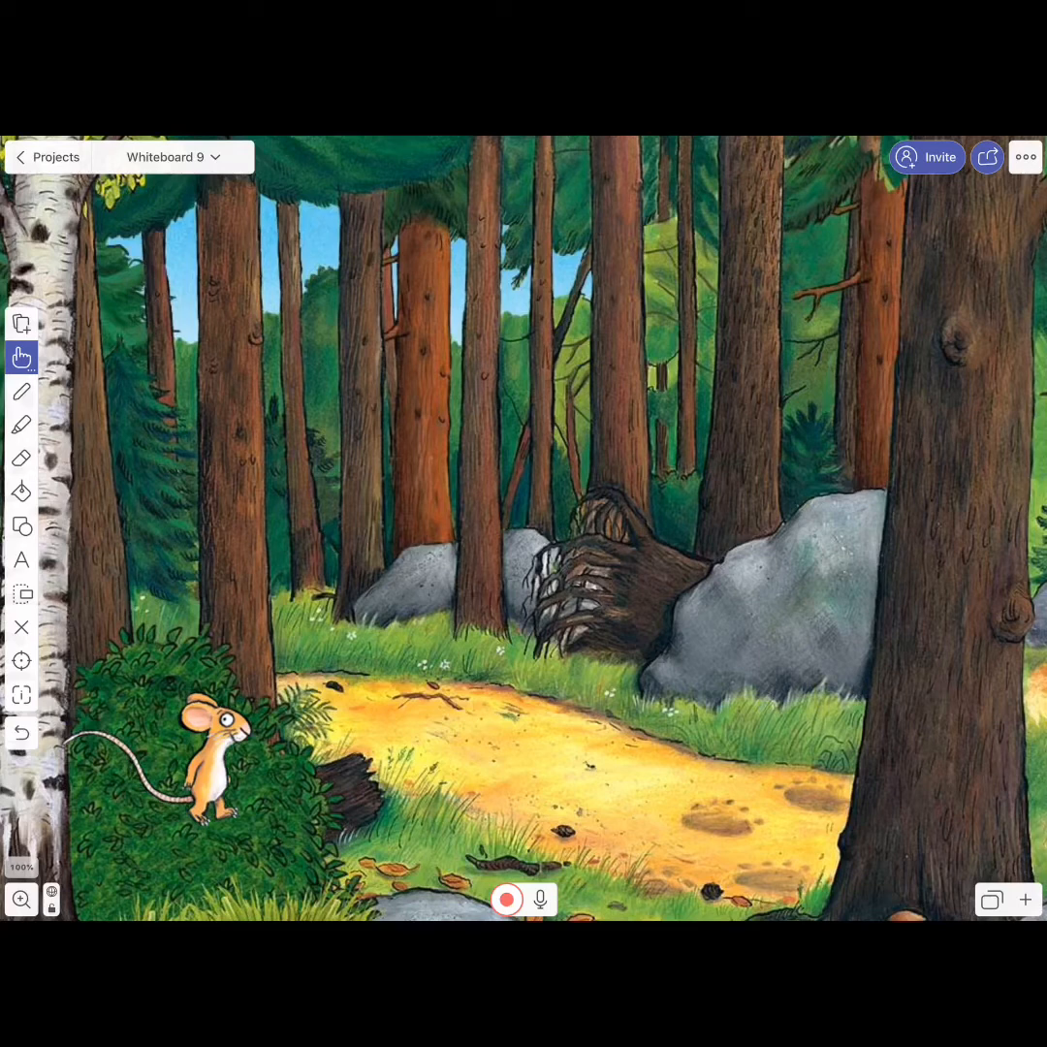
left_click(22, 323)
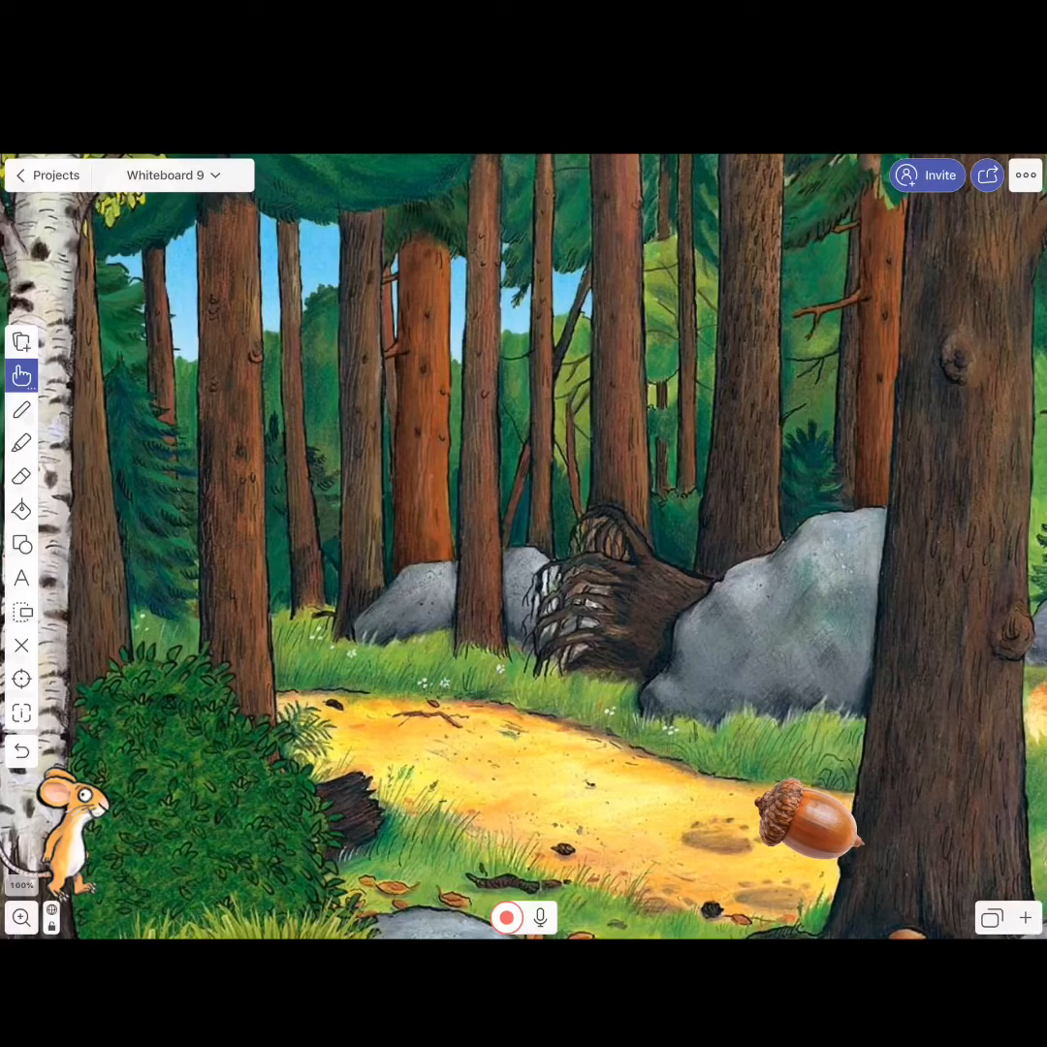
Record a narration while walking the mouse to the acorn, then stop recording
left_click(505, 918)
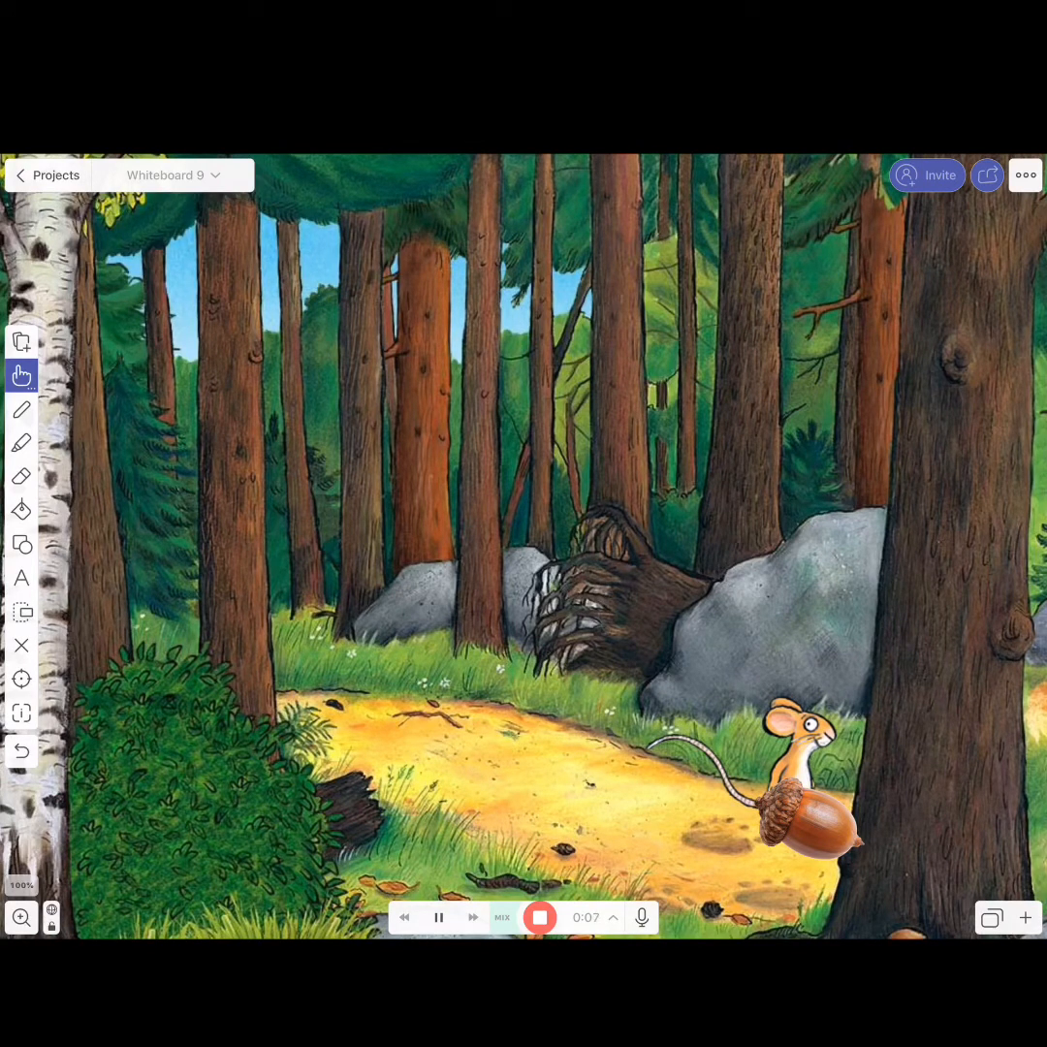
left_click(540, 918)
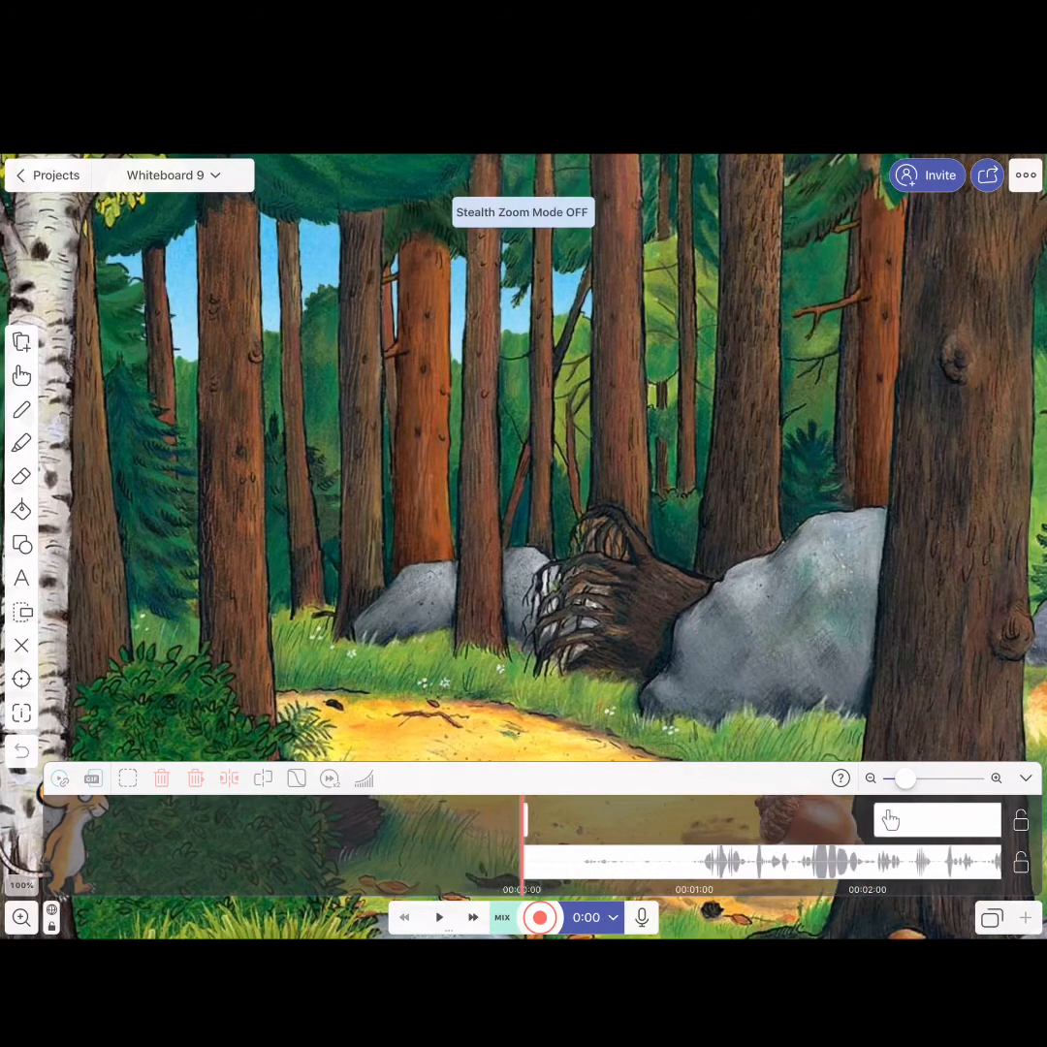
Play back the seven-second mouse recording and add a blank second slide
left_click(22, 375)
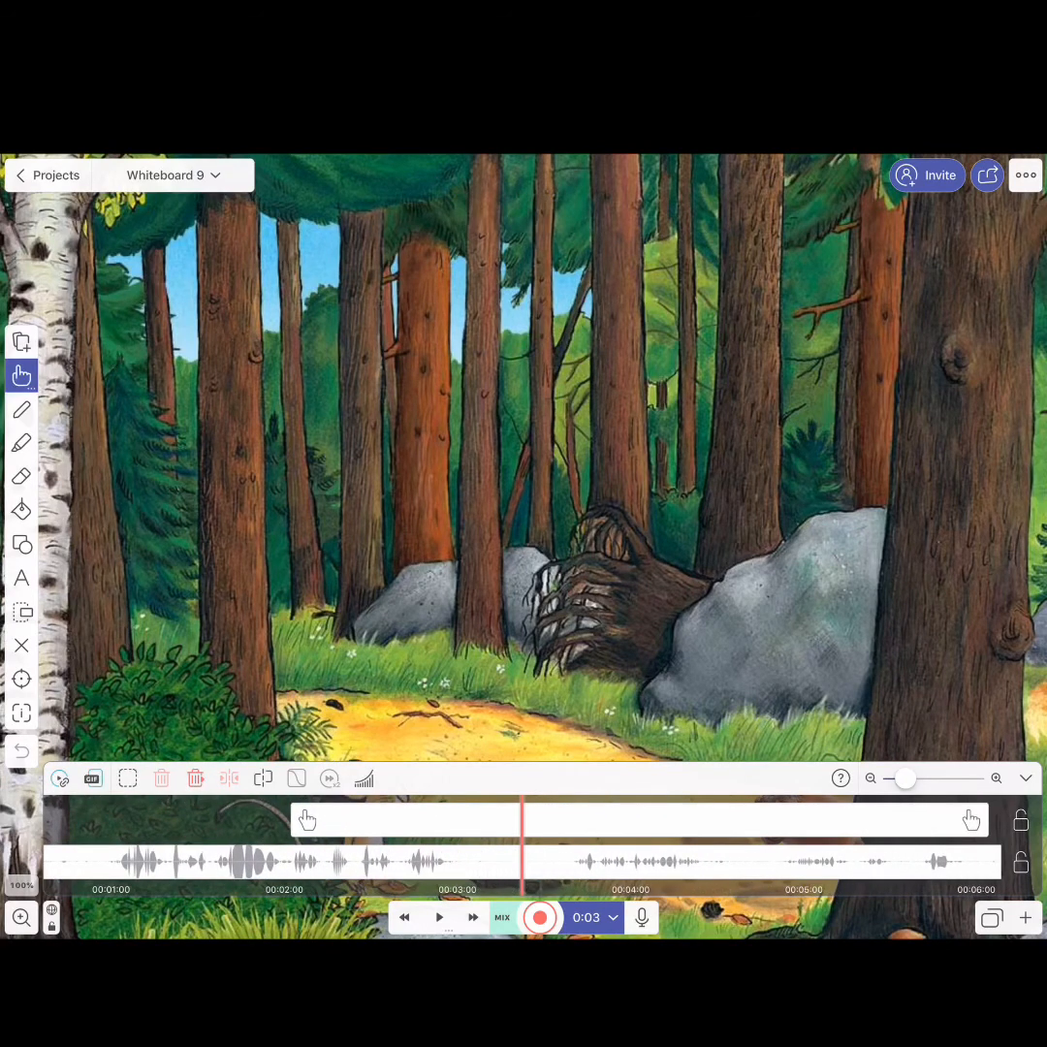
right_click(521, 862)
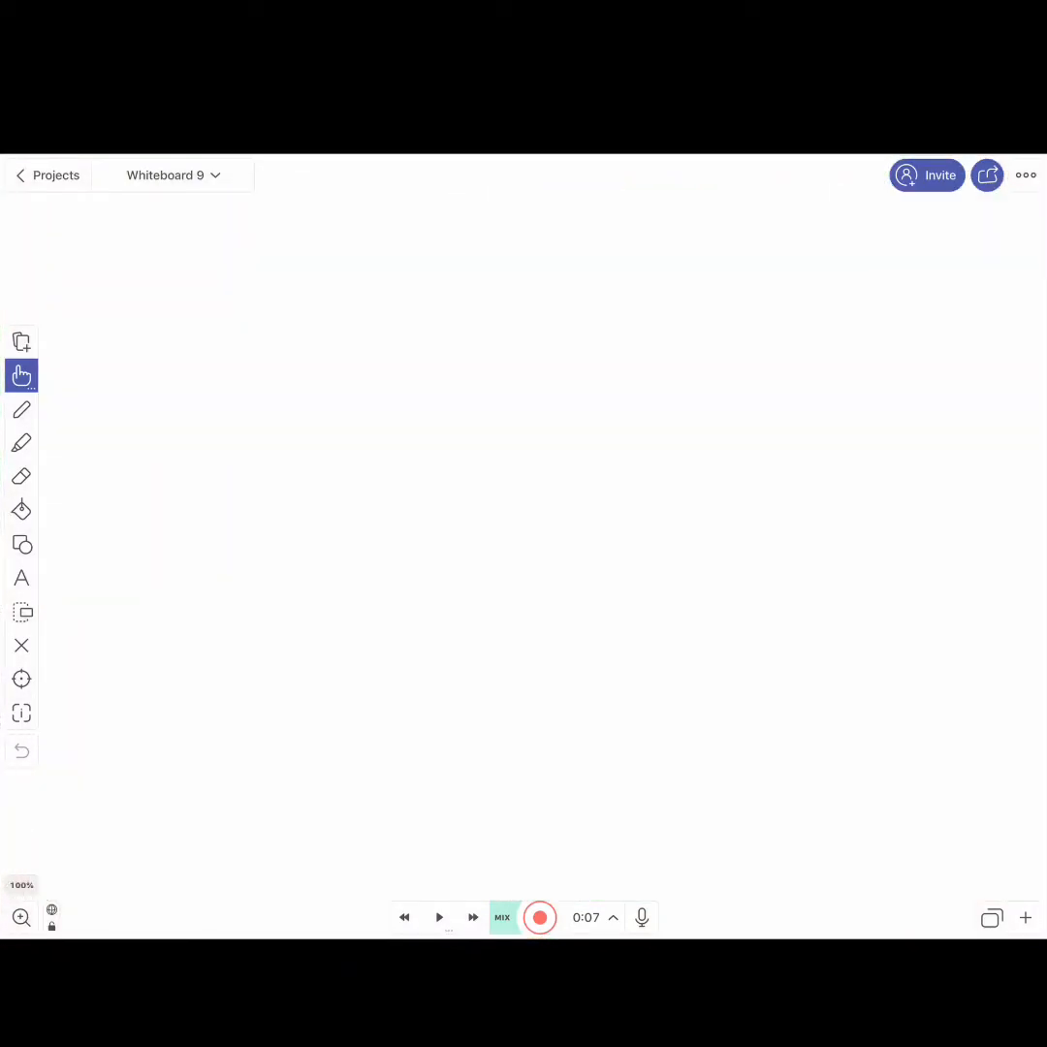
Navigate from slide 2/2 back to slide 1 with the woods scene
left_click(1026, 918)
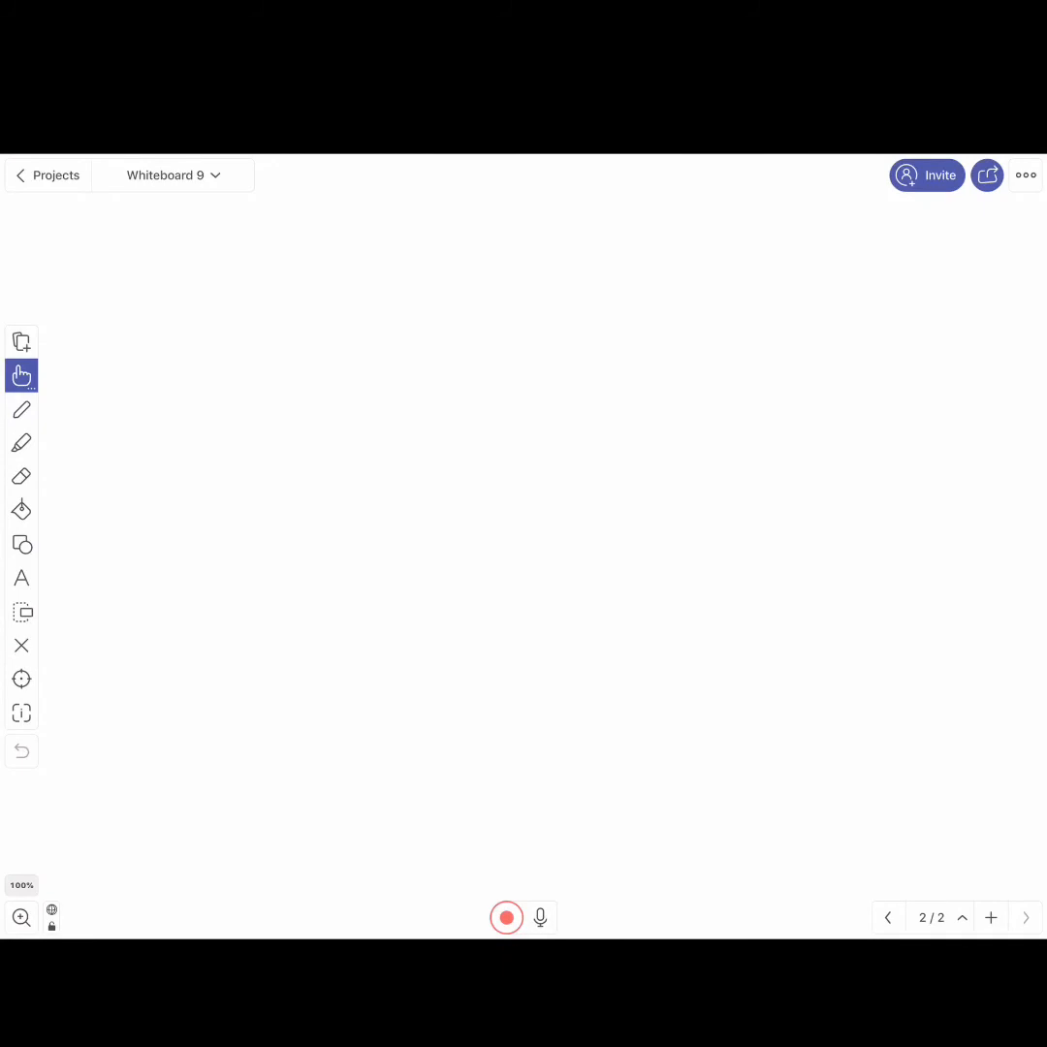
left_click(931, 918)
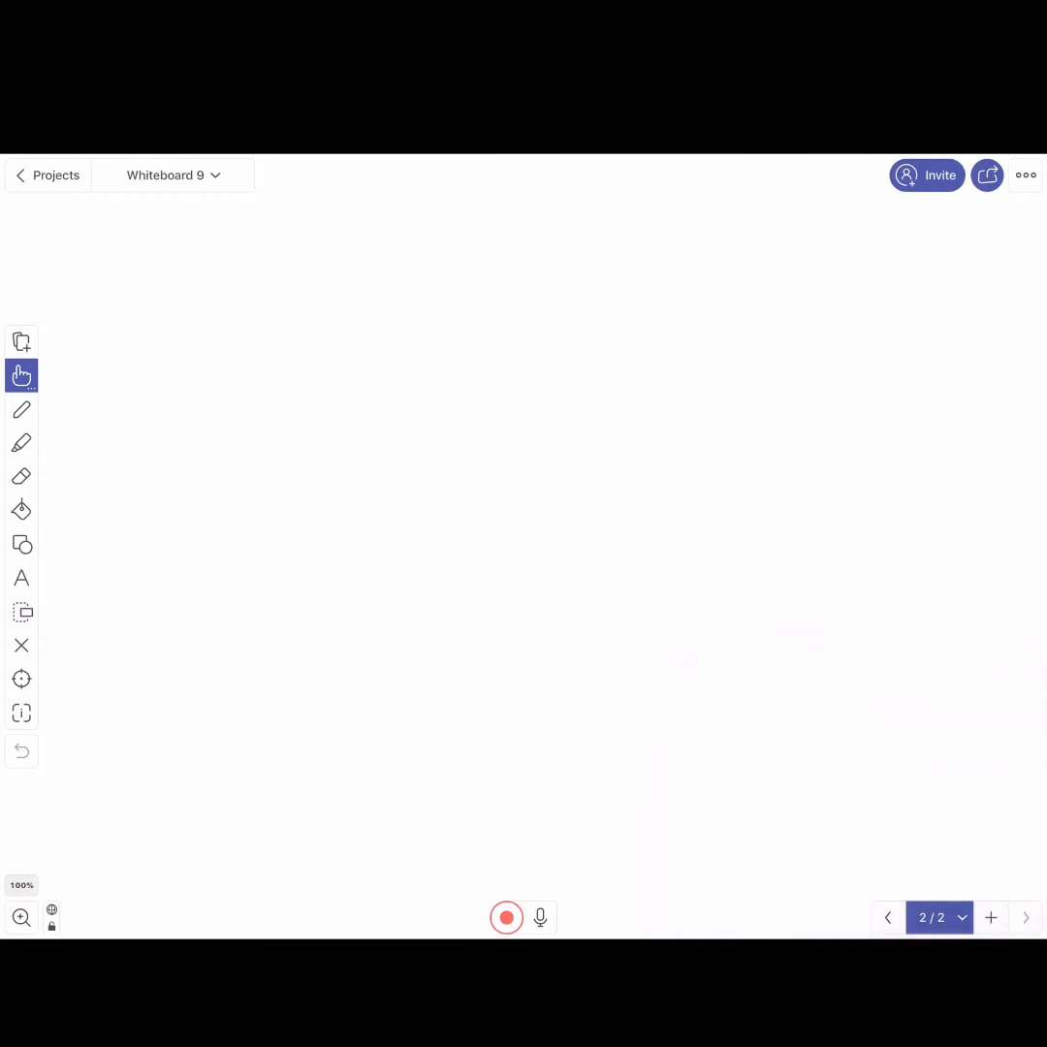
left_click(961, 918)
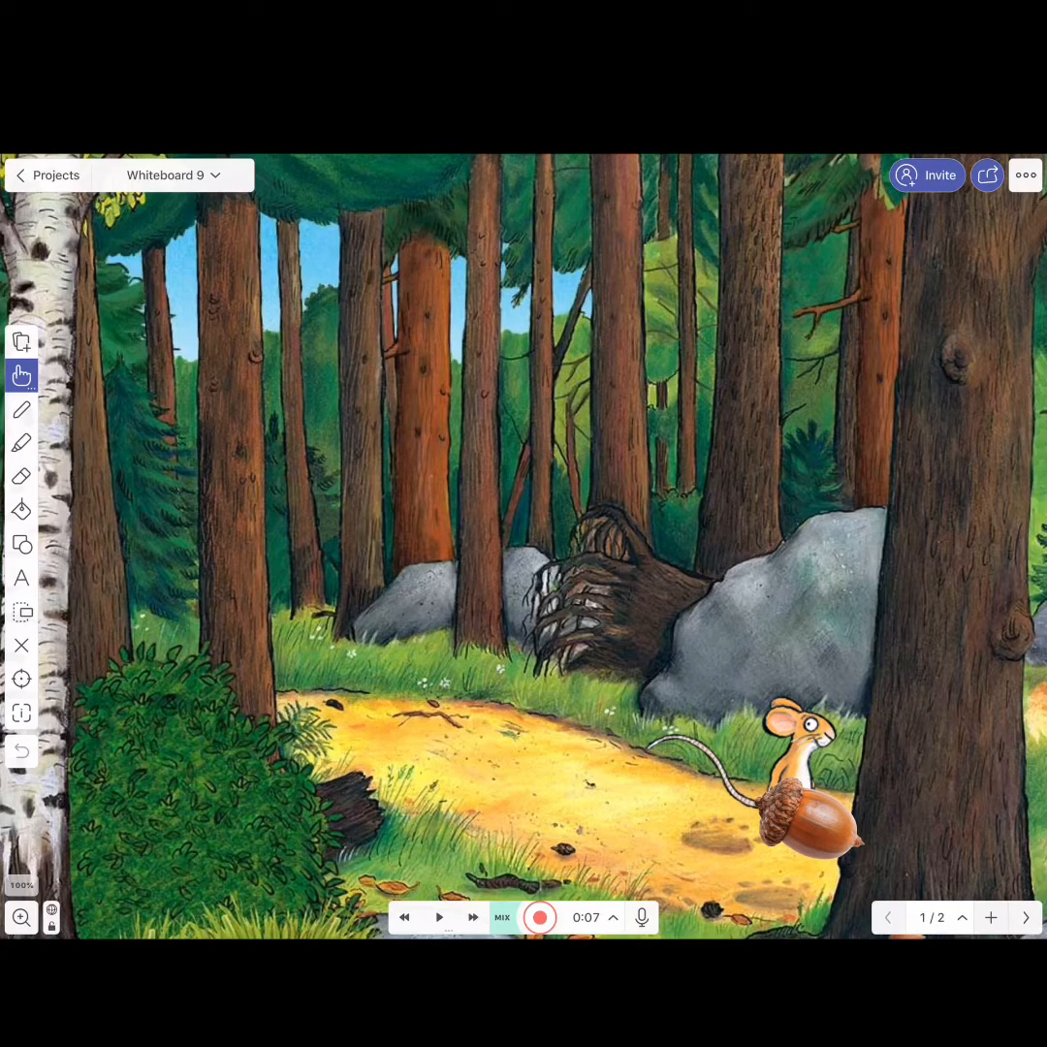
Export Whiteboard 9 as a video and save it to the device
left_click(987, 176)
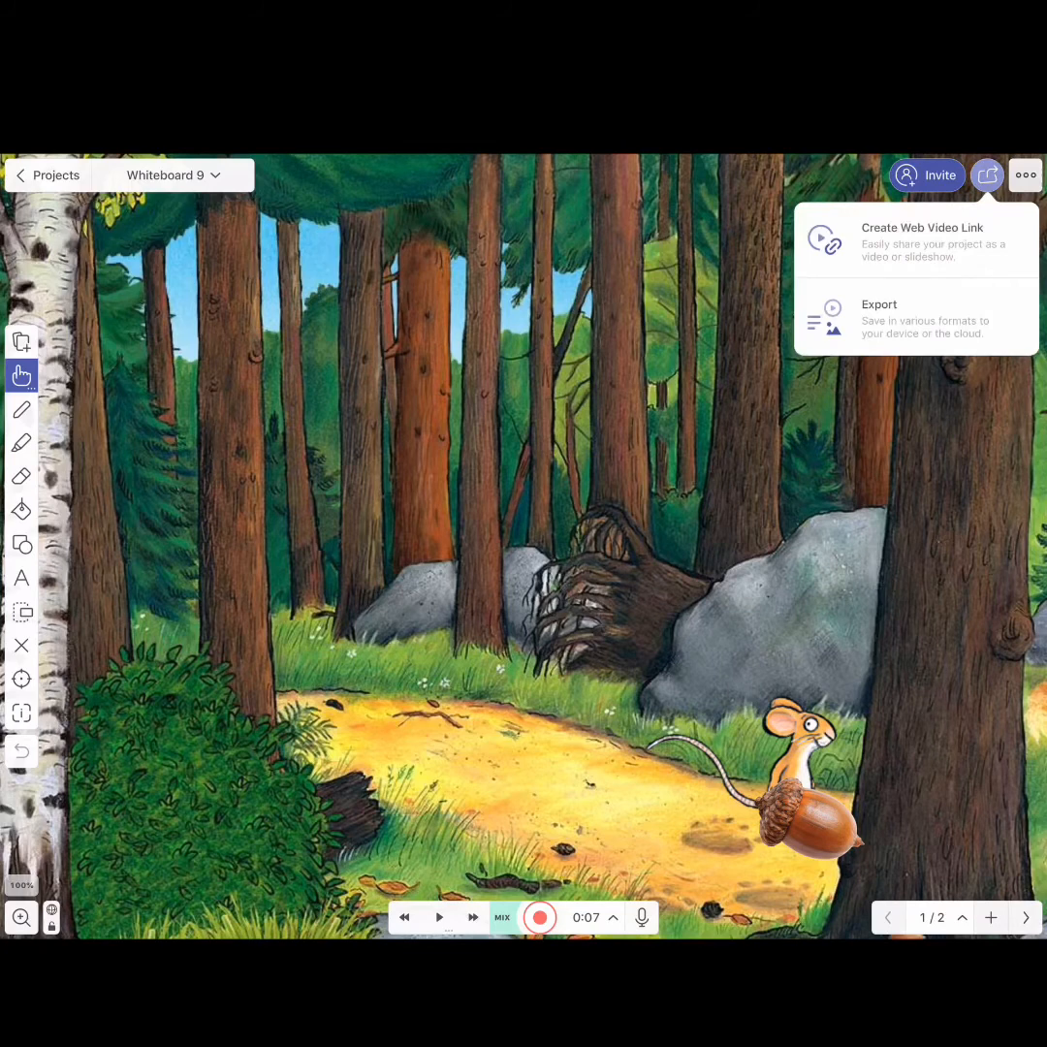
left_click(922, 240)
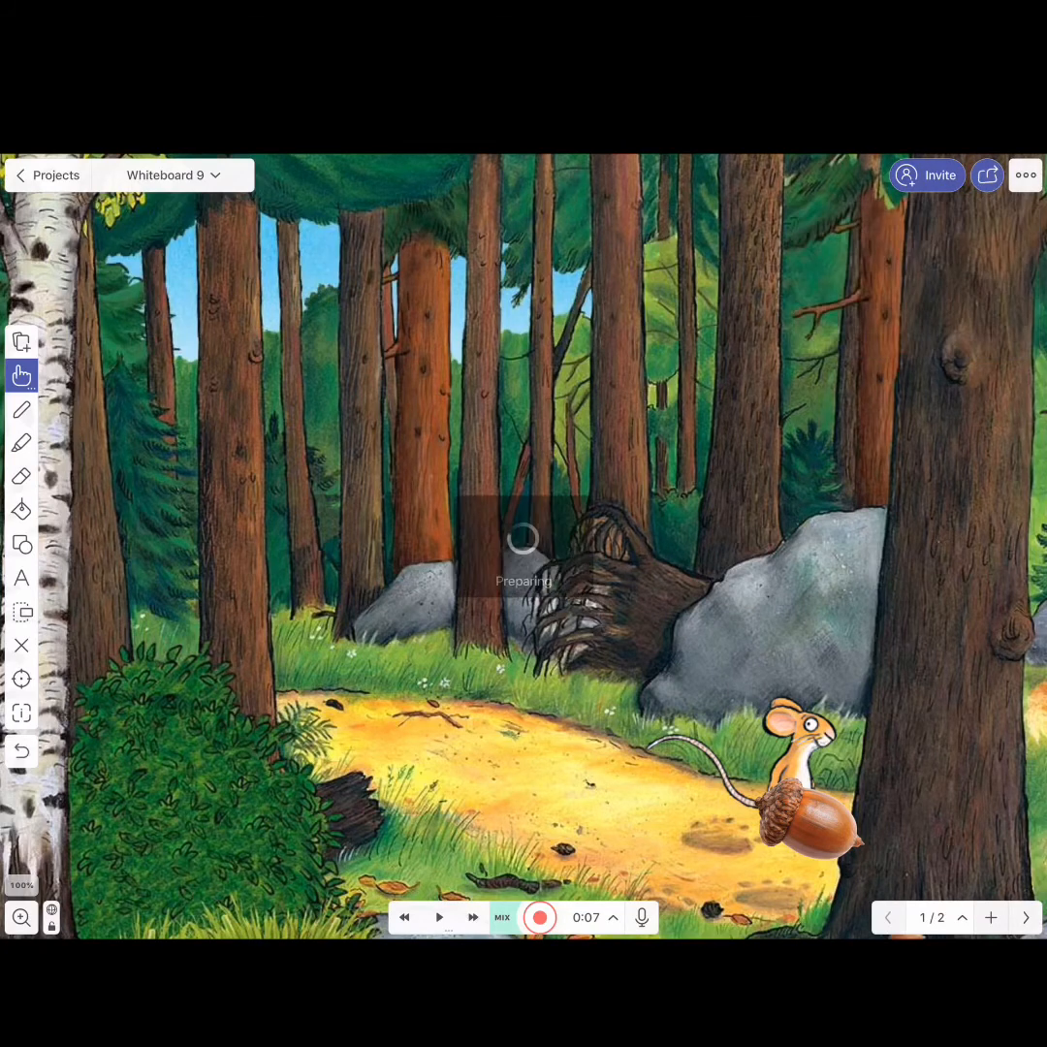
left_click(987, 175)
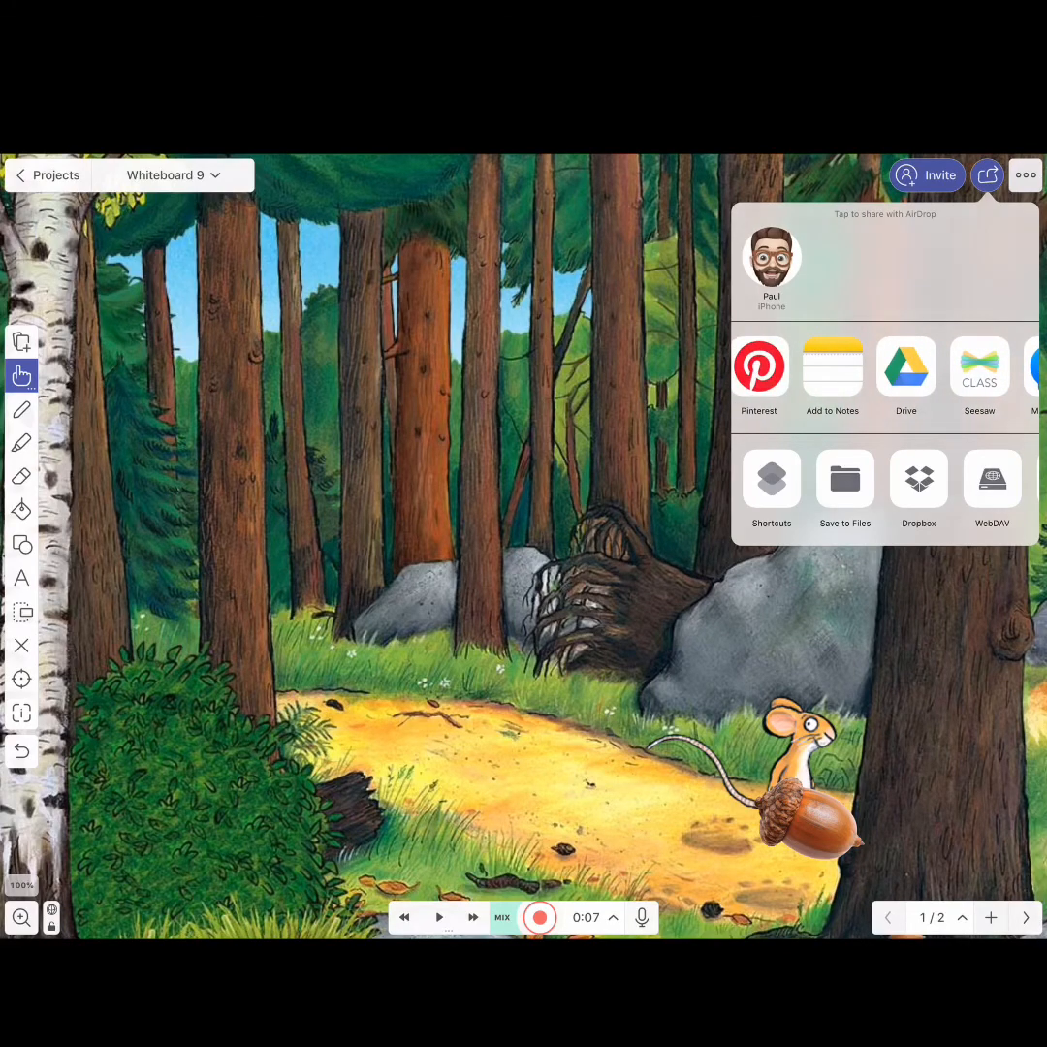
left_click(988, 176)
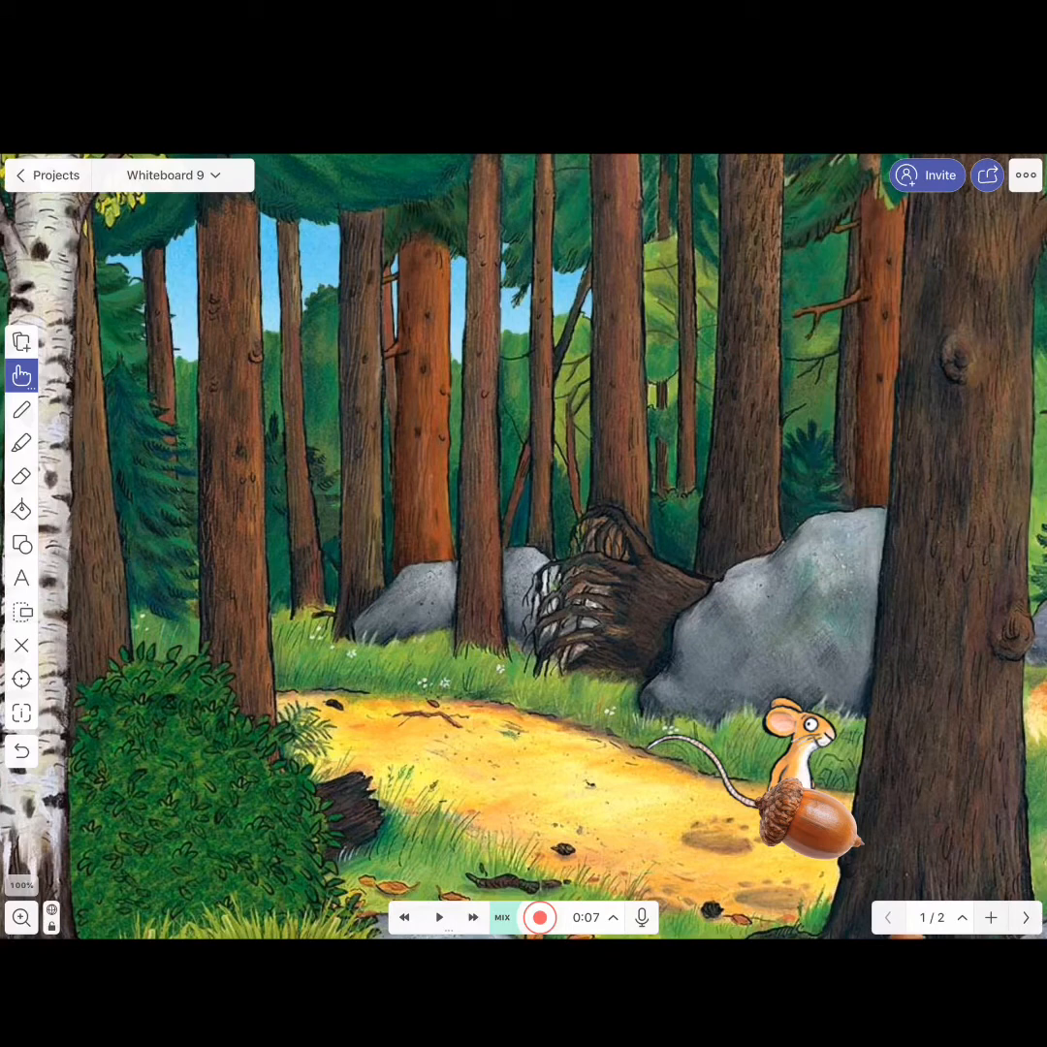
left_click(987, 174)
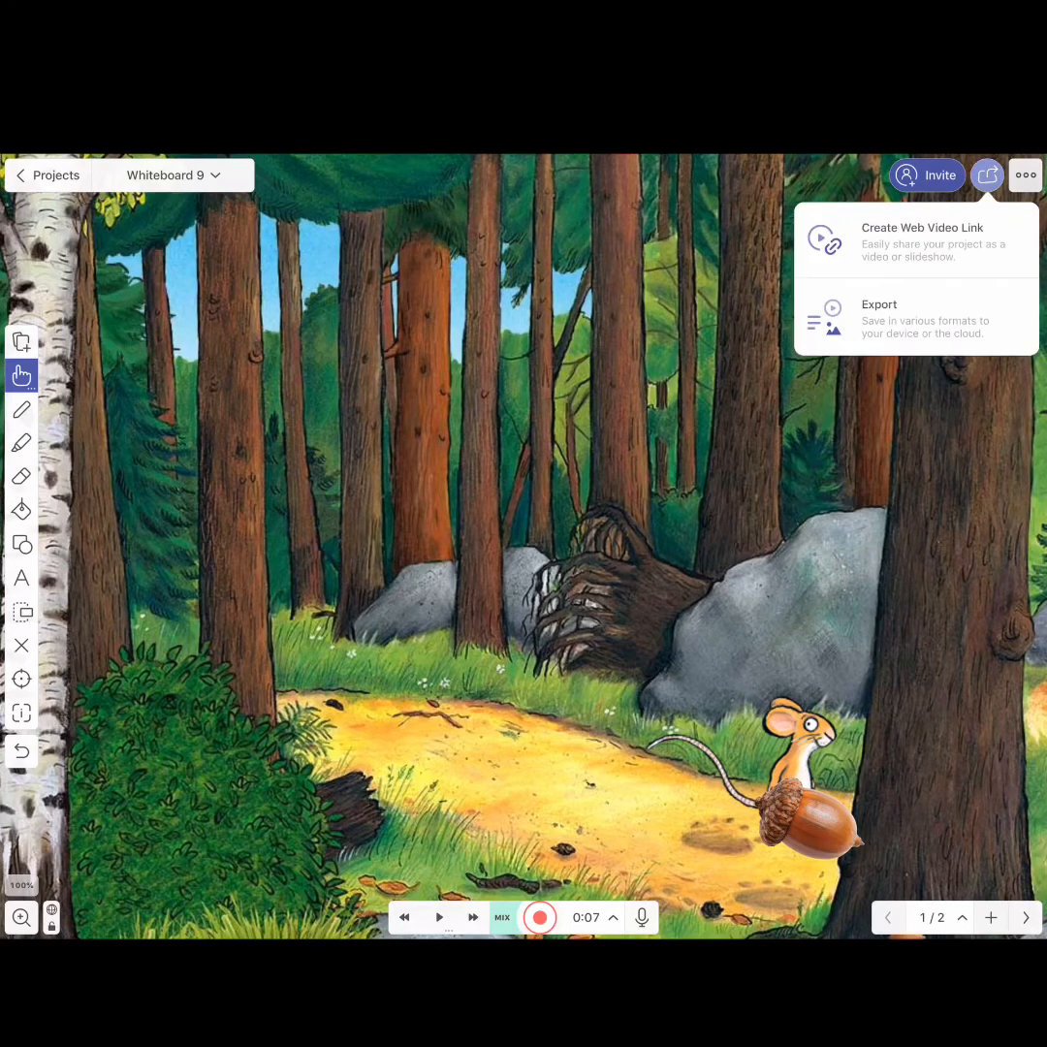
left_click(879, 317)
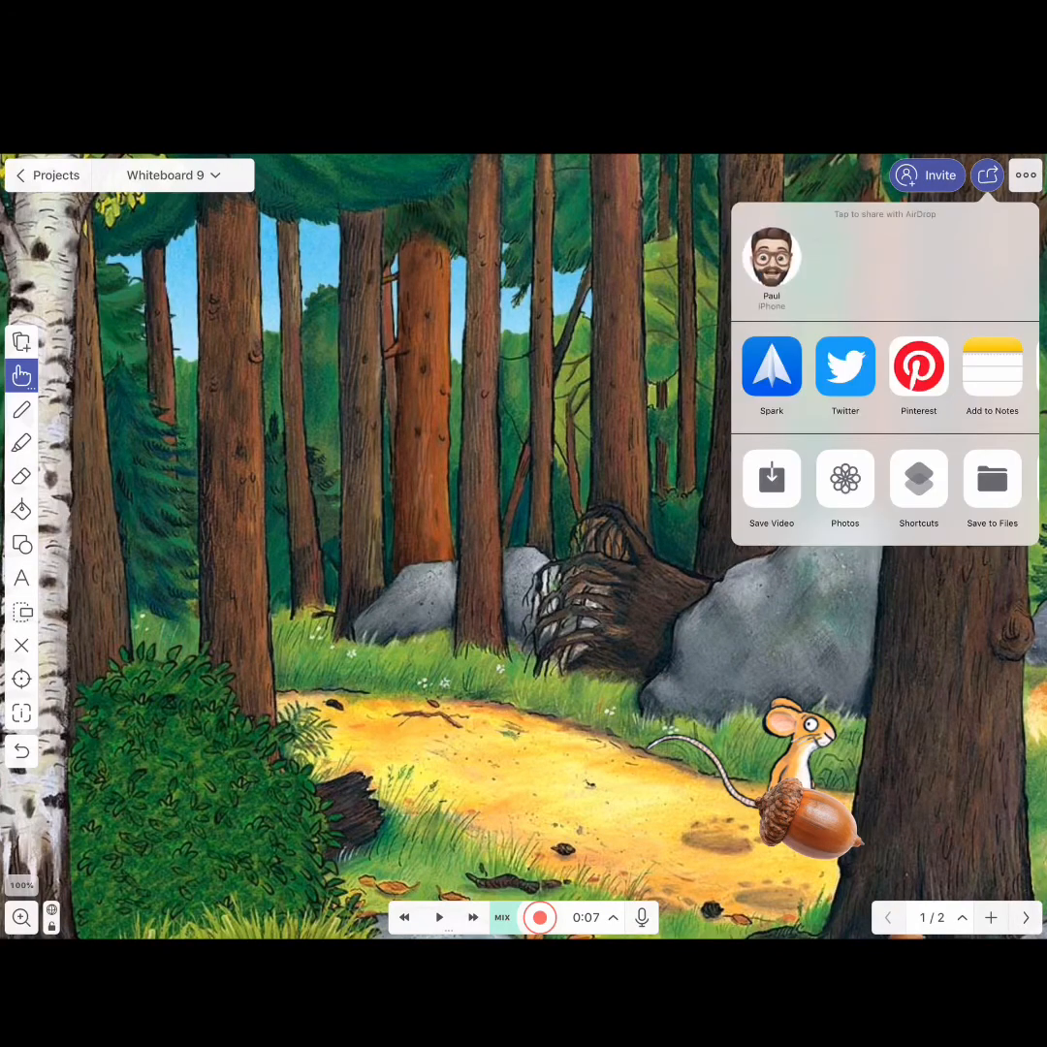
left_click(771, 490)
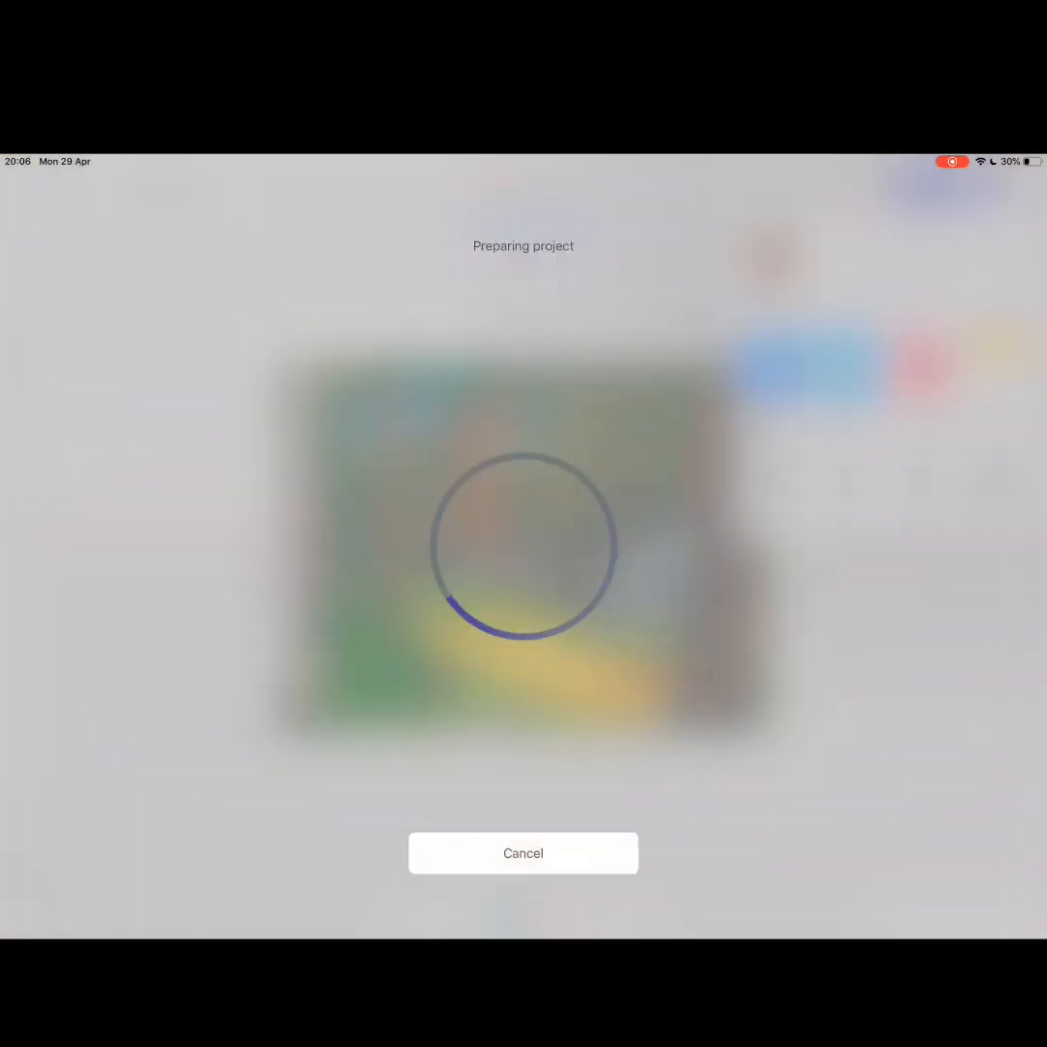